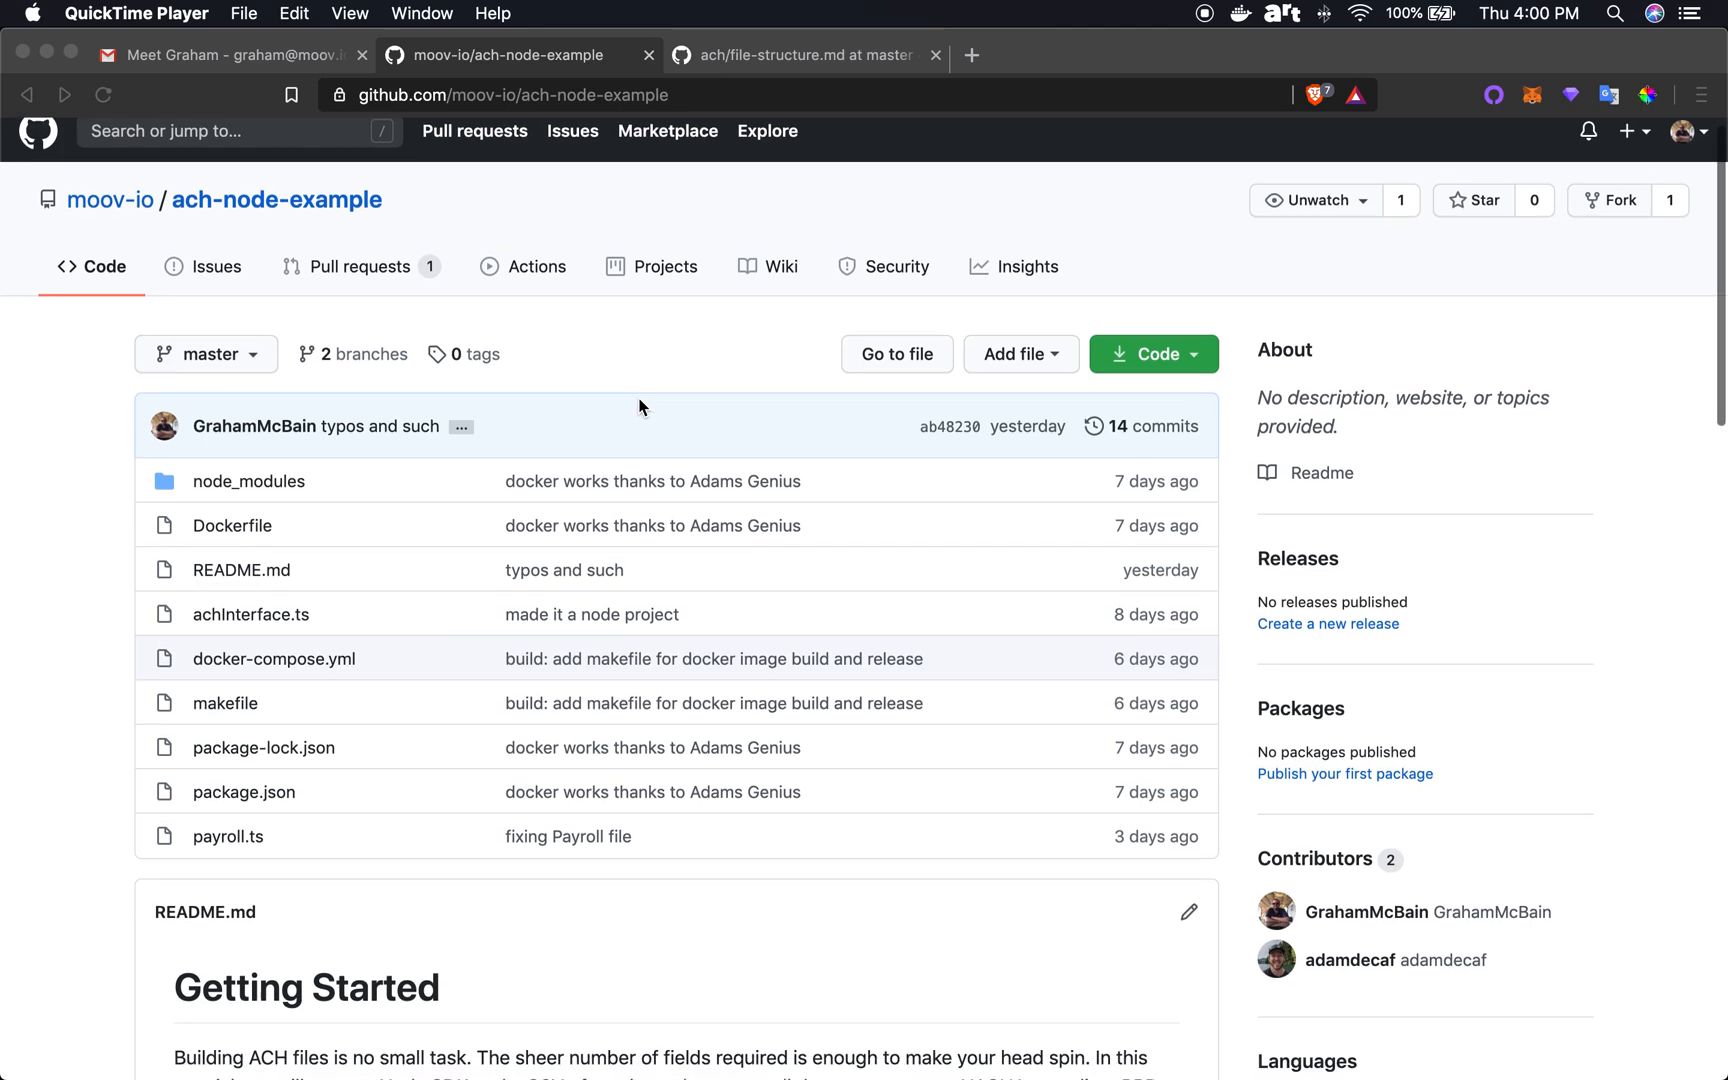
Step: Review the README's ACH record hierarchy list, highlighting it to point it out
{"action": "scroll", "scroll_direction": "down", "scroll_amount": 3}
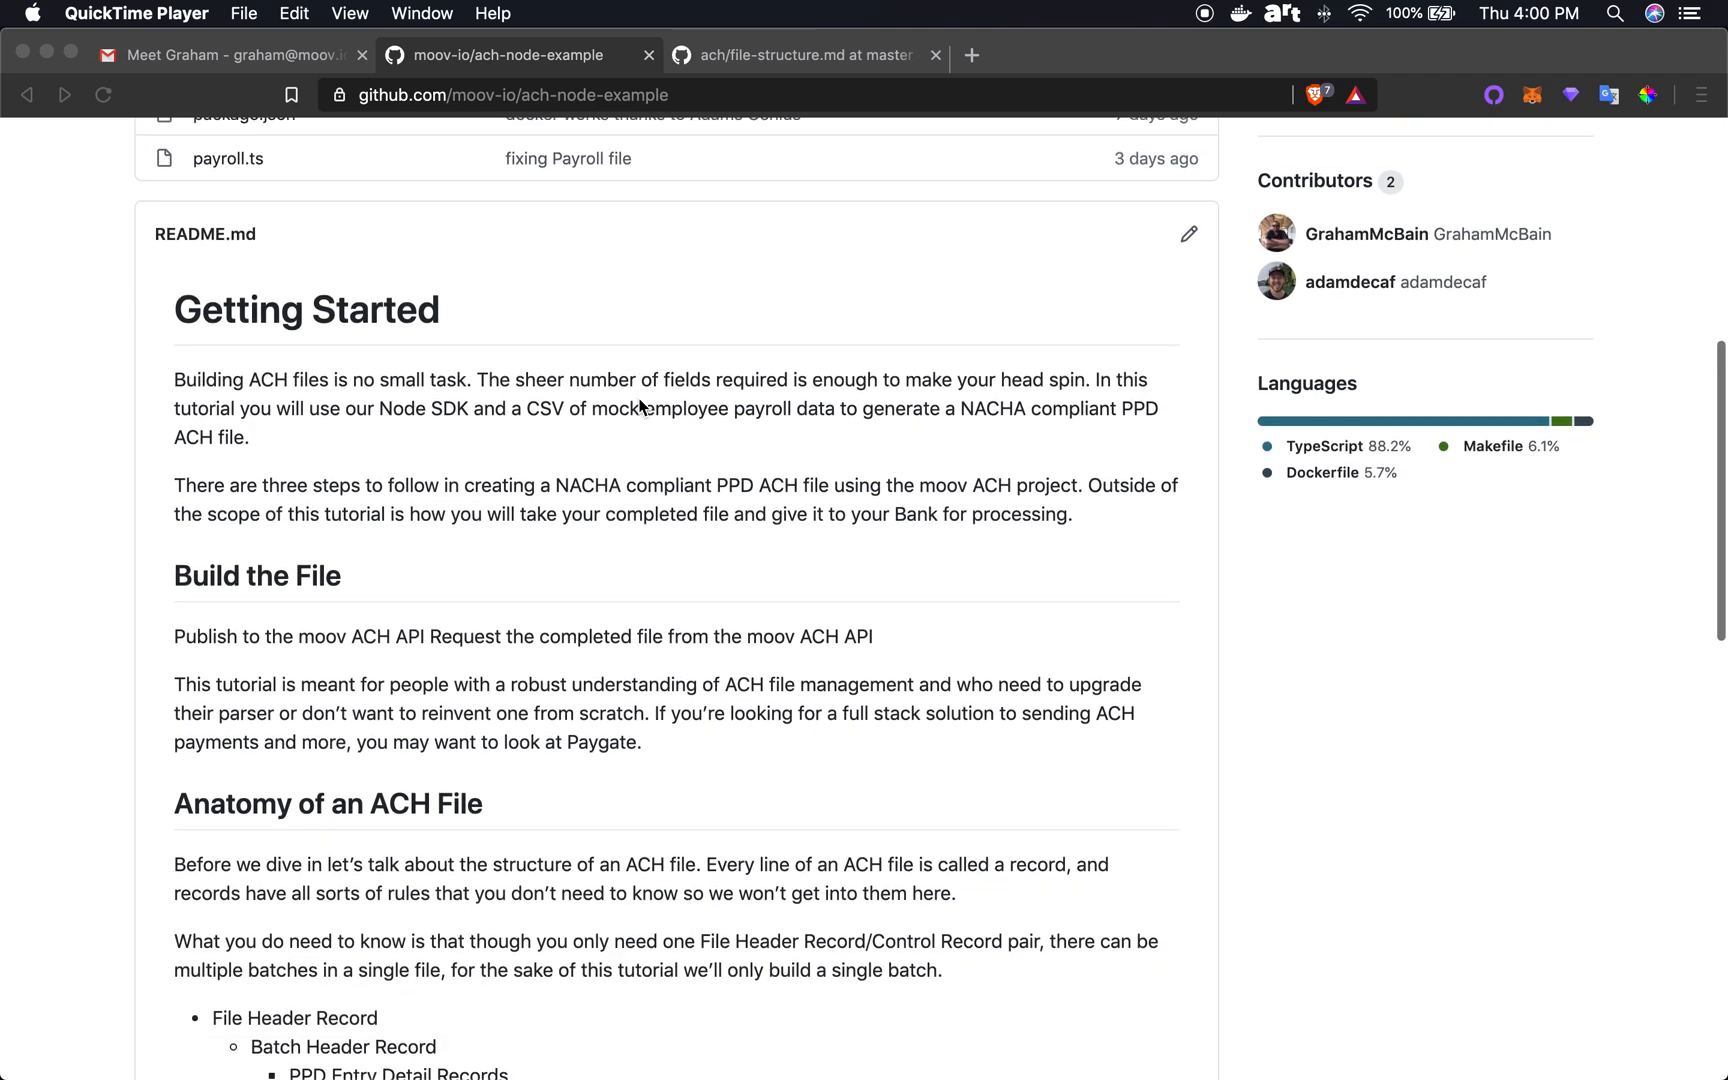
{"action": "scroll", "scroll_direction": "down", "scroll_amount": 3}
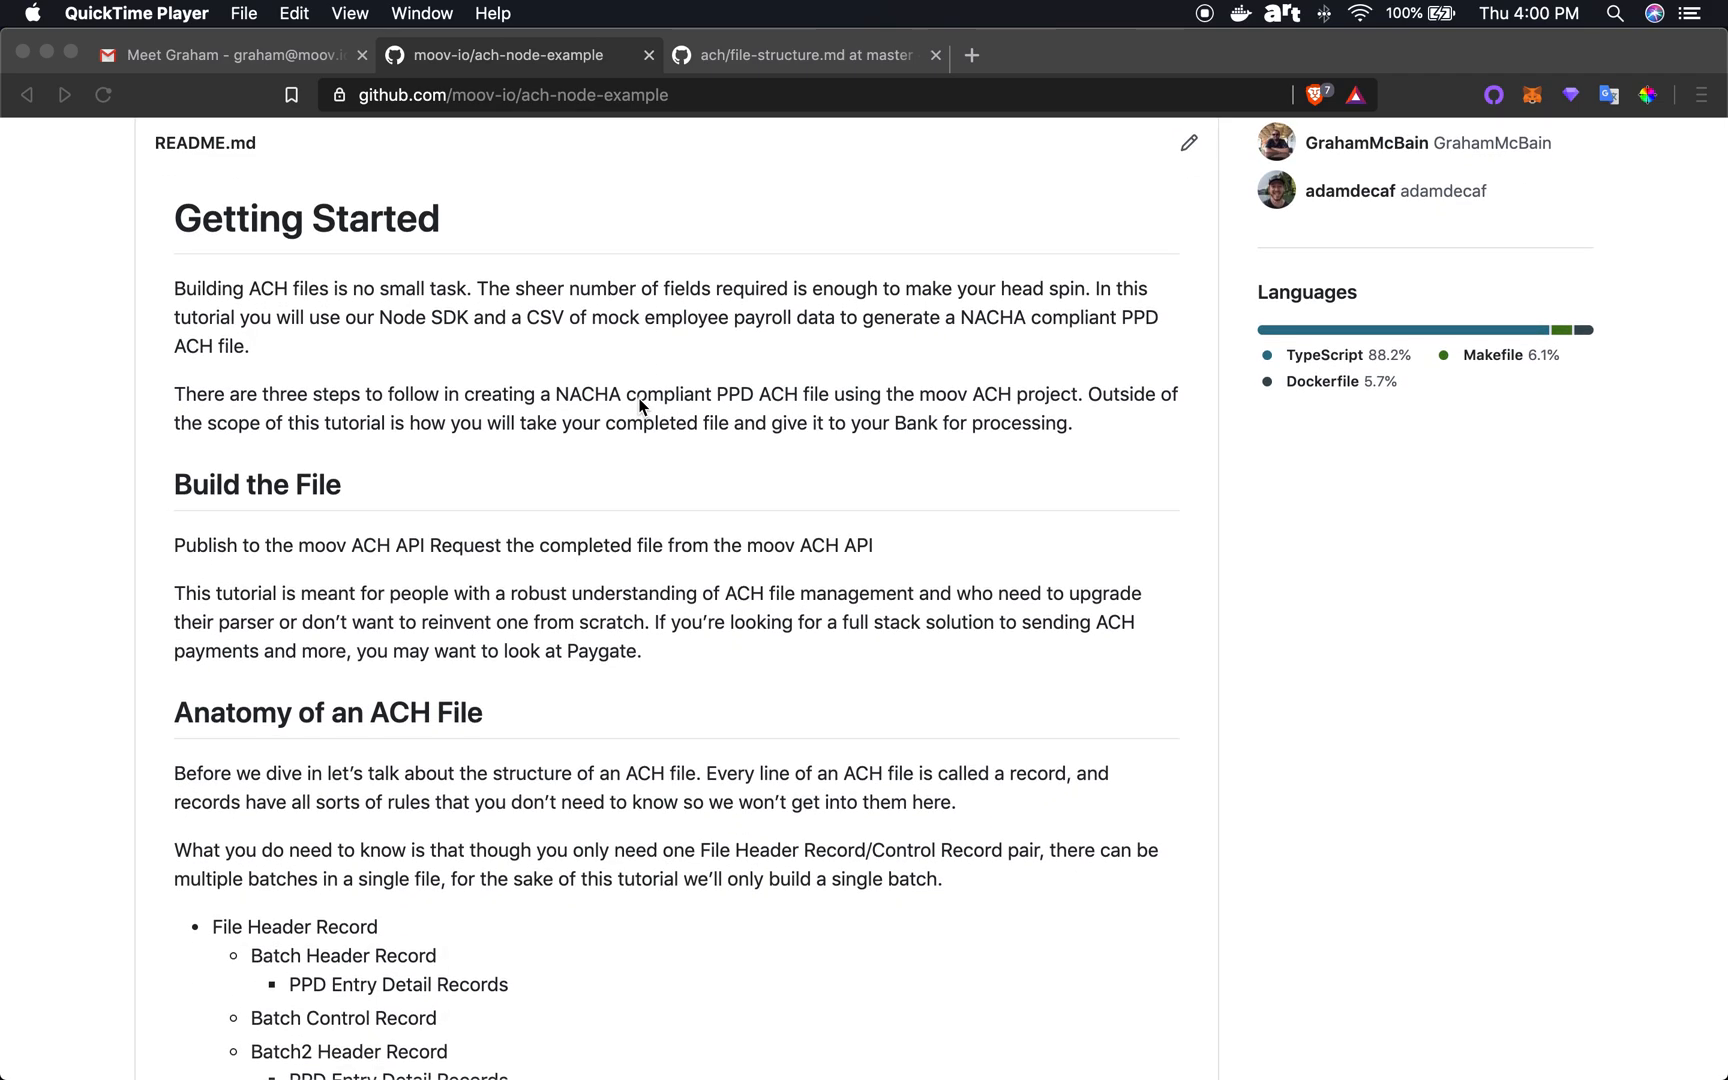
{"action": "scroll", "scroll_direction": "down", "scroll_amount": 3}
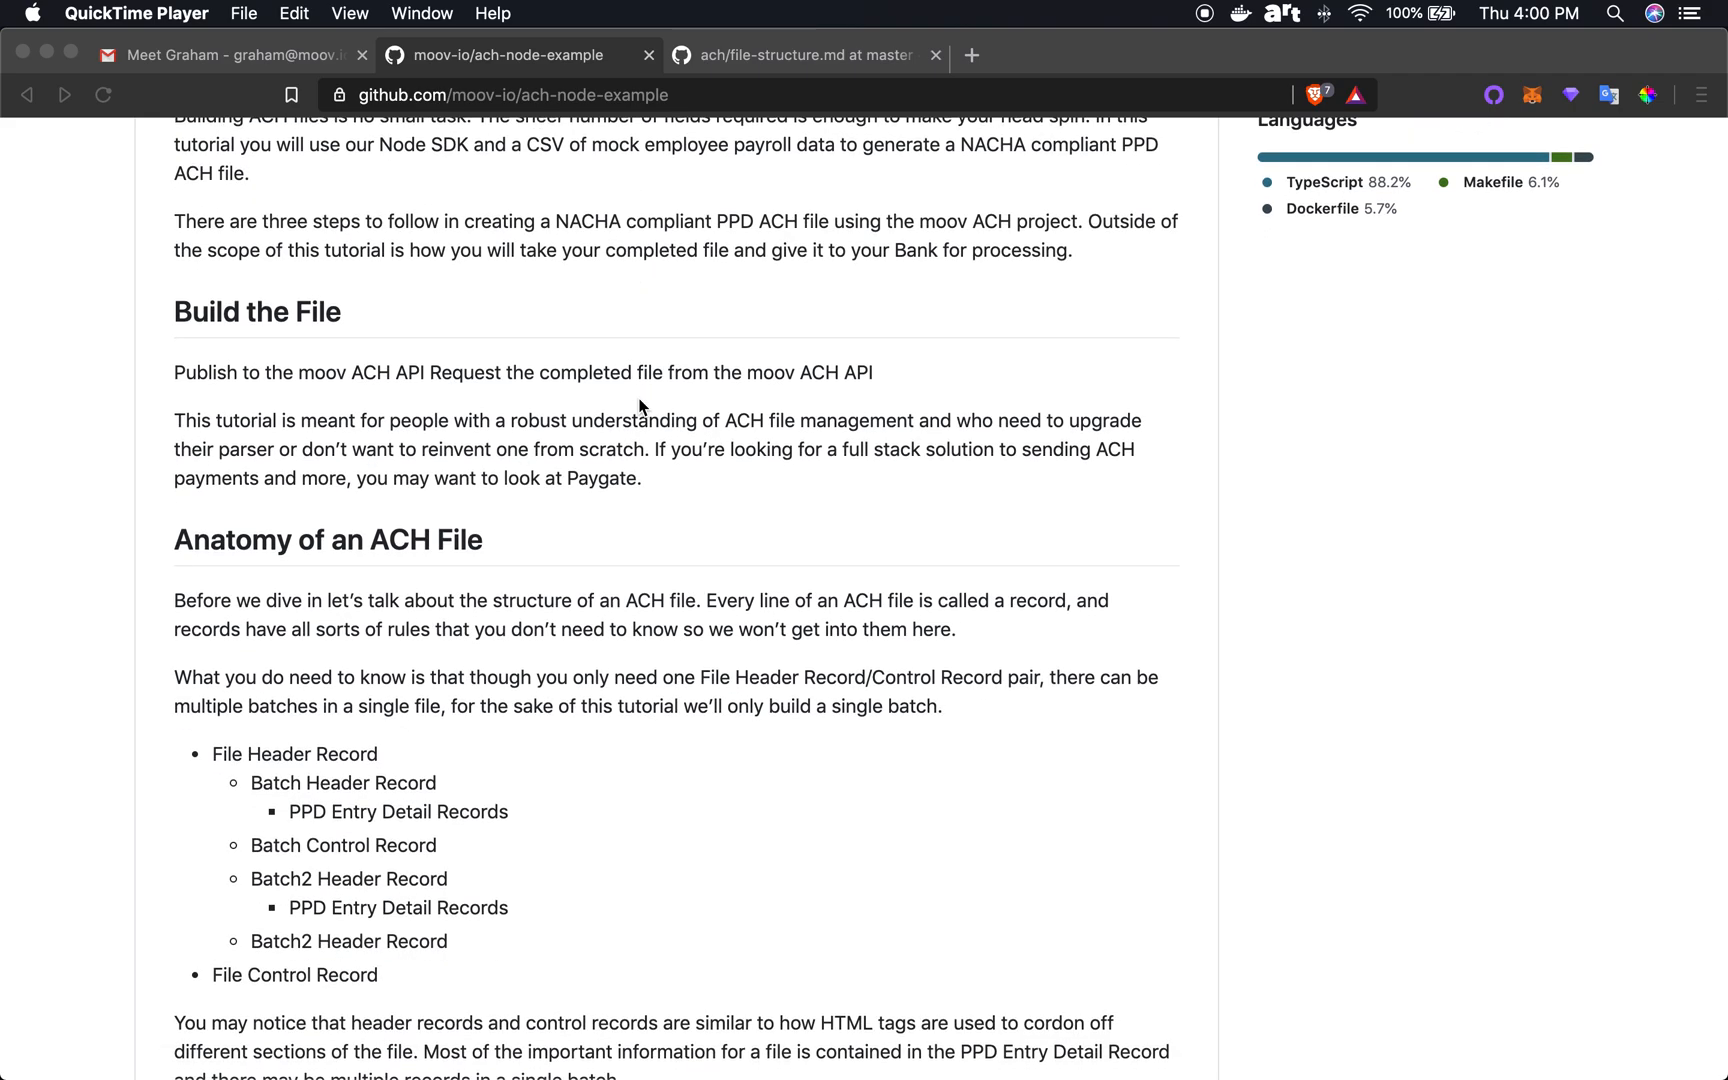
{"action": "scroll", "scroll_direction": "down", "scroll_amount": 3}
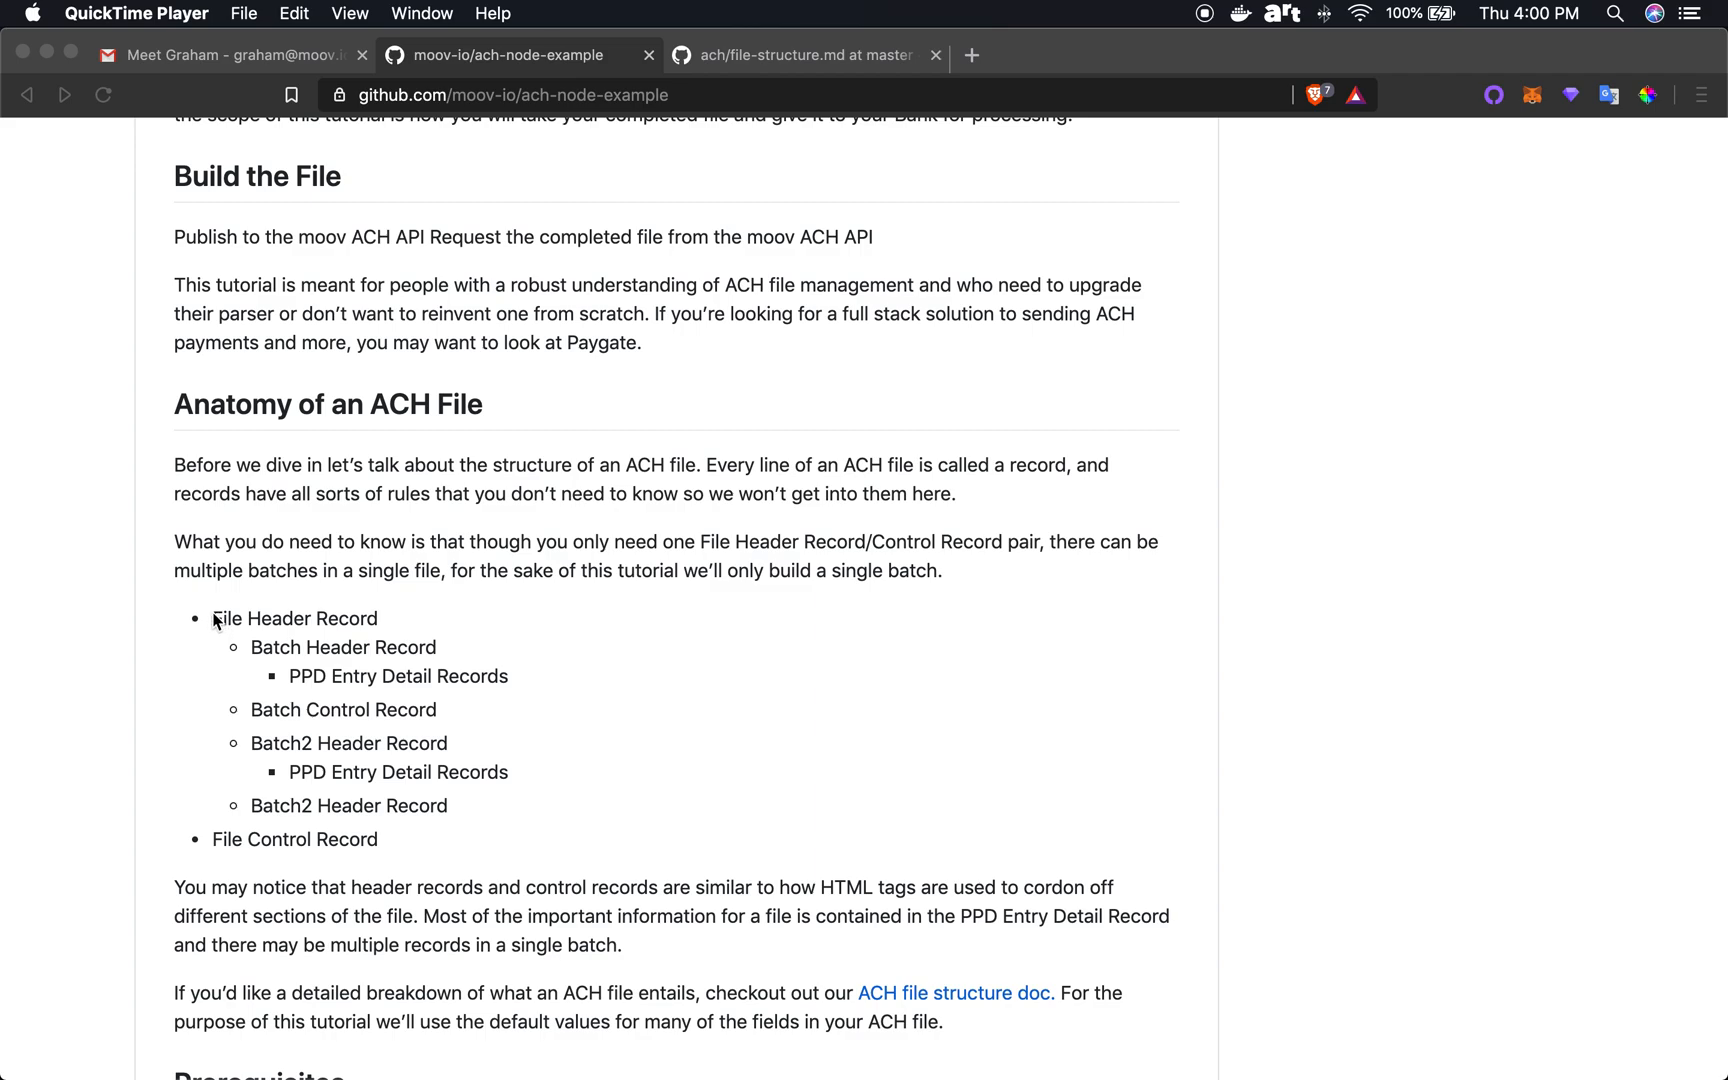
{"action": "left_click_drag", "start_coordinate": [286, 676], "coordinate": [376, 838]}
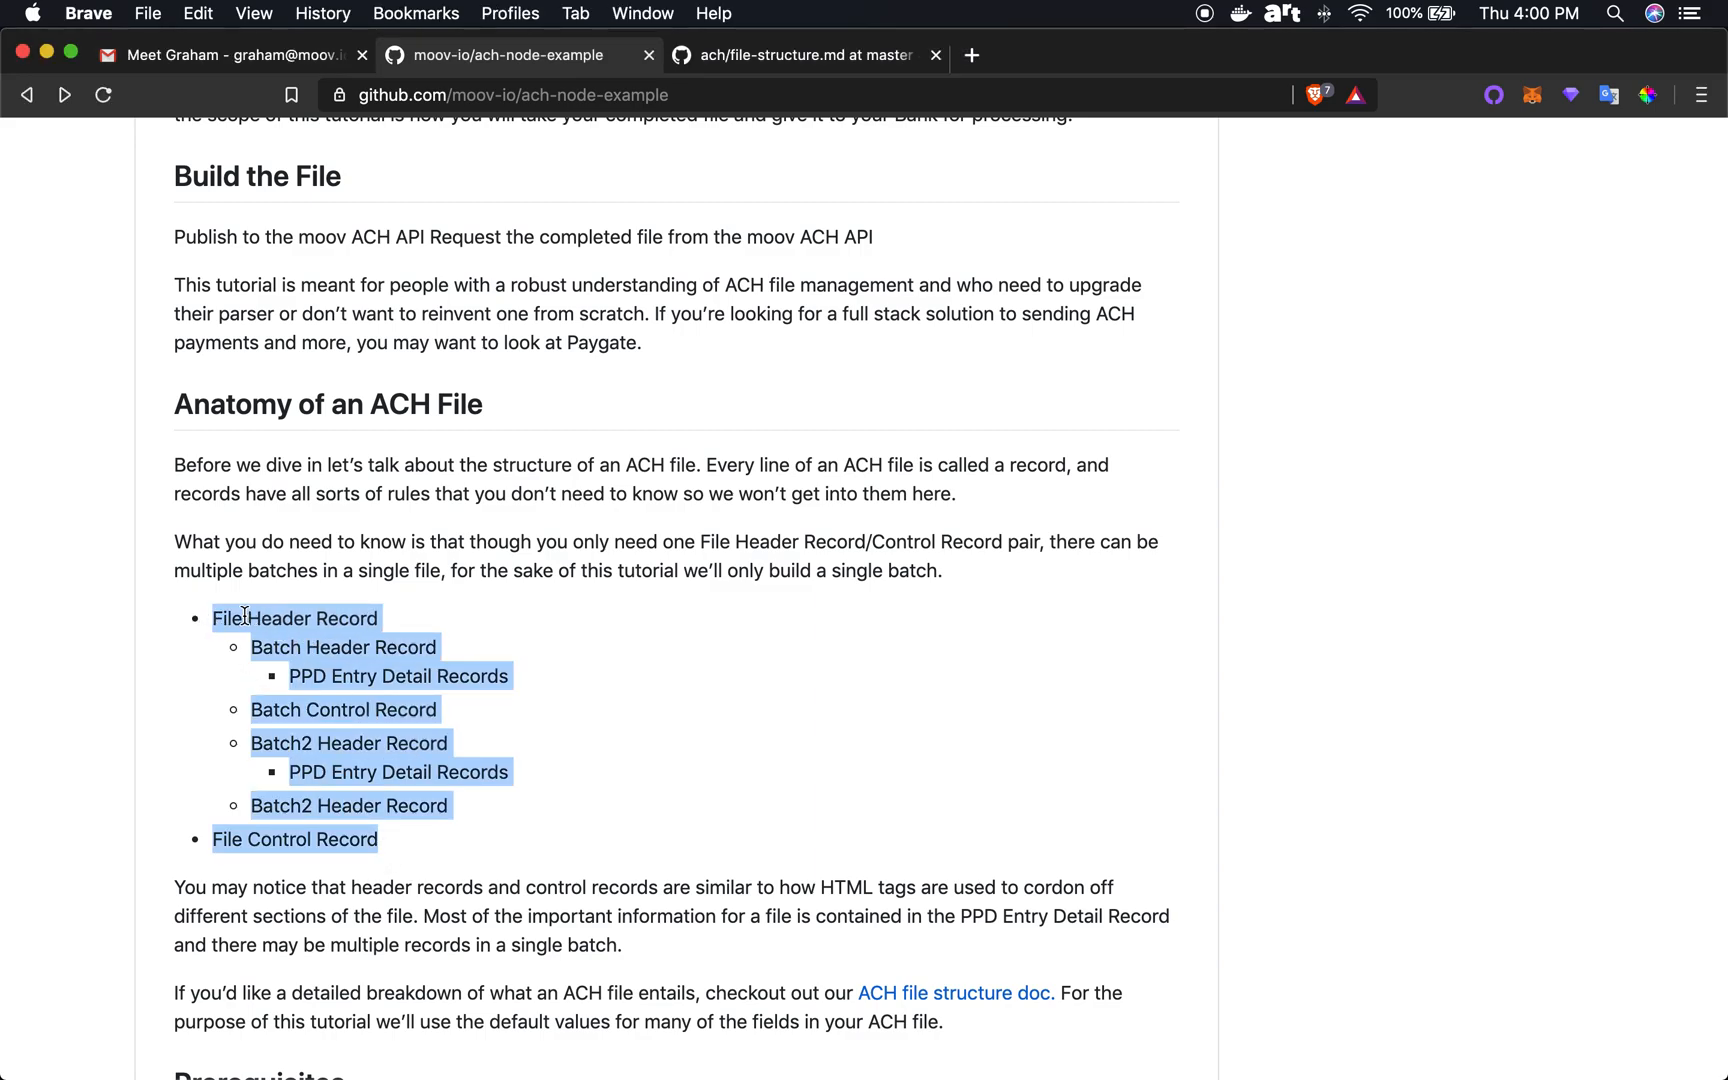
{"action": "left_click", "coordinate": [270, 628]}
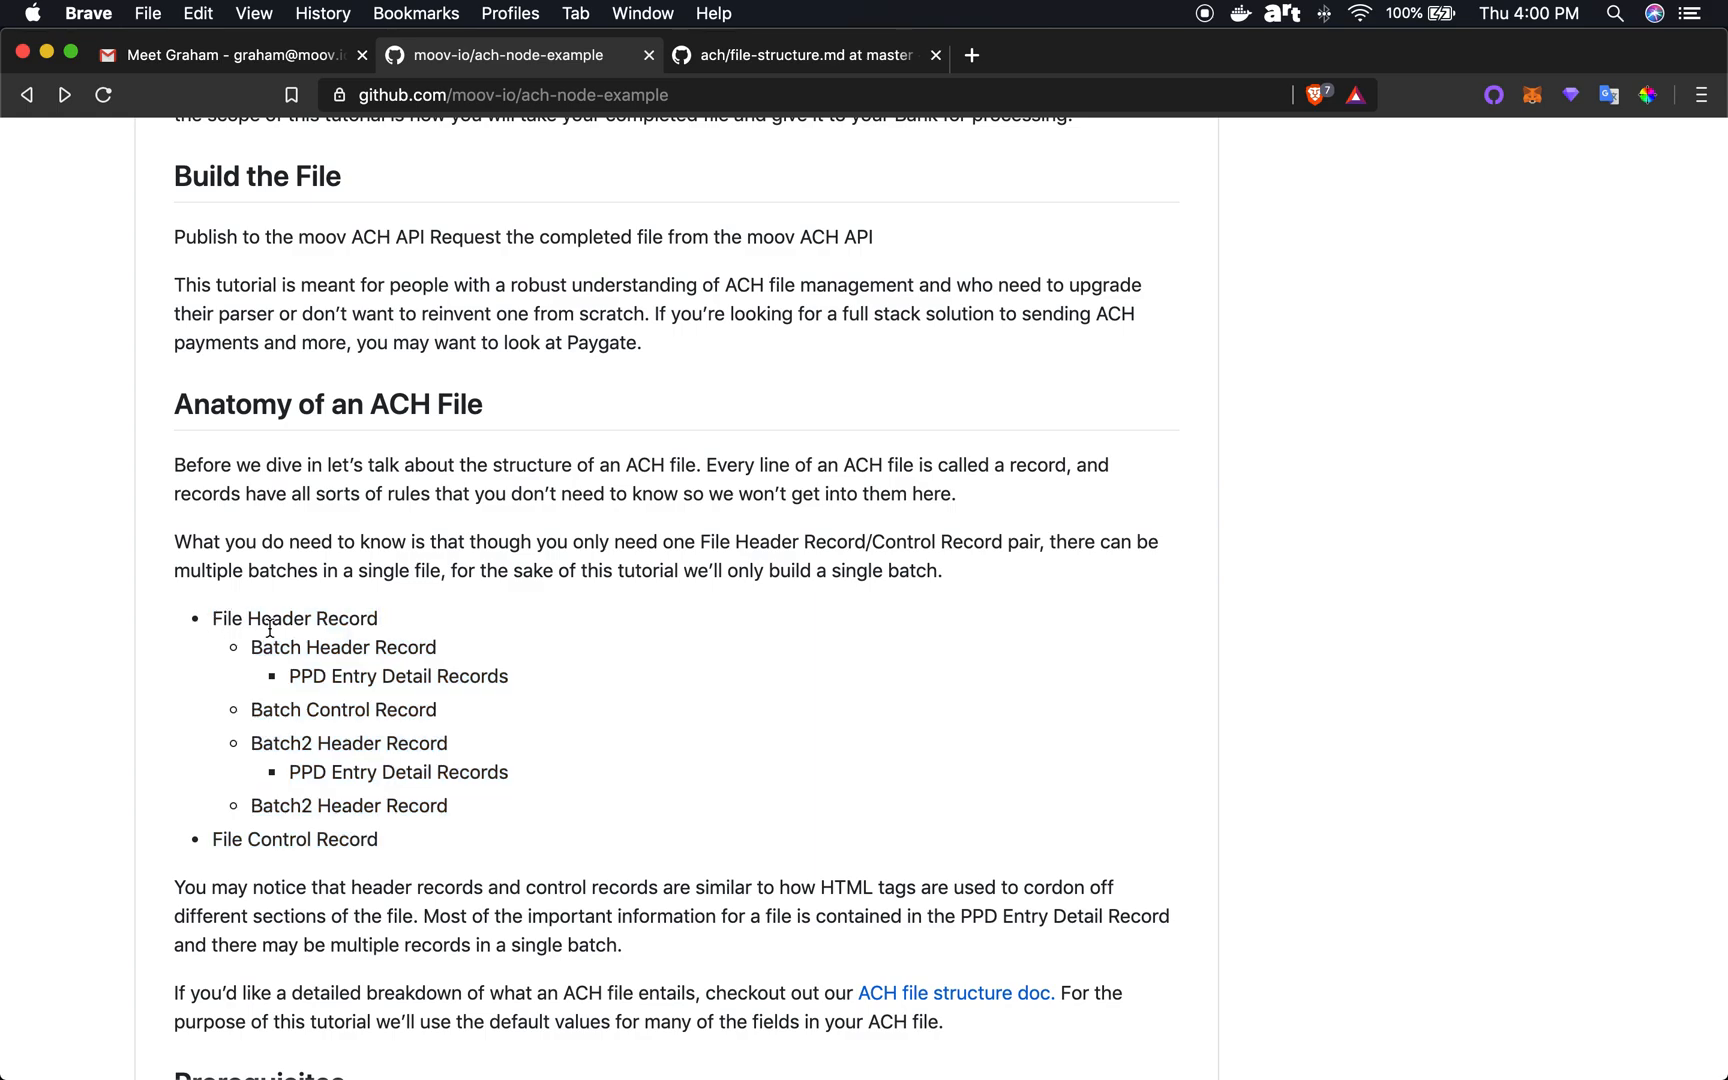
{"action": "mouse_move", "coordinate": [360, 624]}
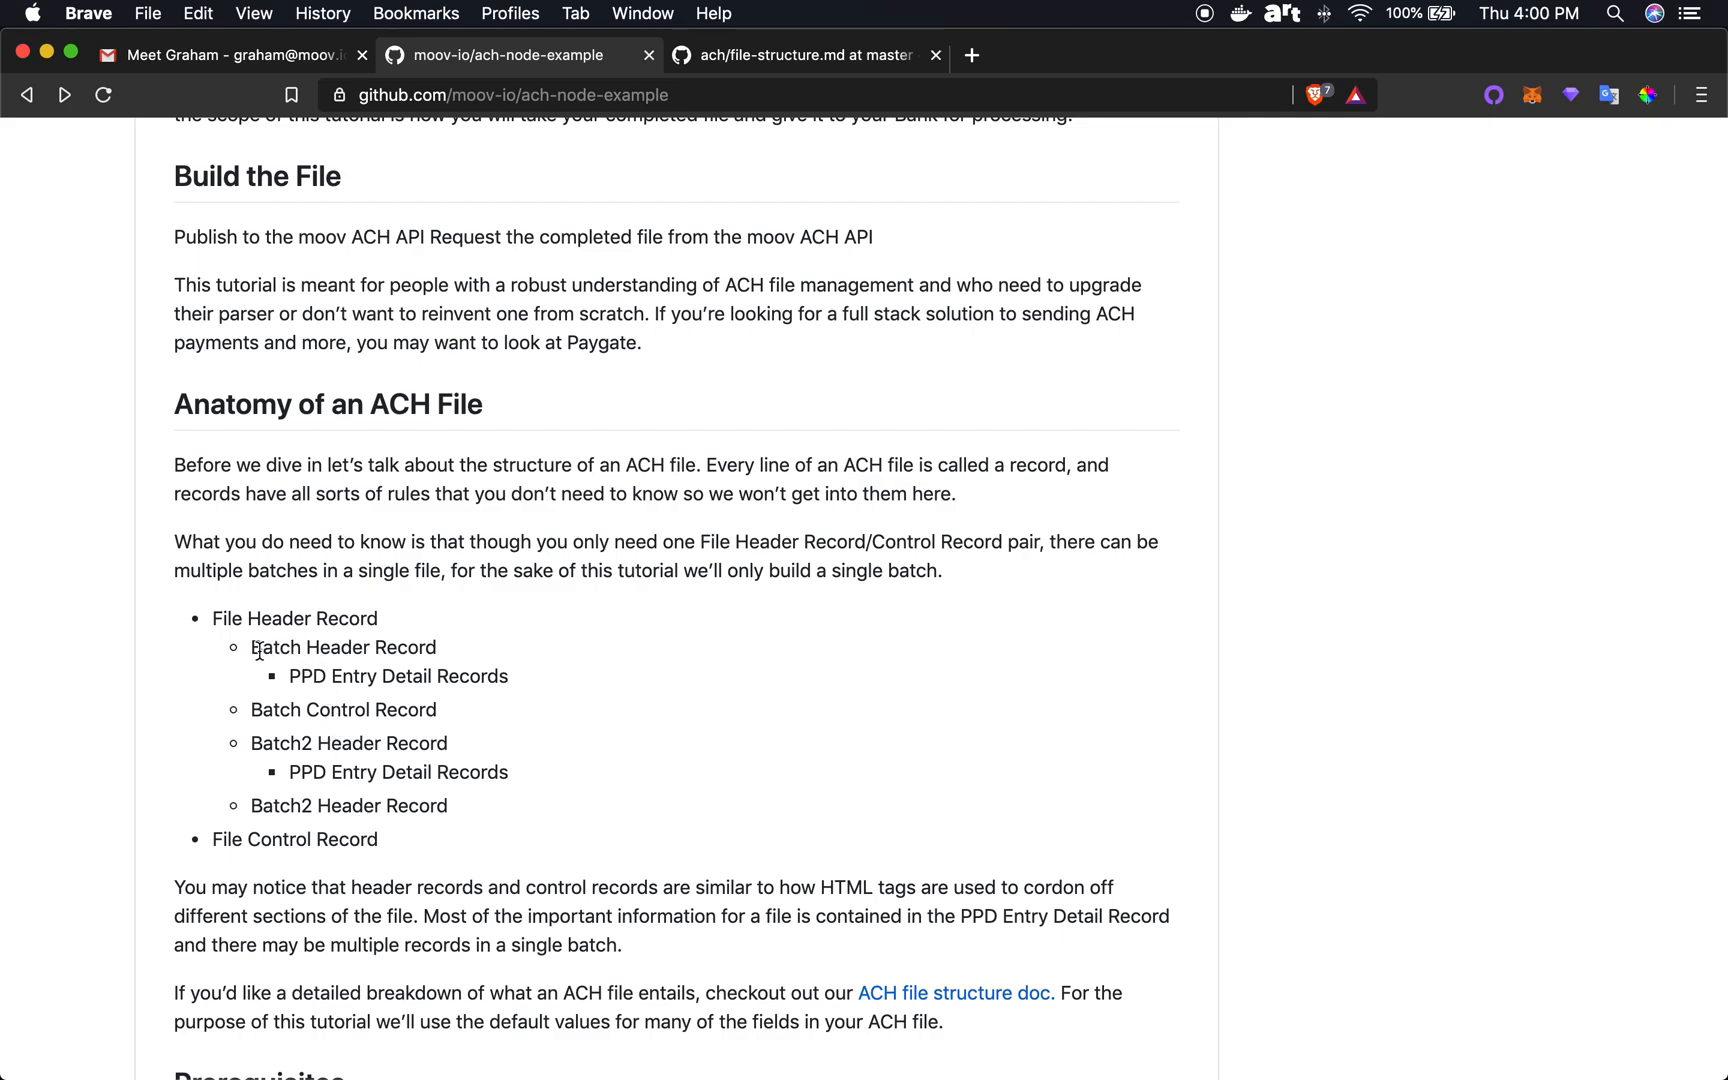
{"action": "mouse_move", "coordinate": [278, 708]}
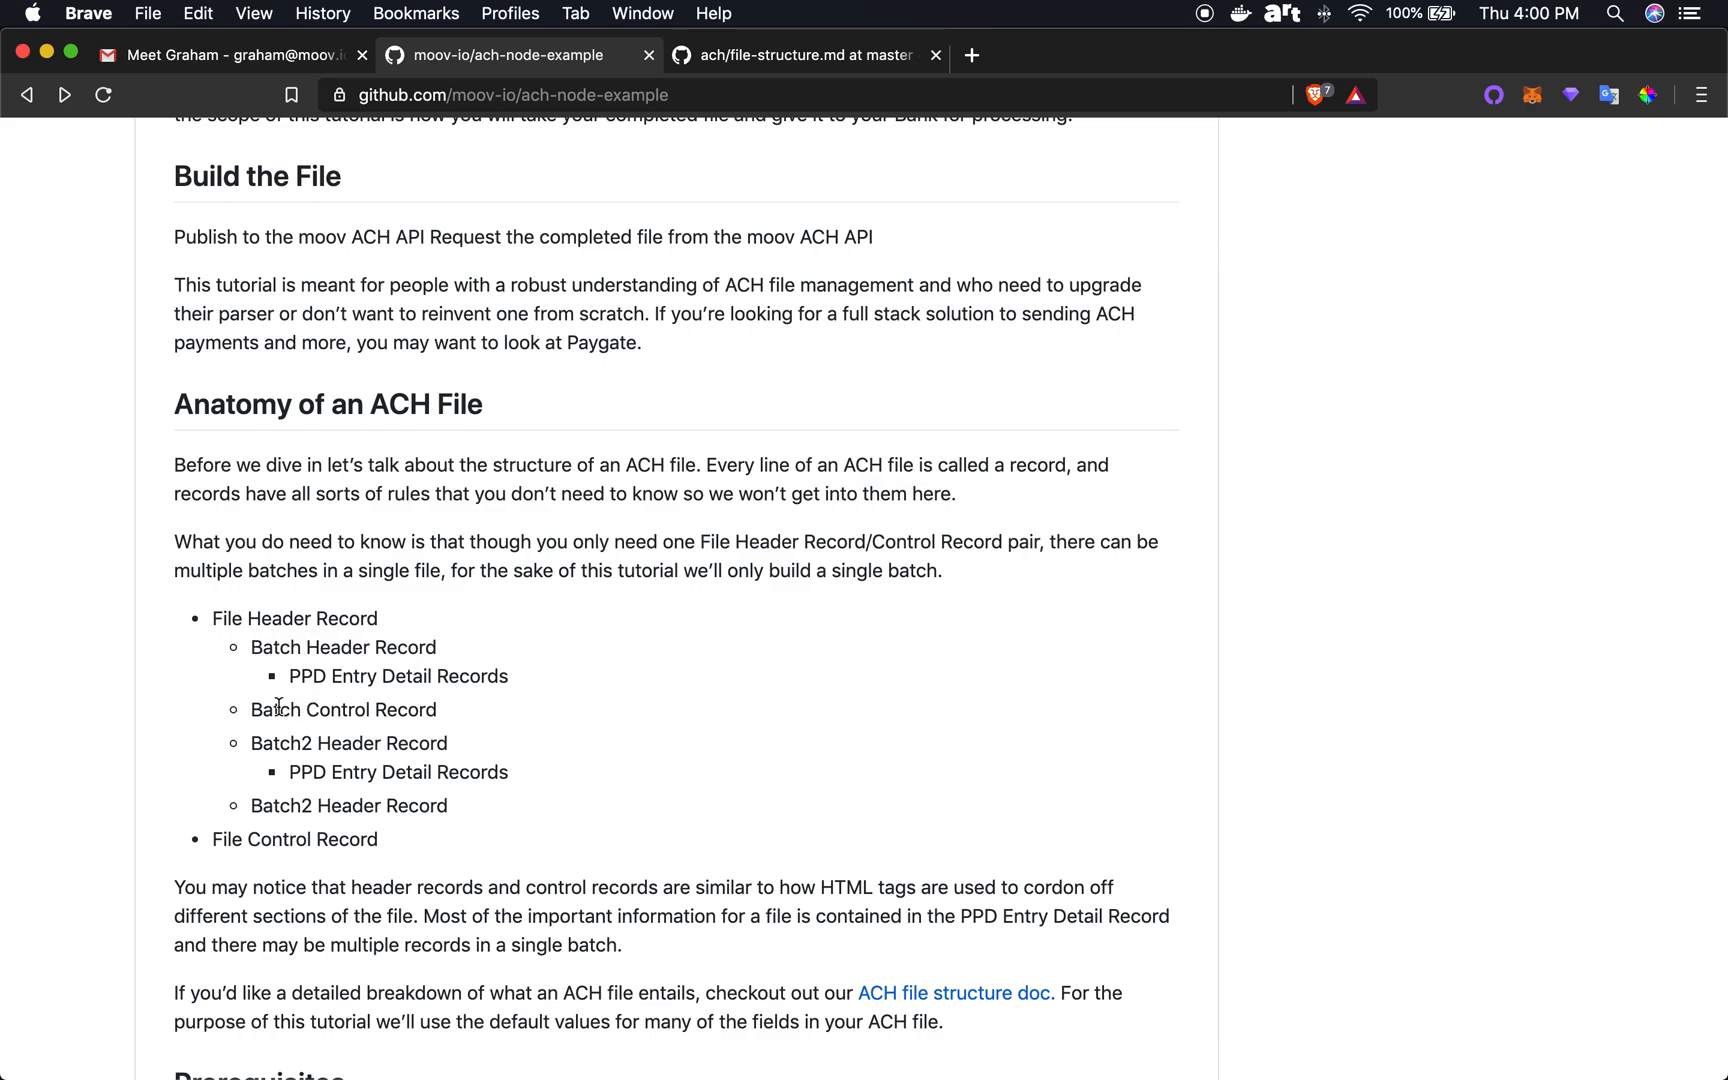
{"action": "mouse_move", "coordinate": [342, 676]}
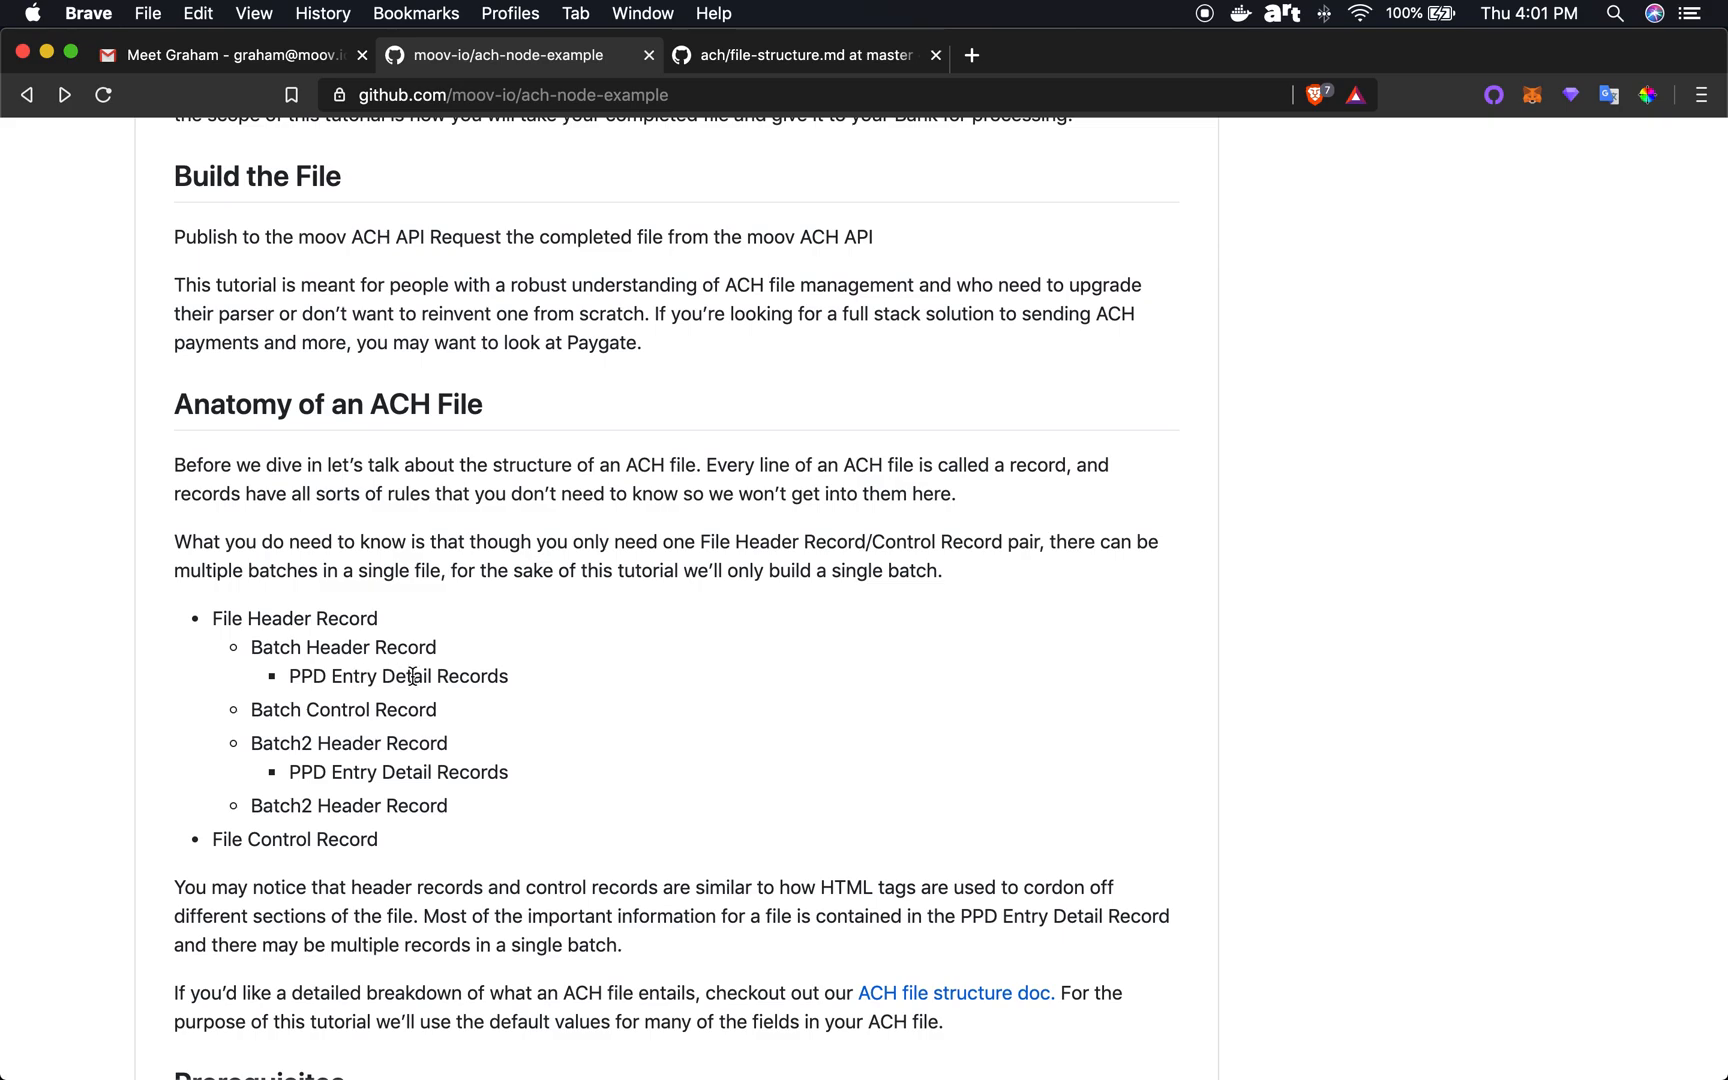
{"action": "mouse_move", "coordinate": [460, 650]}
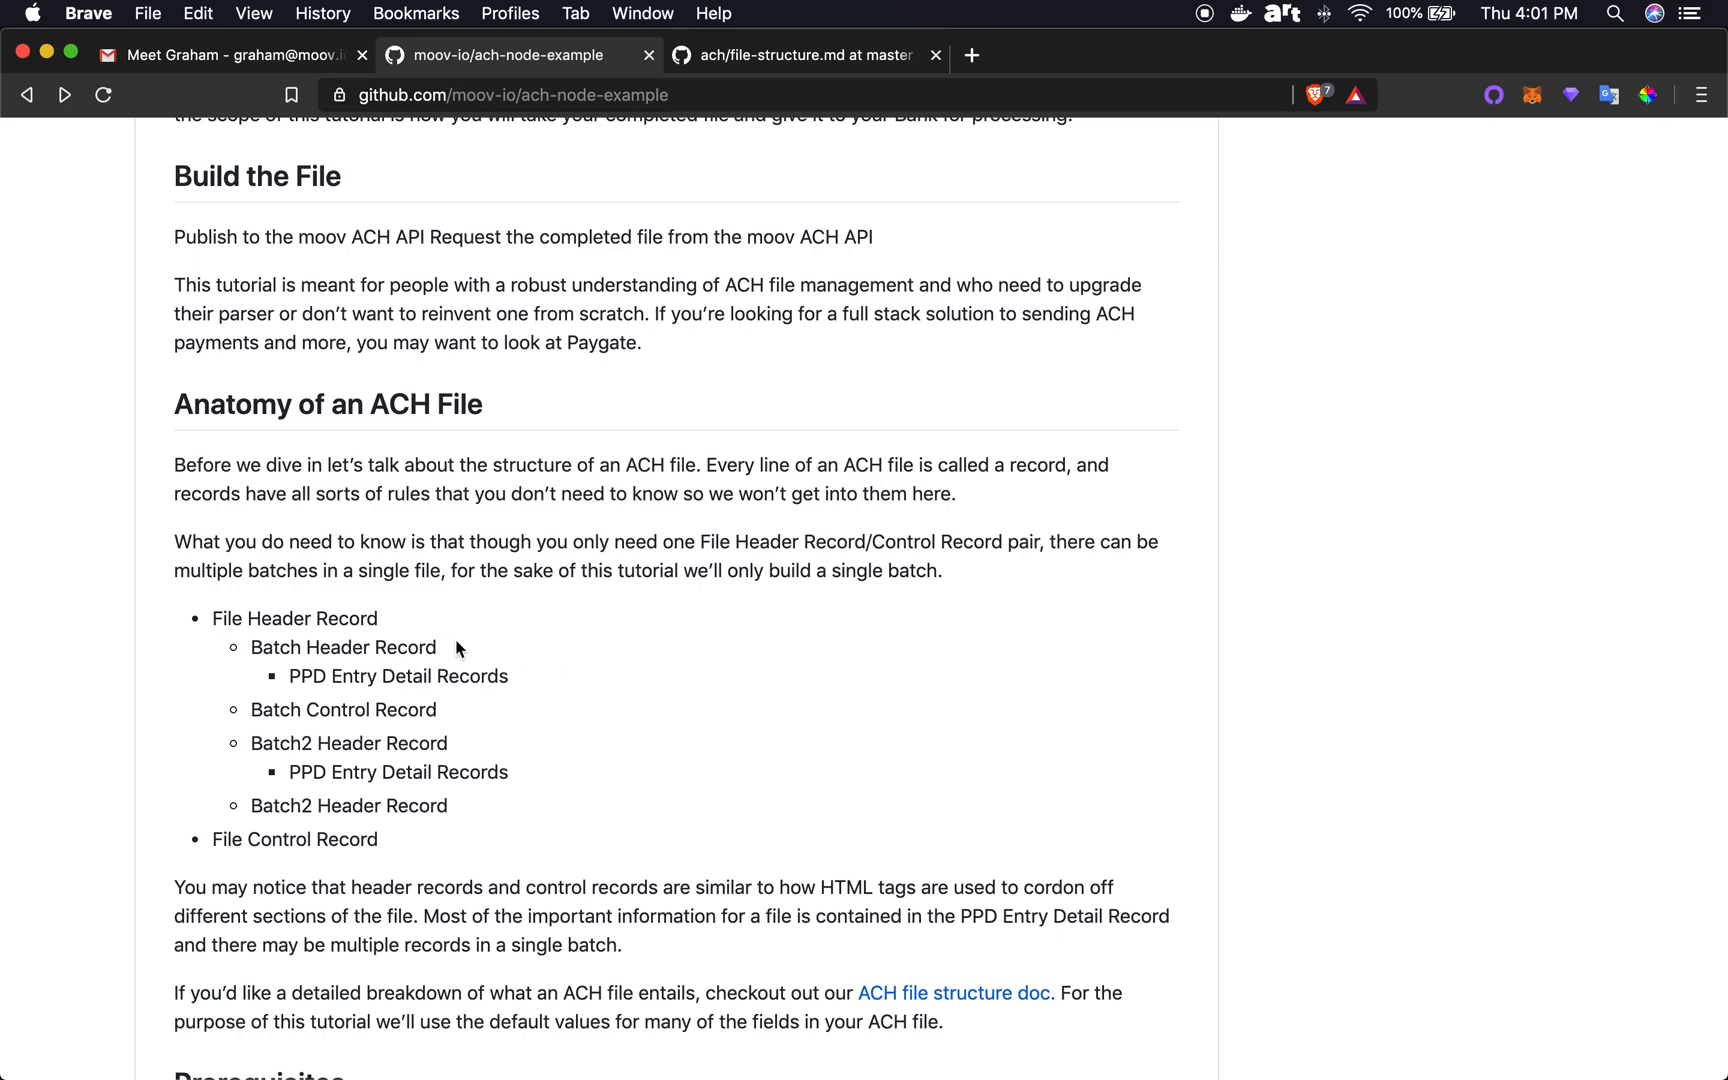
{"action": "mouse_move", "coordinate": [570, 660]}
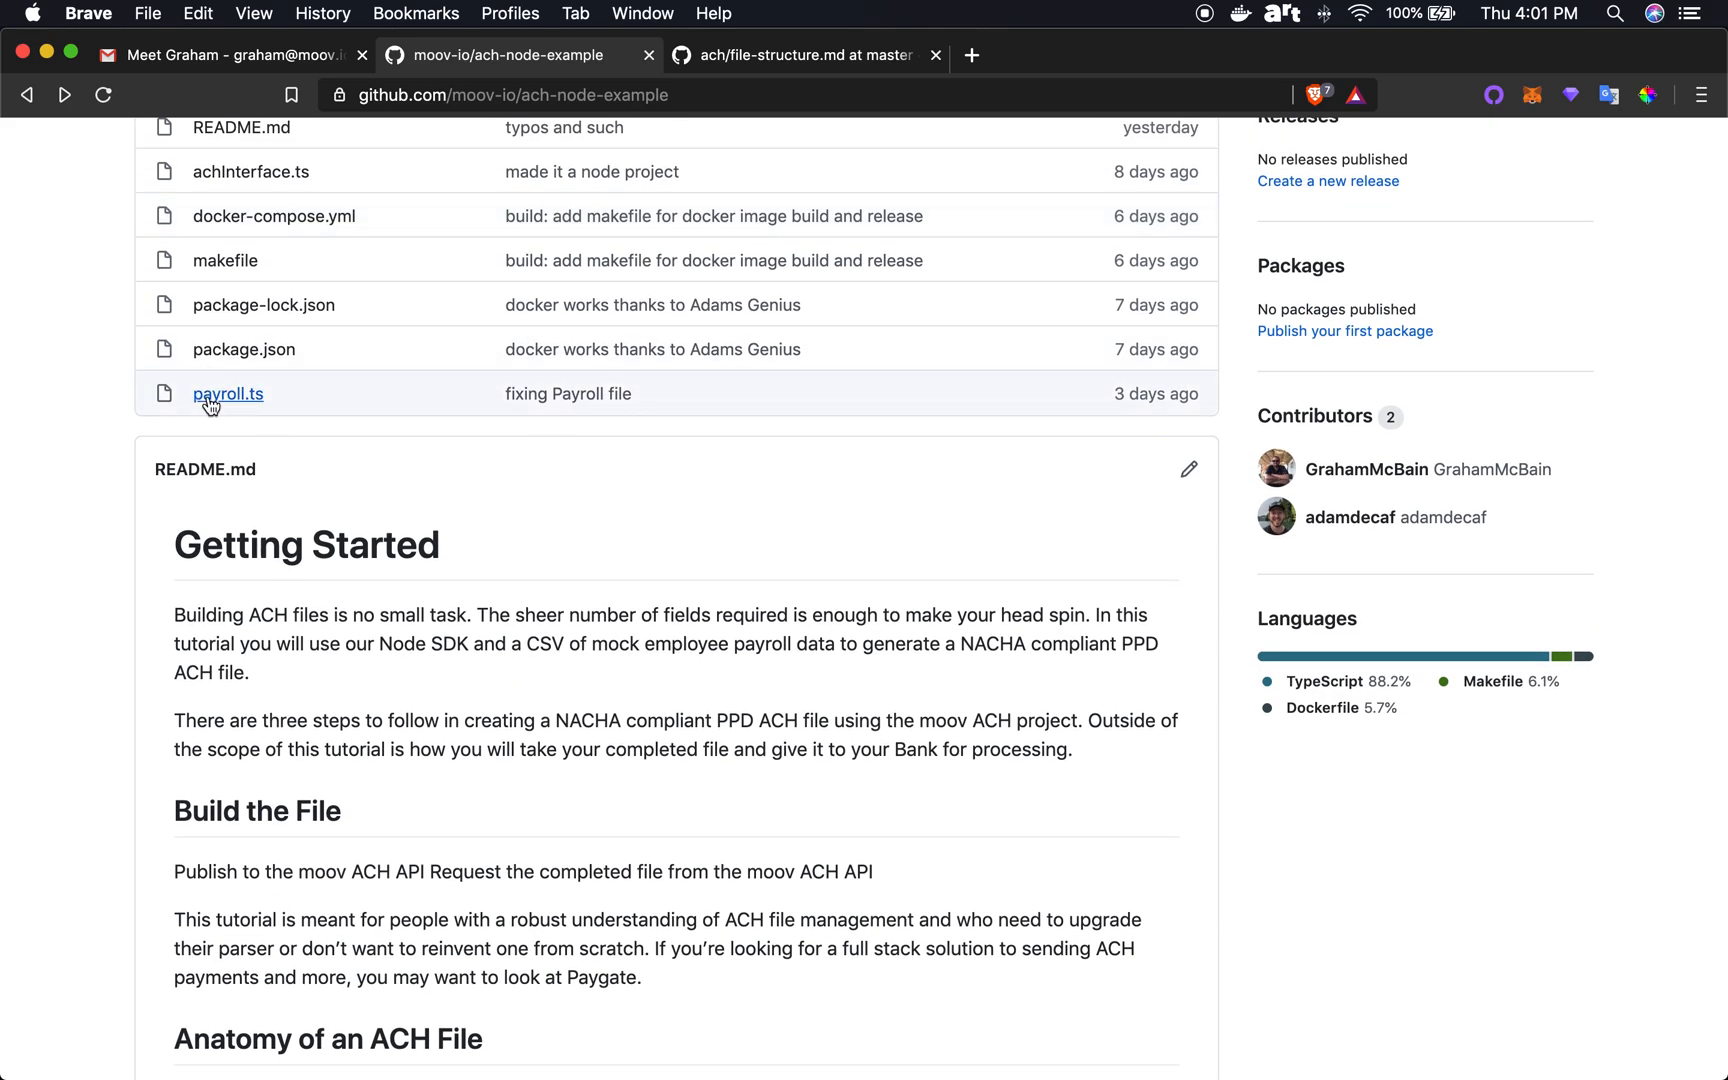
{"action": "mouse_move", "coordinate": [228, 394]}
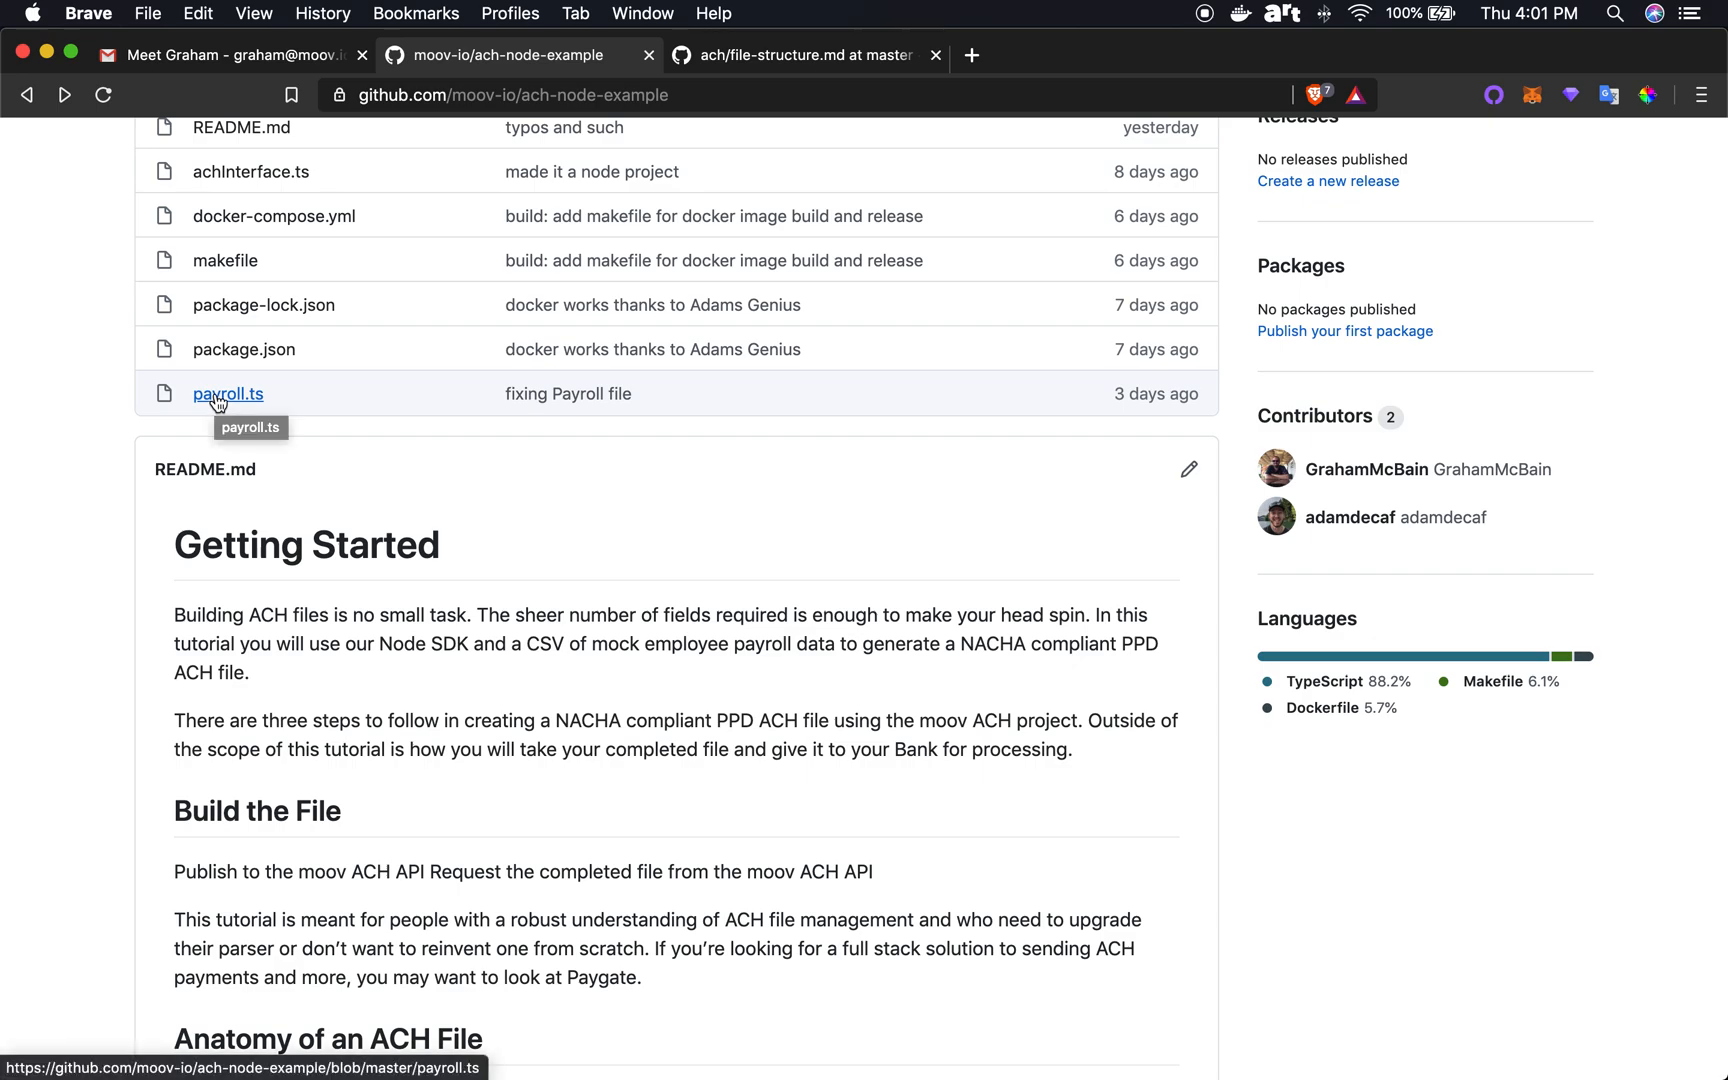
Step: View payroll.ts and highlight its file header declaration and the PPD entry class value
{"action": "left_click", "coordinate": [228, 394]}
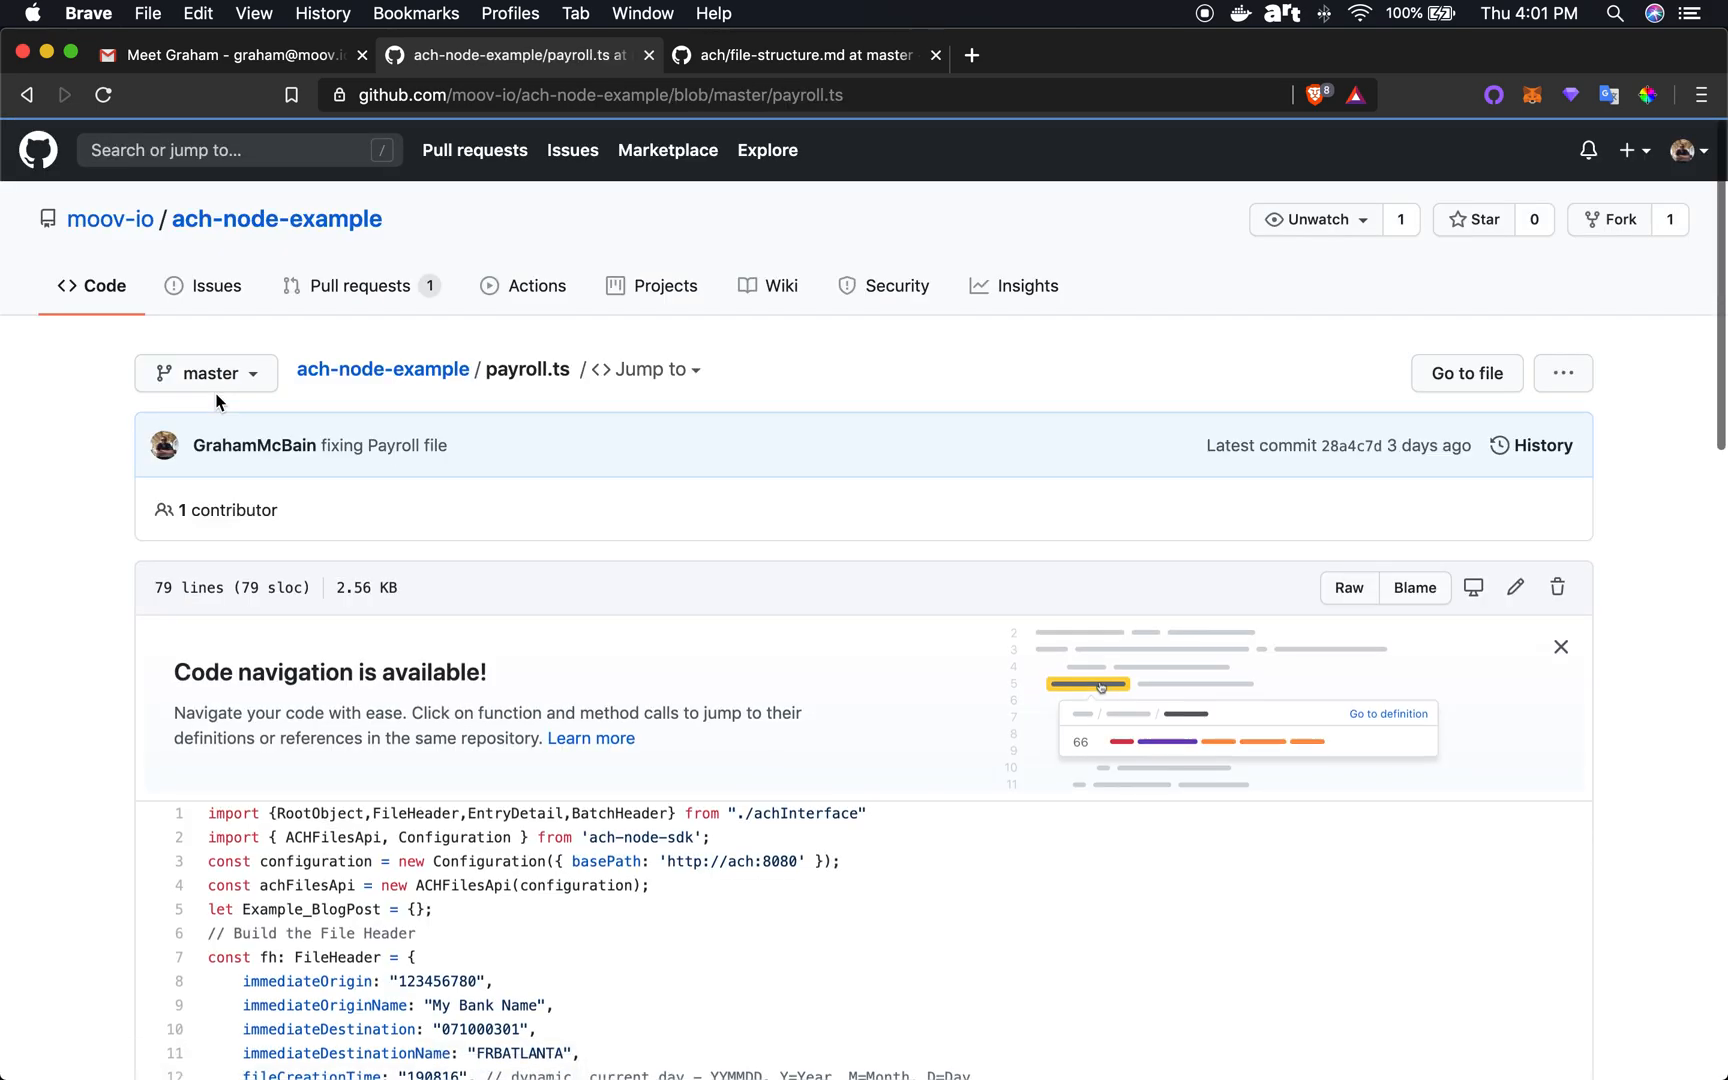
{"action": "scroll", "scroll_direction": "down", "scroll_amount": 3}
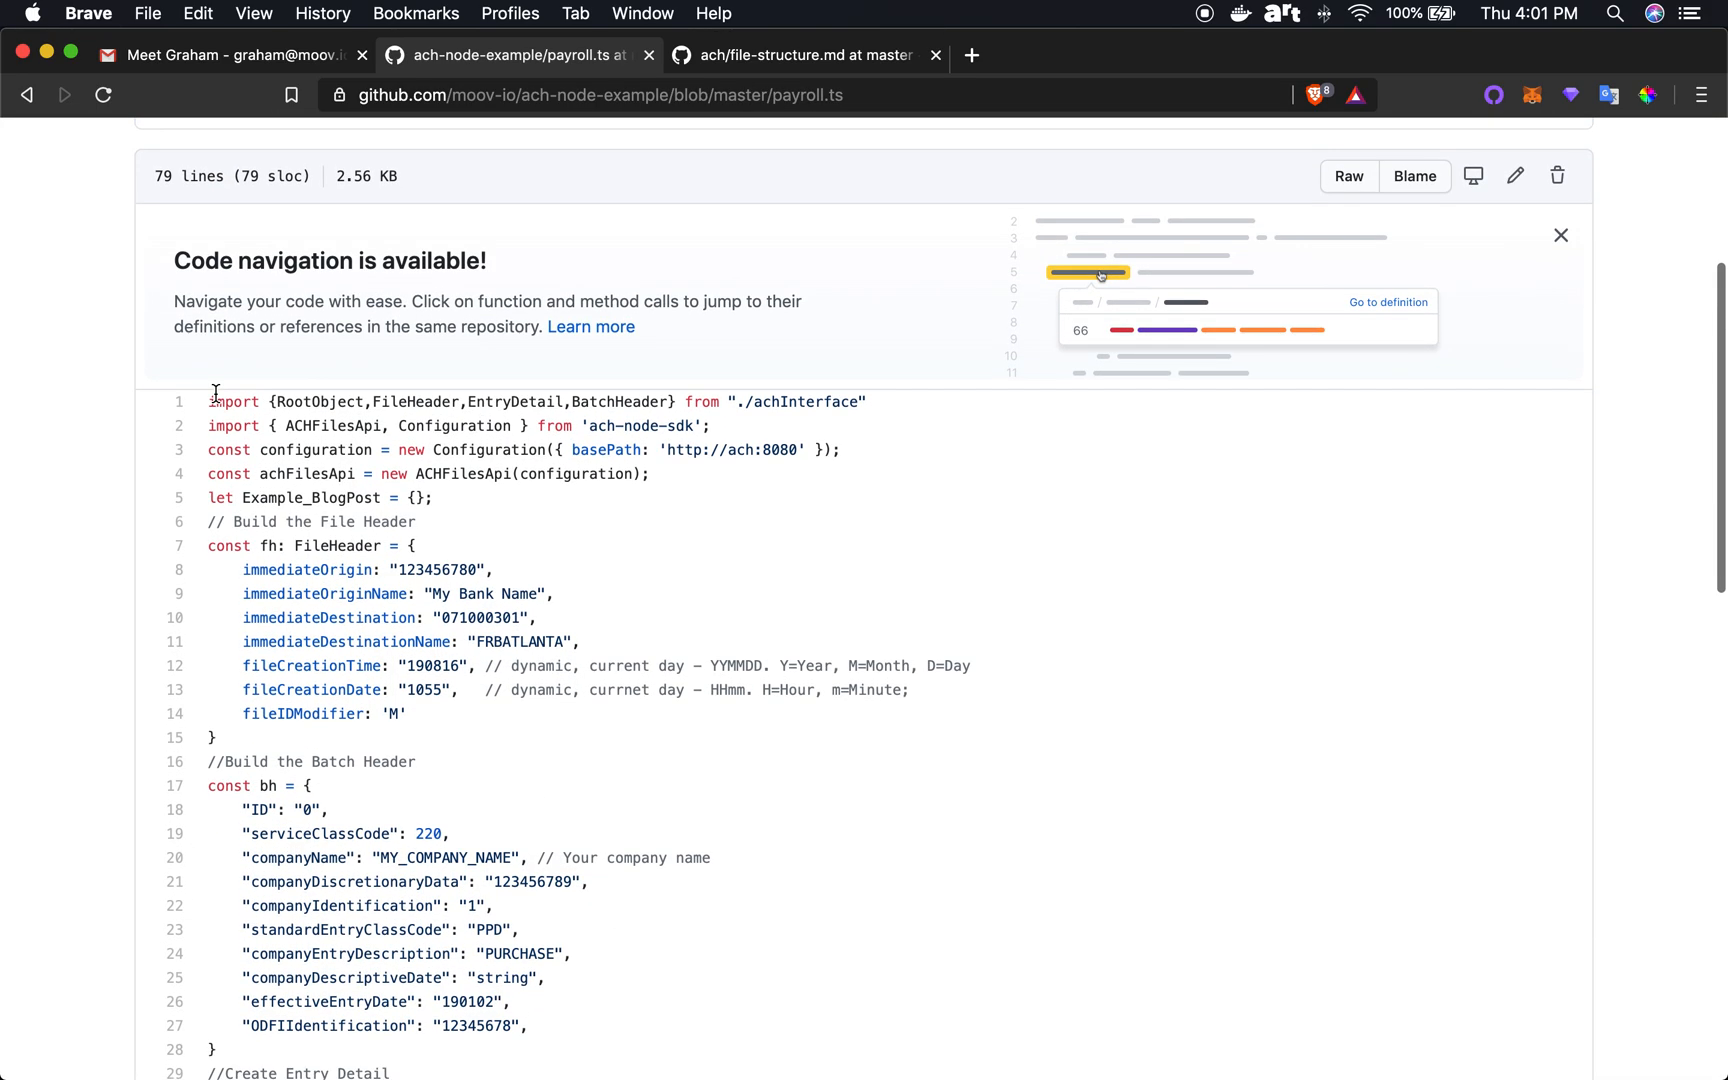
{"action": "scroll", "scroll_direction": "down", "scroll_amount": 3}
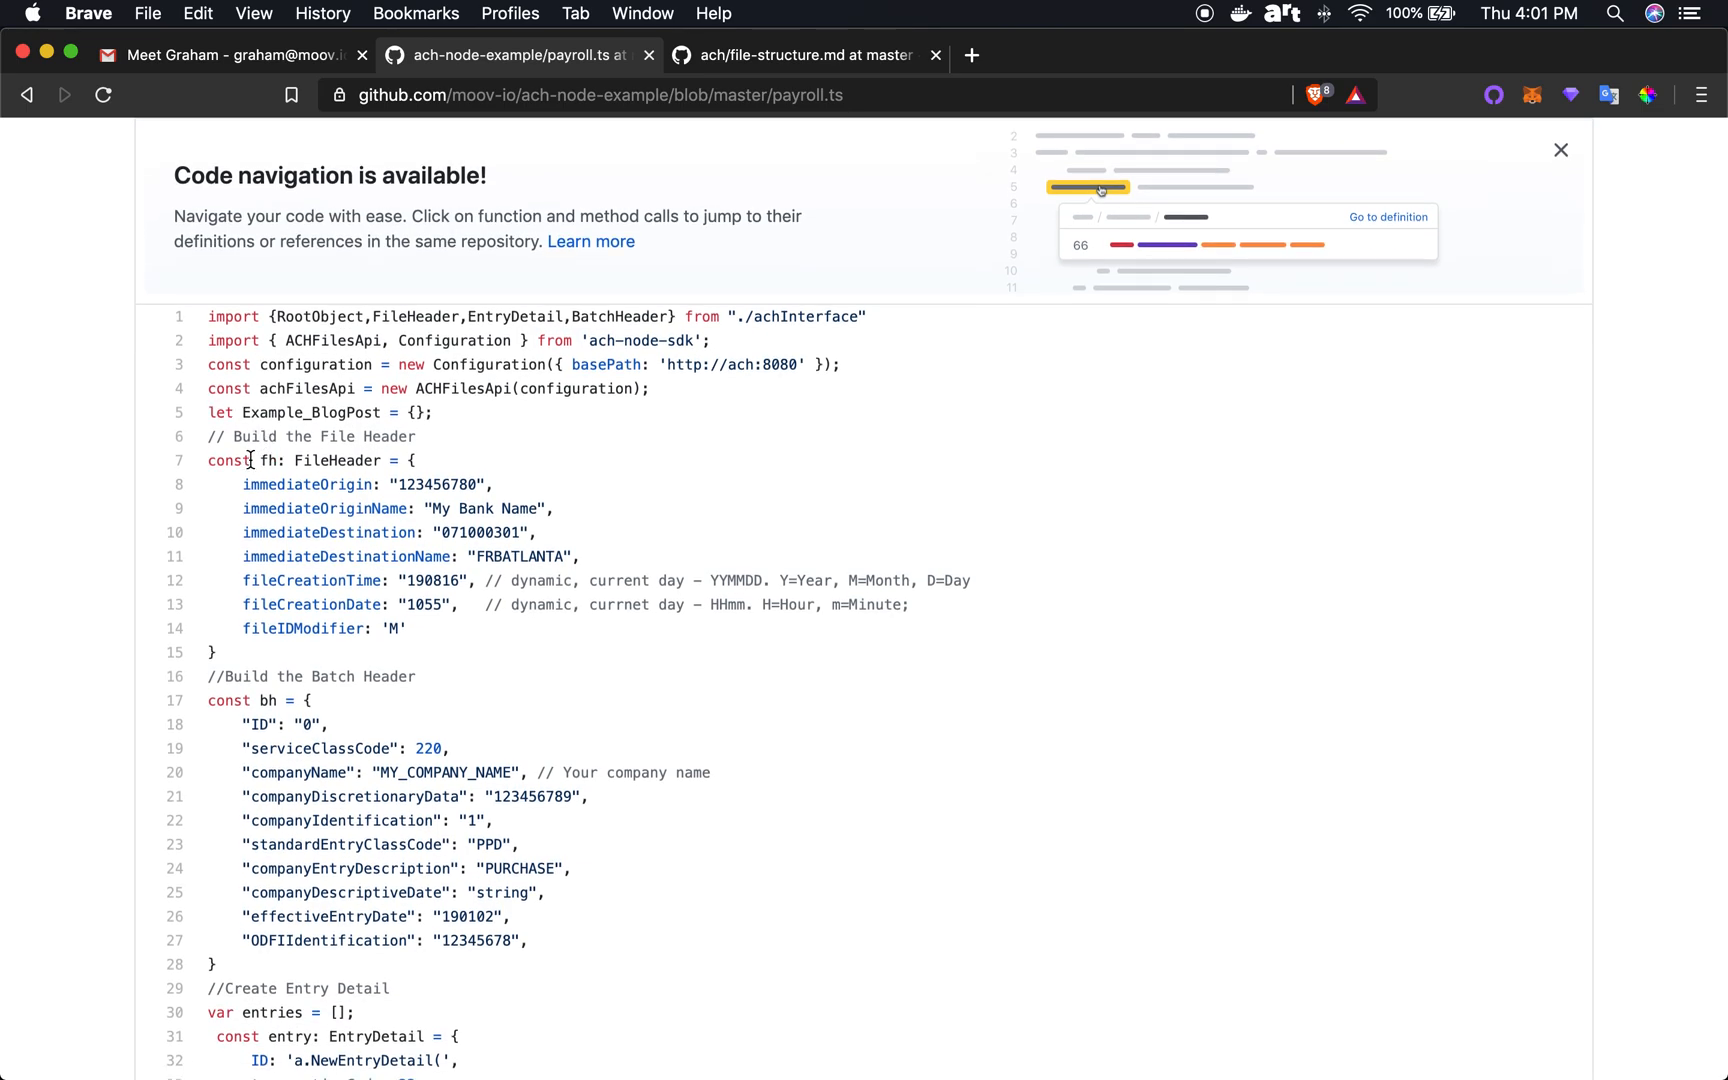
{"action": "double_click", "coordinate": [330, 460]}
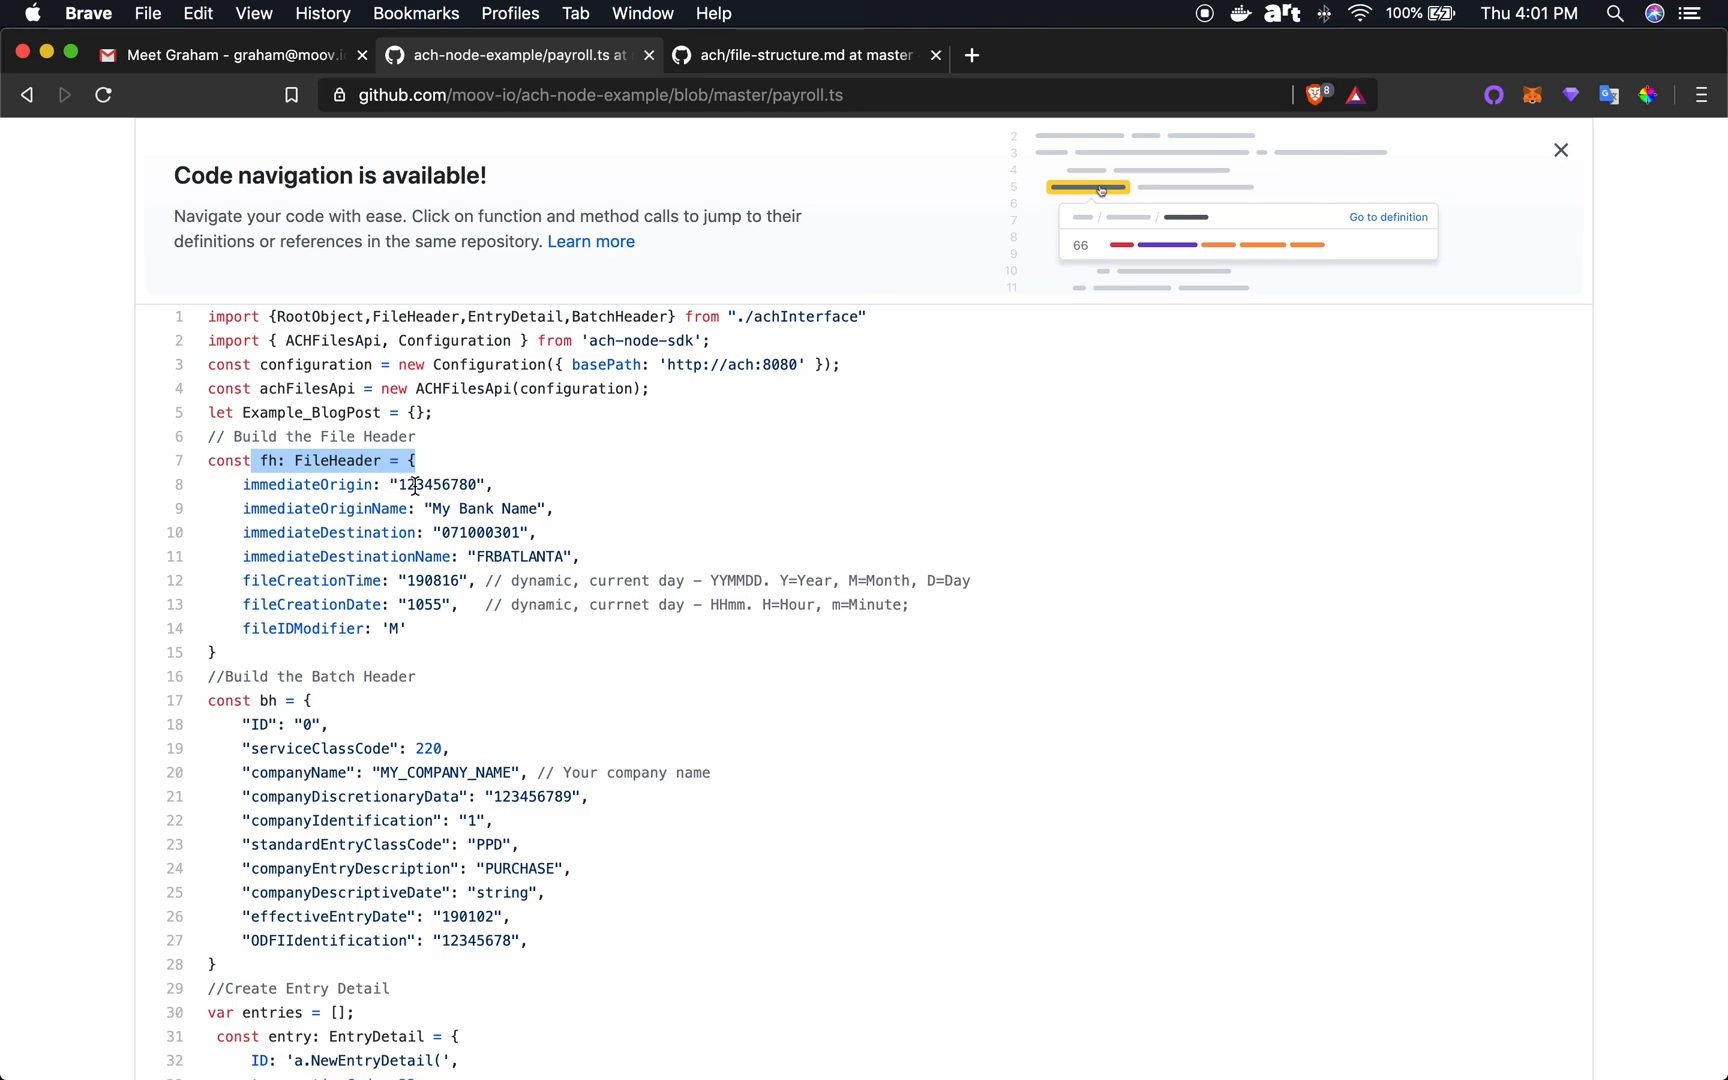
{"action": "mouse_move", "coordinate": [504, 508]}
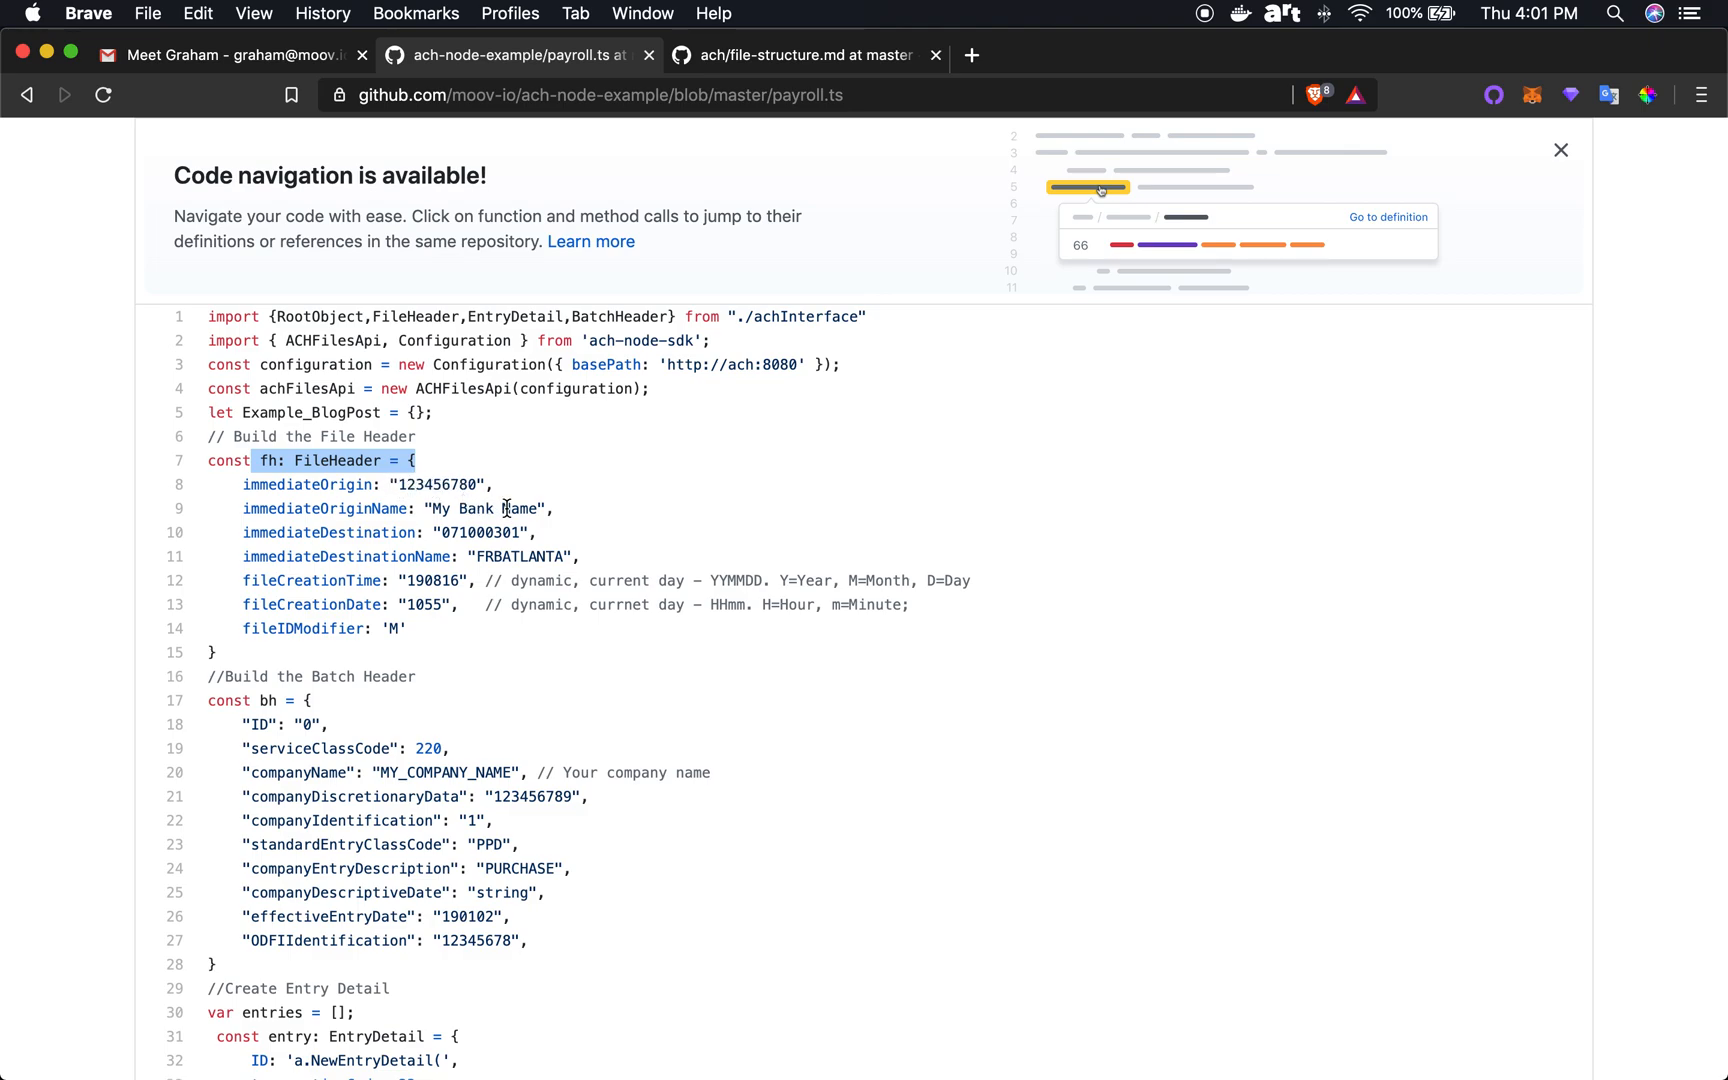
{"action": "scroll", "scroll_direction": "down", "scroll_amount": 3}
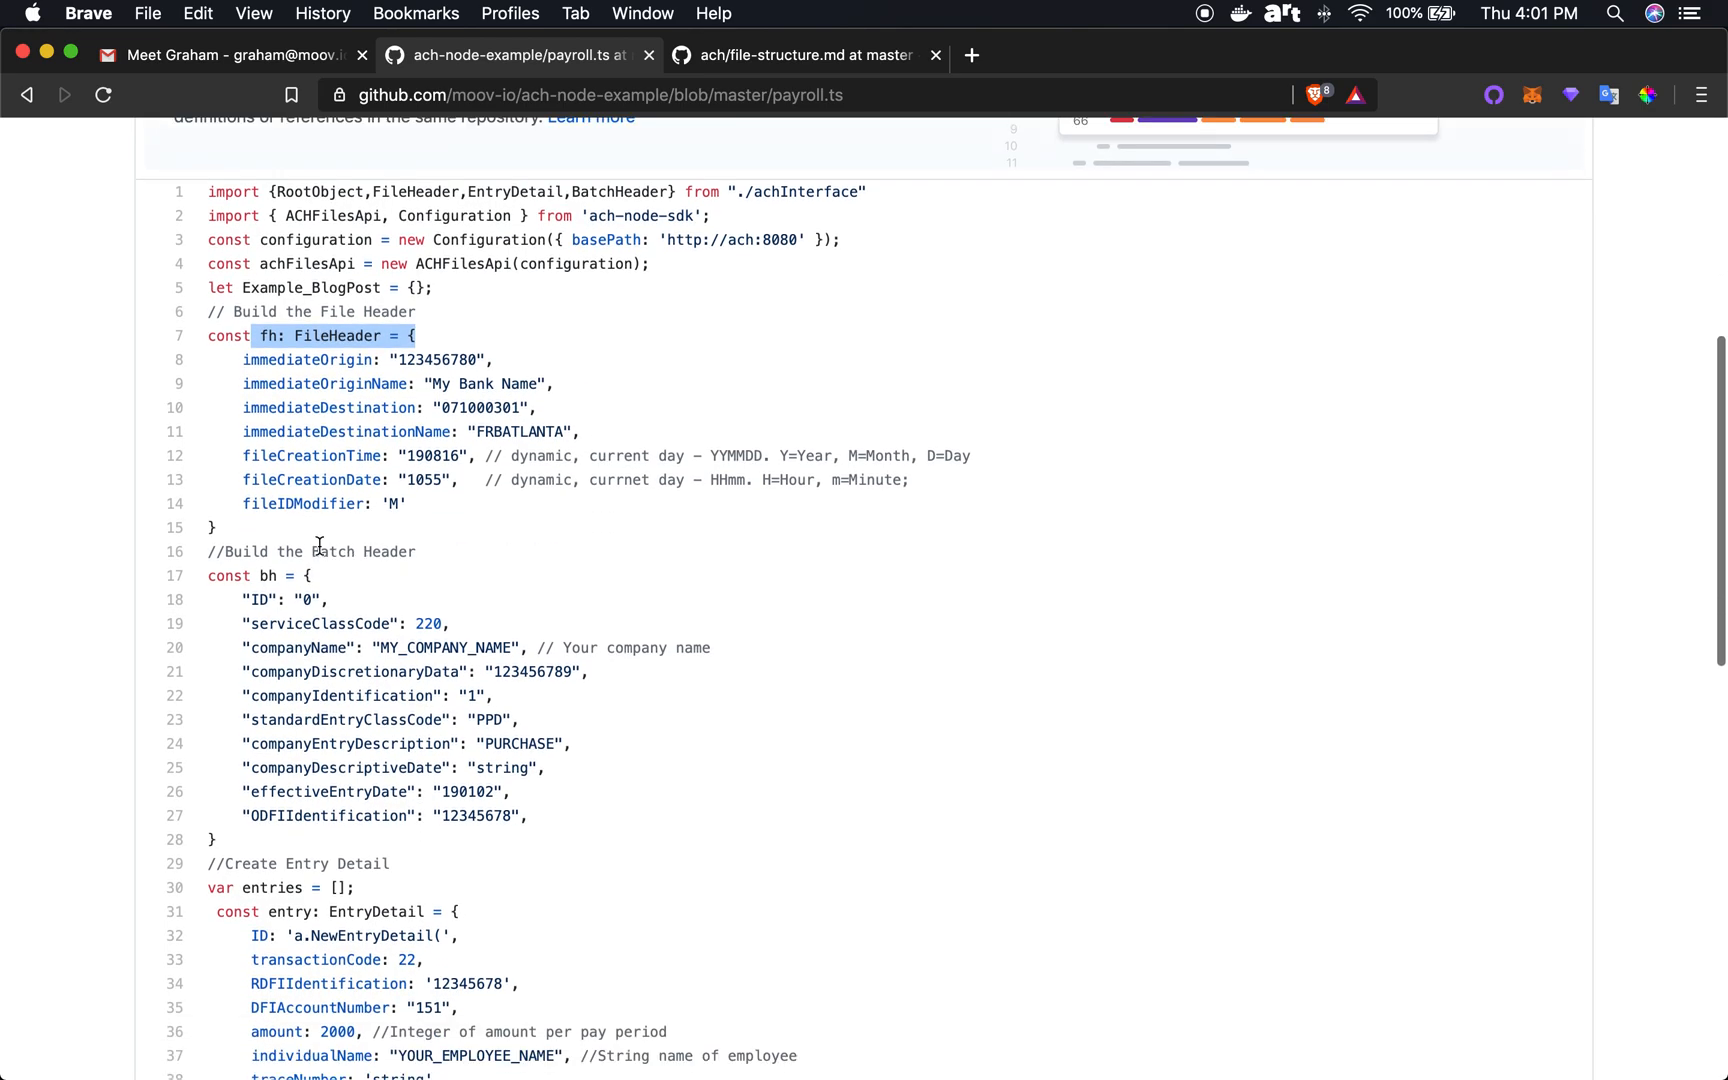
{"action": "mouse_move", "coordinate": [444, 630]}
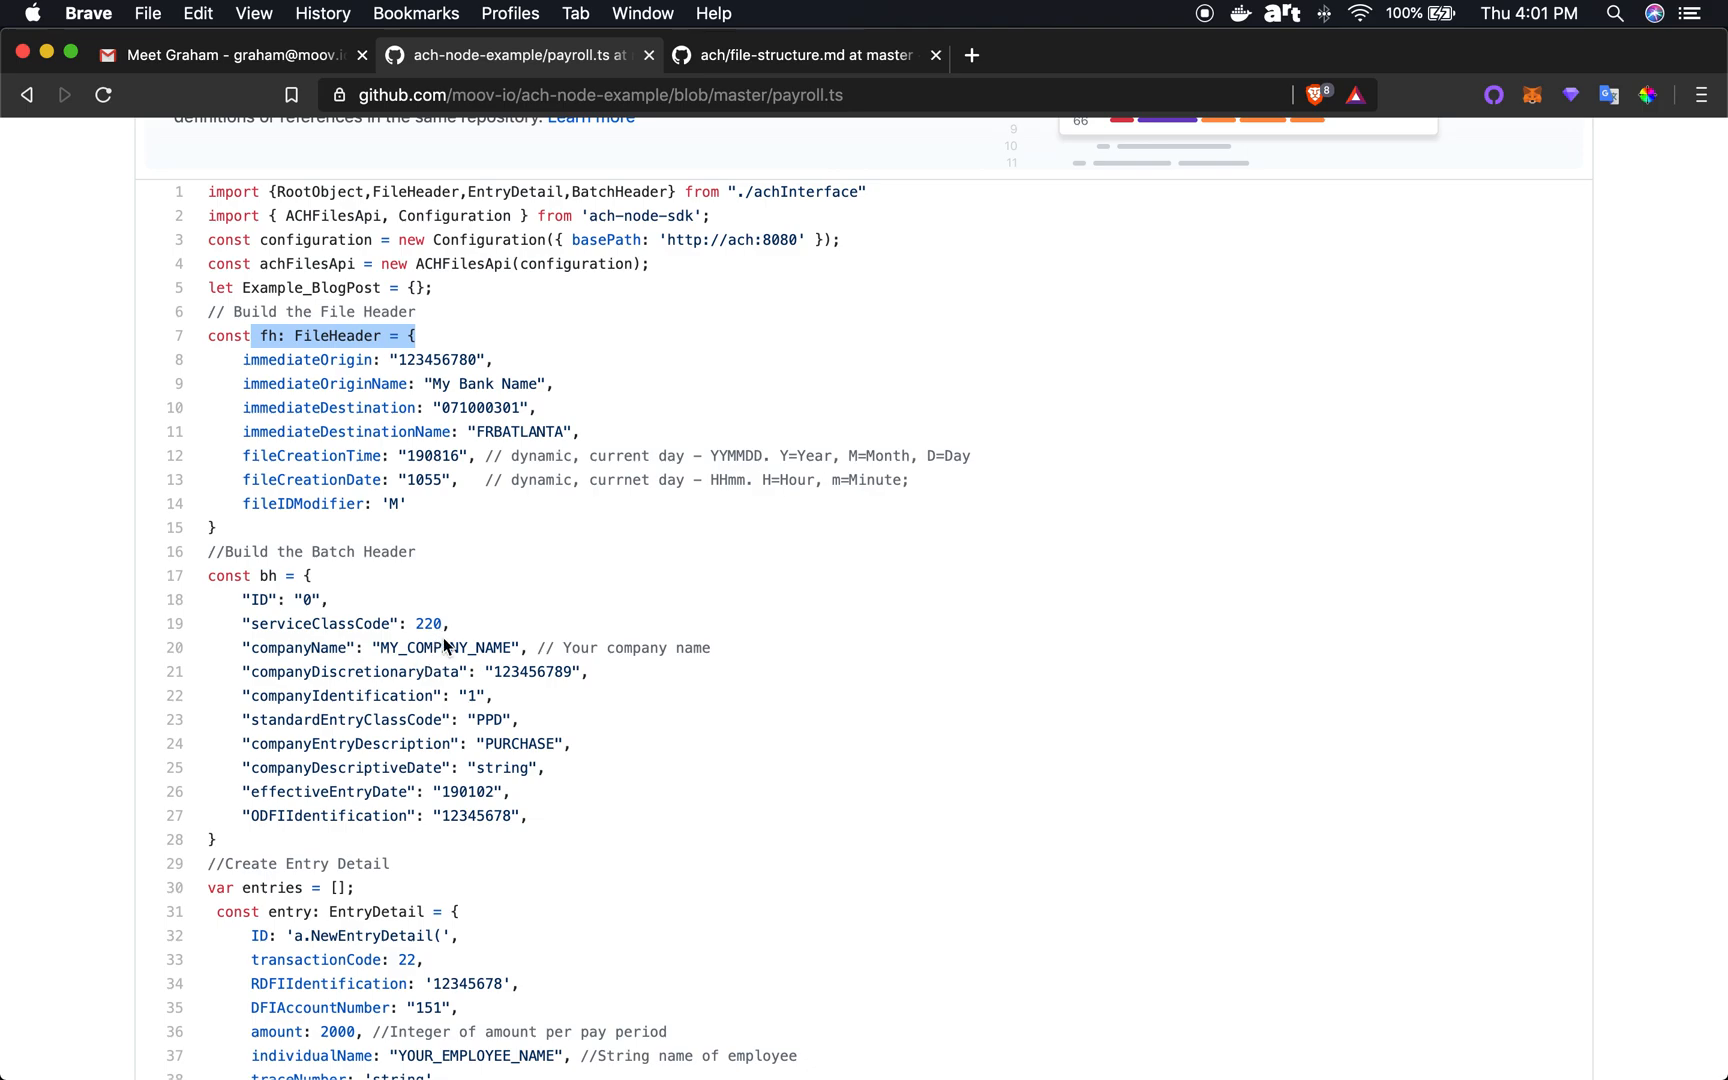
{"action": "mouse_move", "coordinate": [540, 742]}
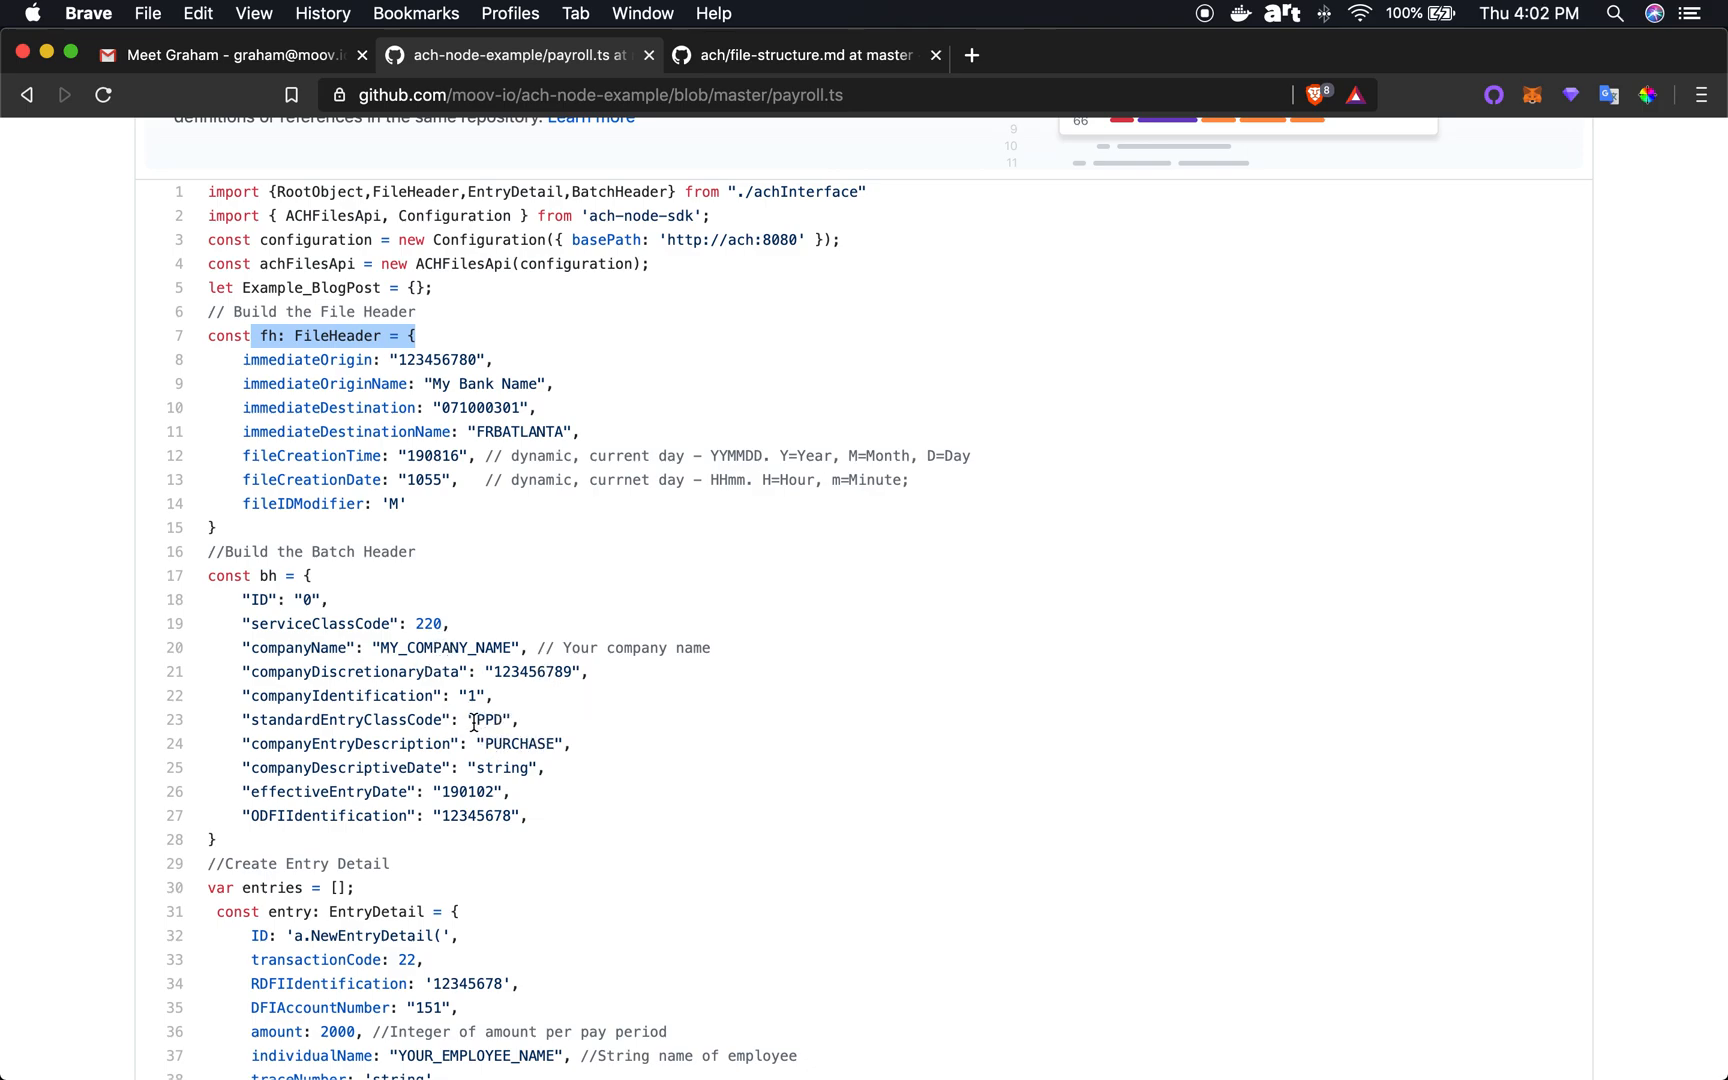
{"action": "double_click", "coordinate": [492, 720]}
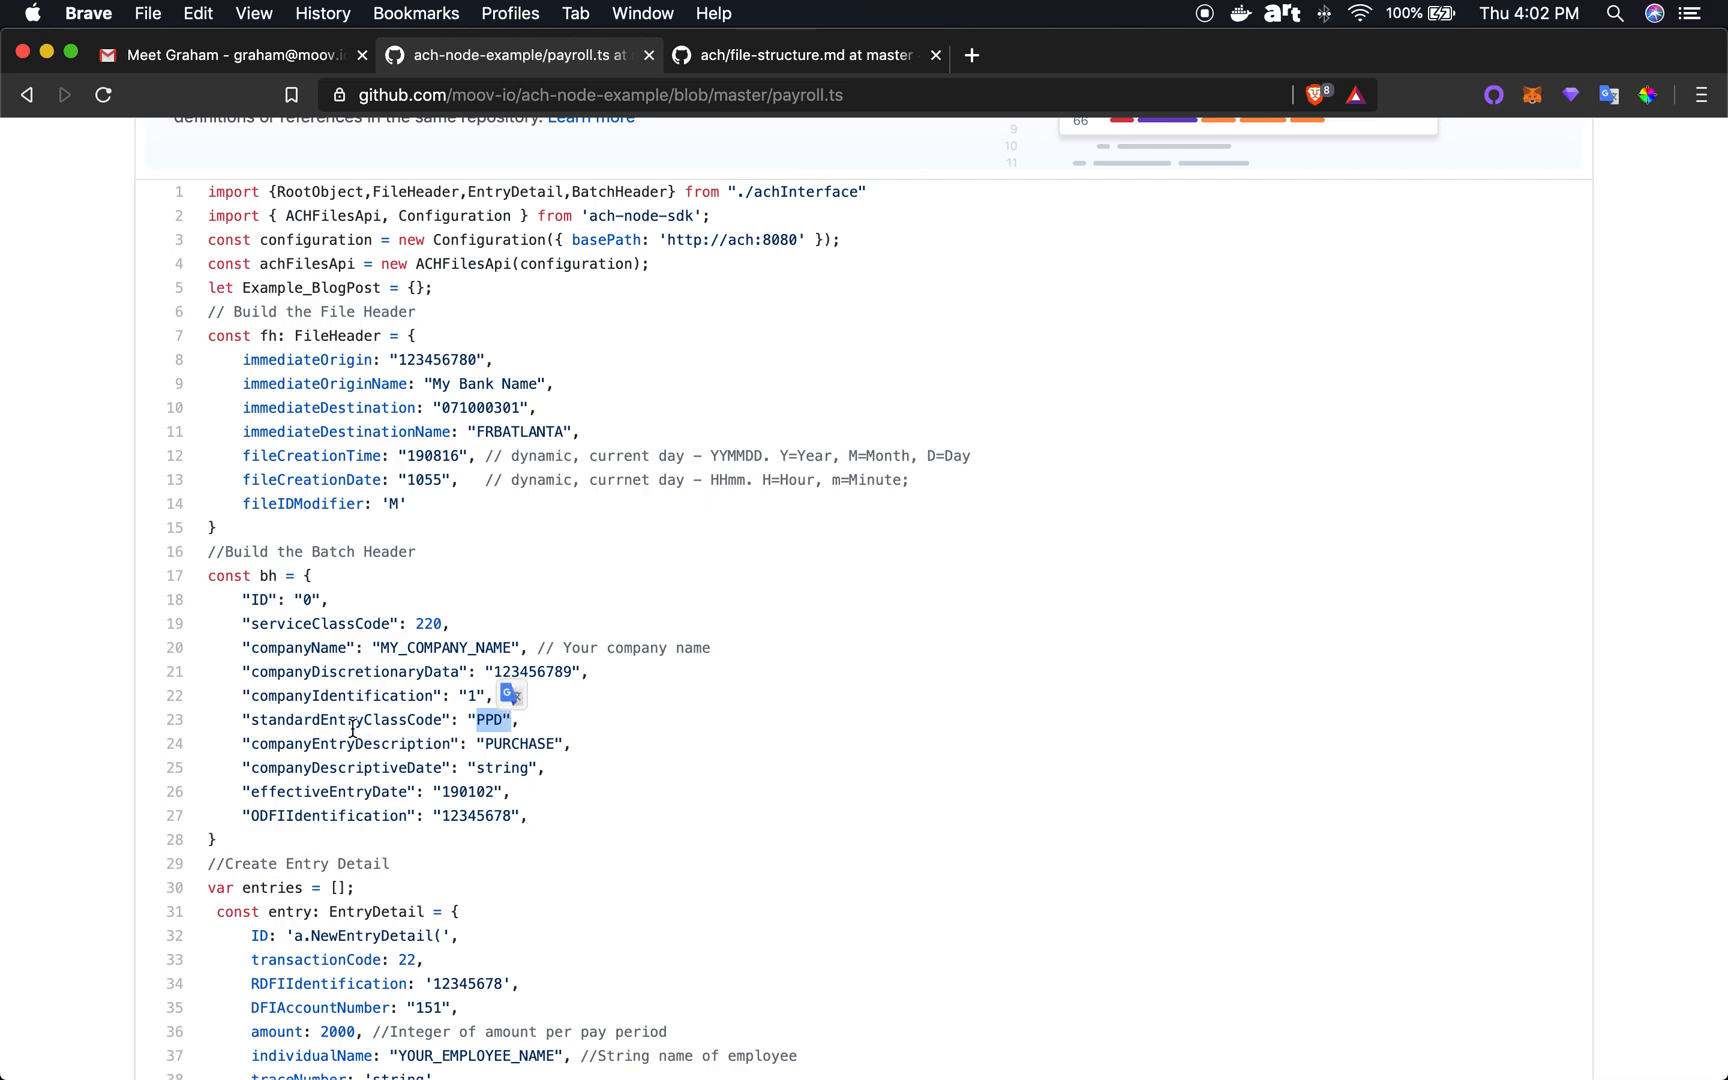
{"action": "mouse_move", "coordinate": [468, 792]}
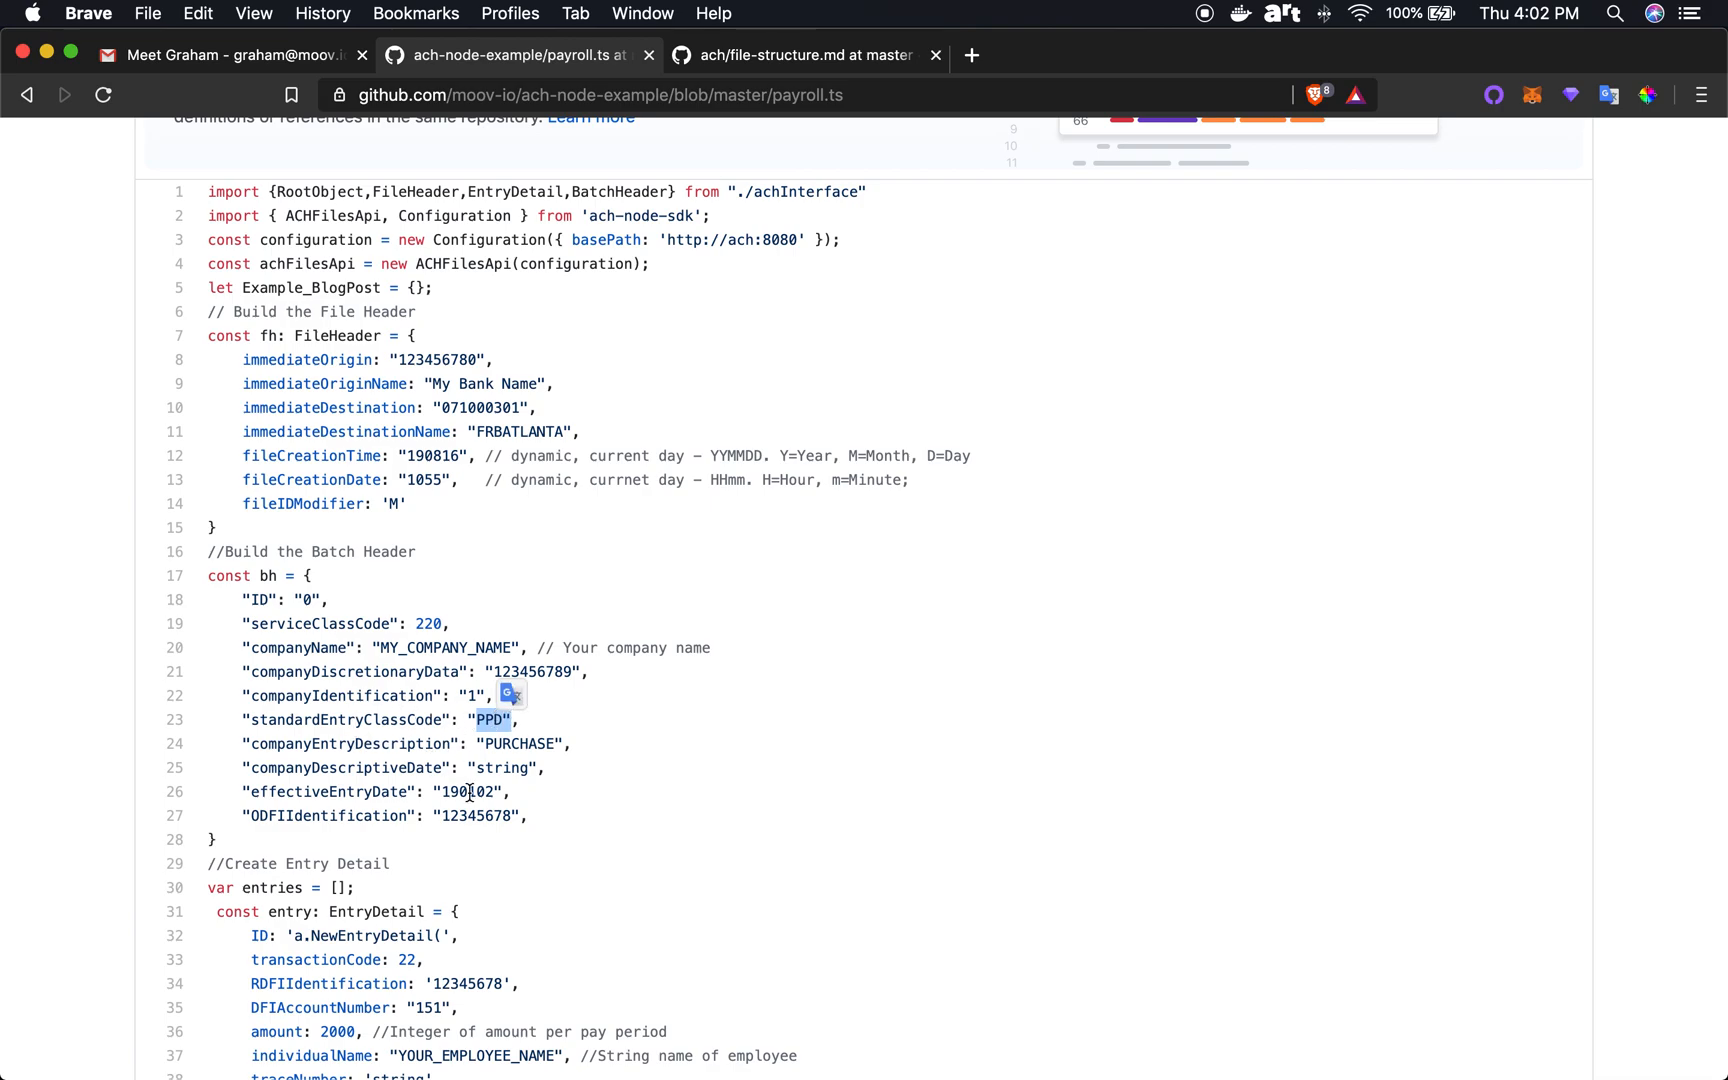
Step: Highlight the amount line and addenda02 test fields, then return to the repository page
{"action": "scroll", "scroll_direction": "down", "scroll_amount": 3}
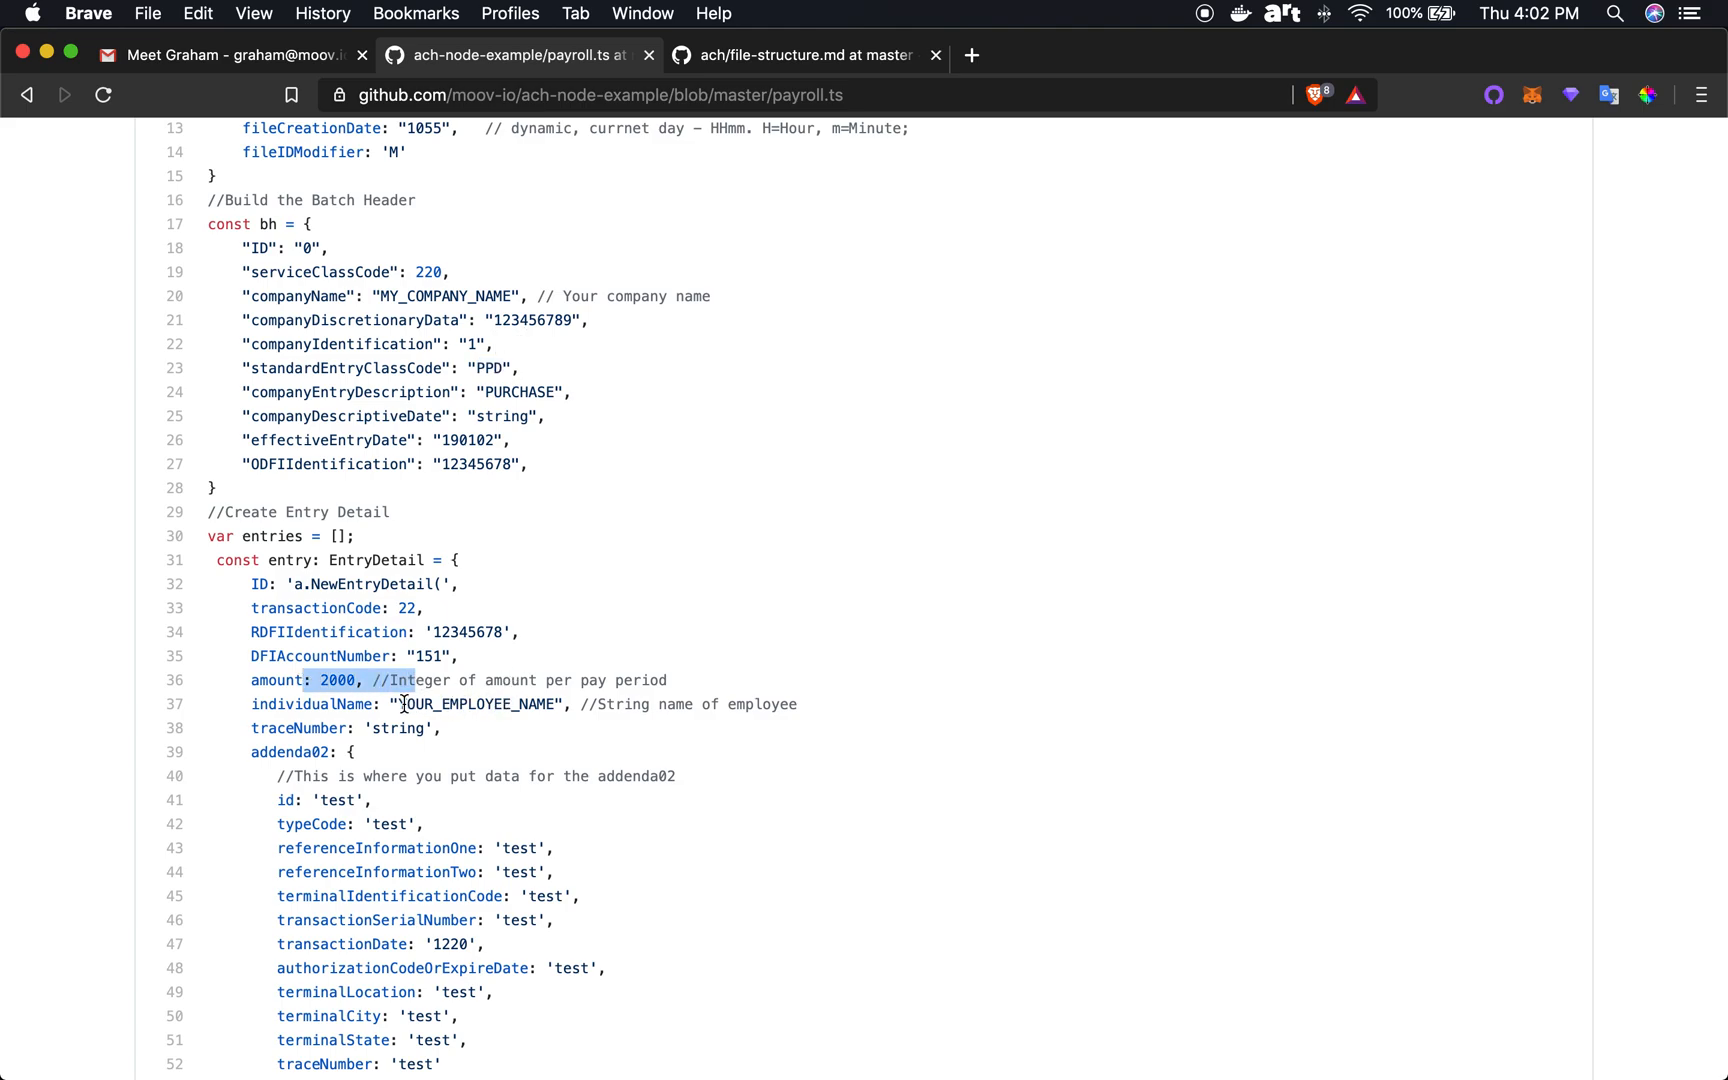
{"action": "left_click_drag", "start_coordinate": [388, 704], "coordinate": [590, 704]}
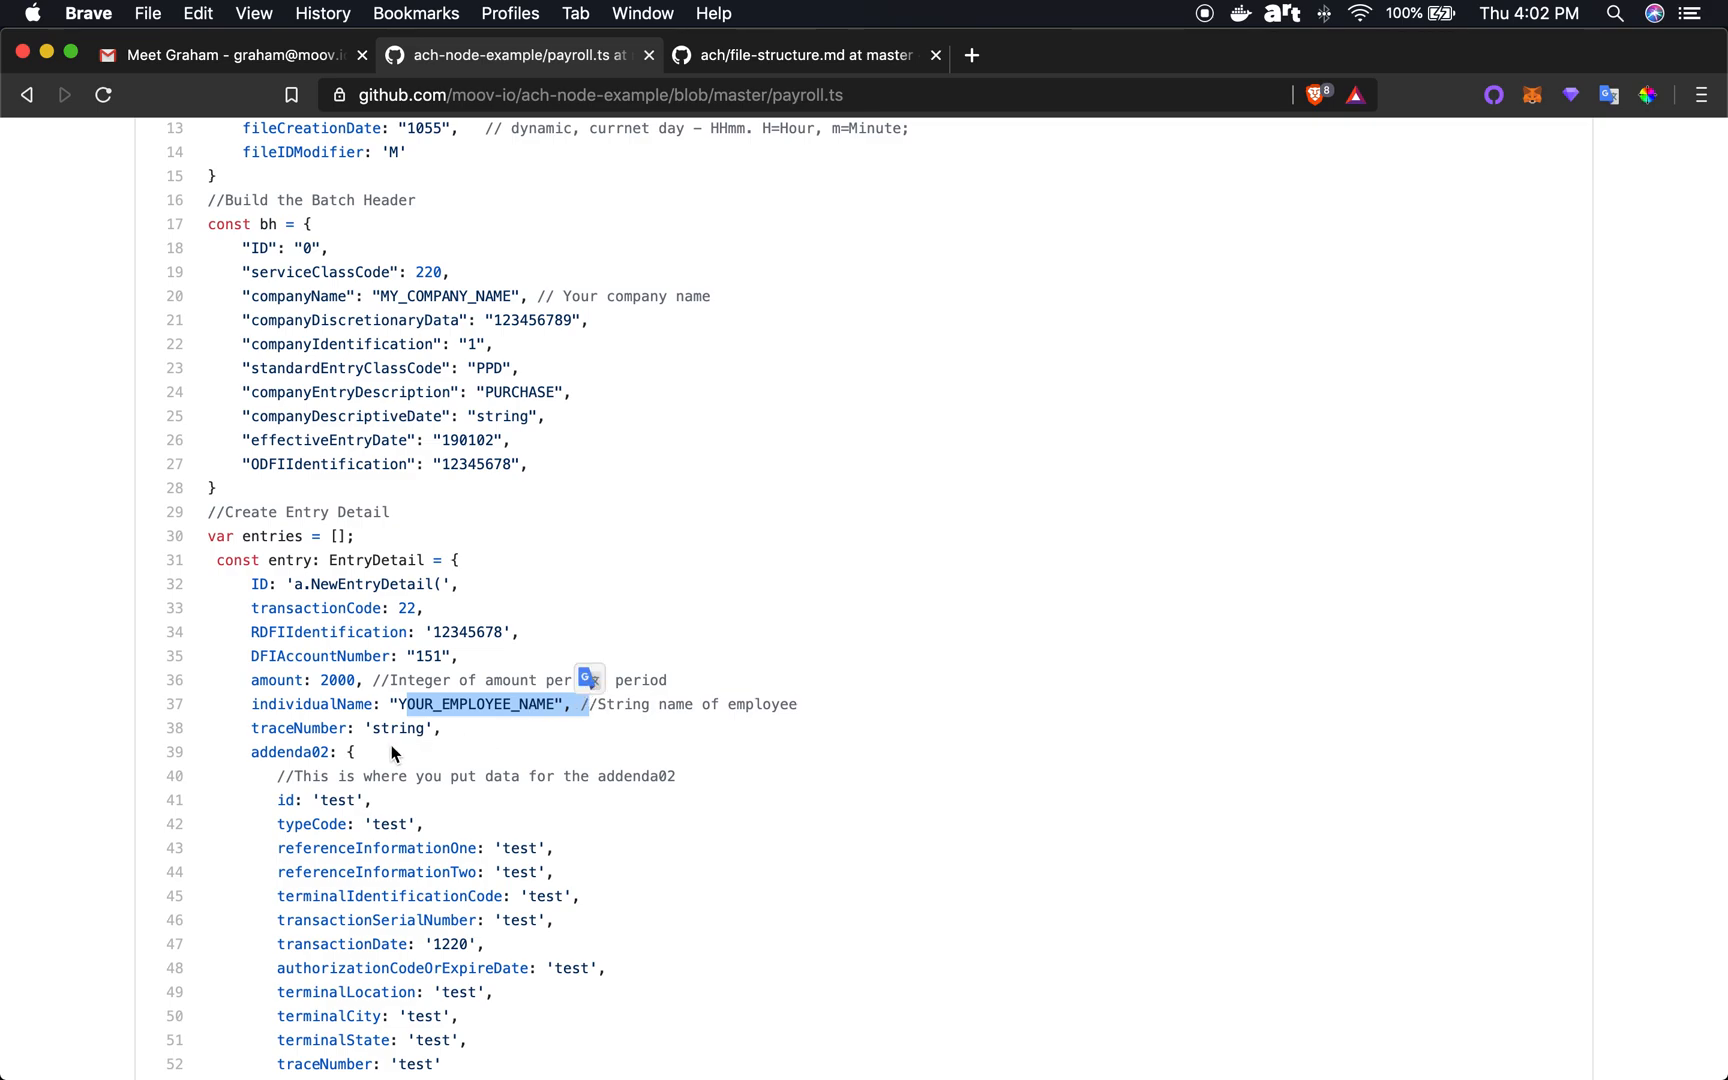
{"action": "scroll", "scroll_direction": "down", "scroll_amount": 3}
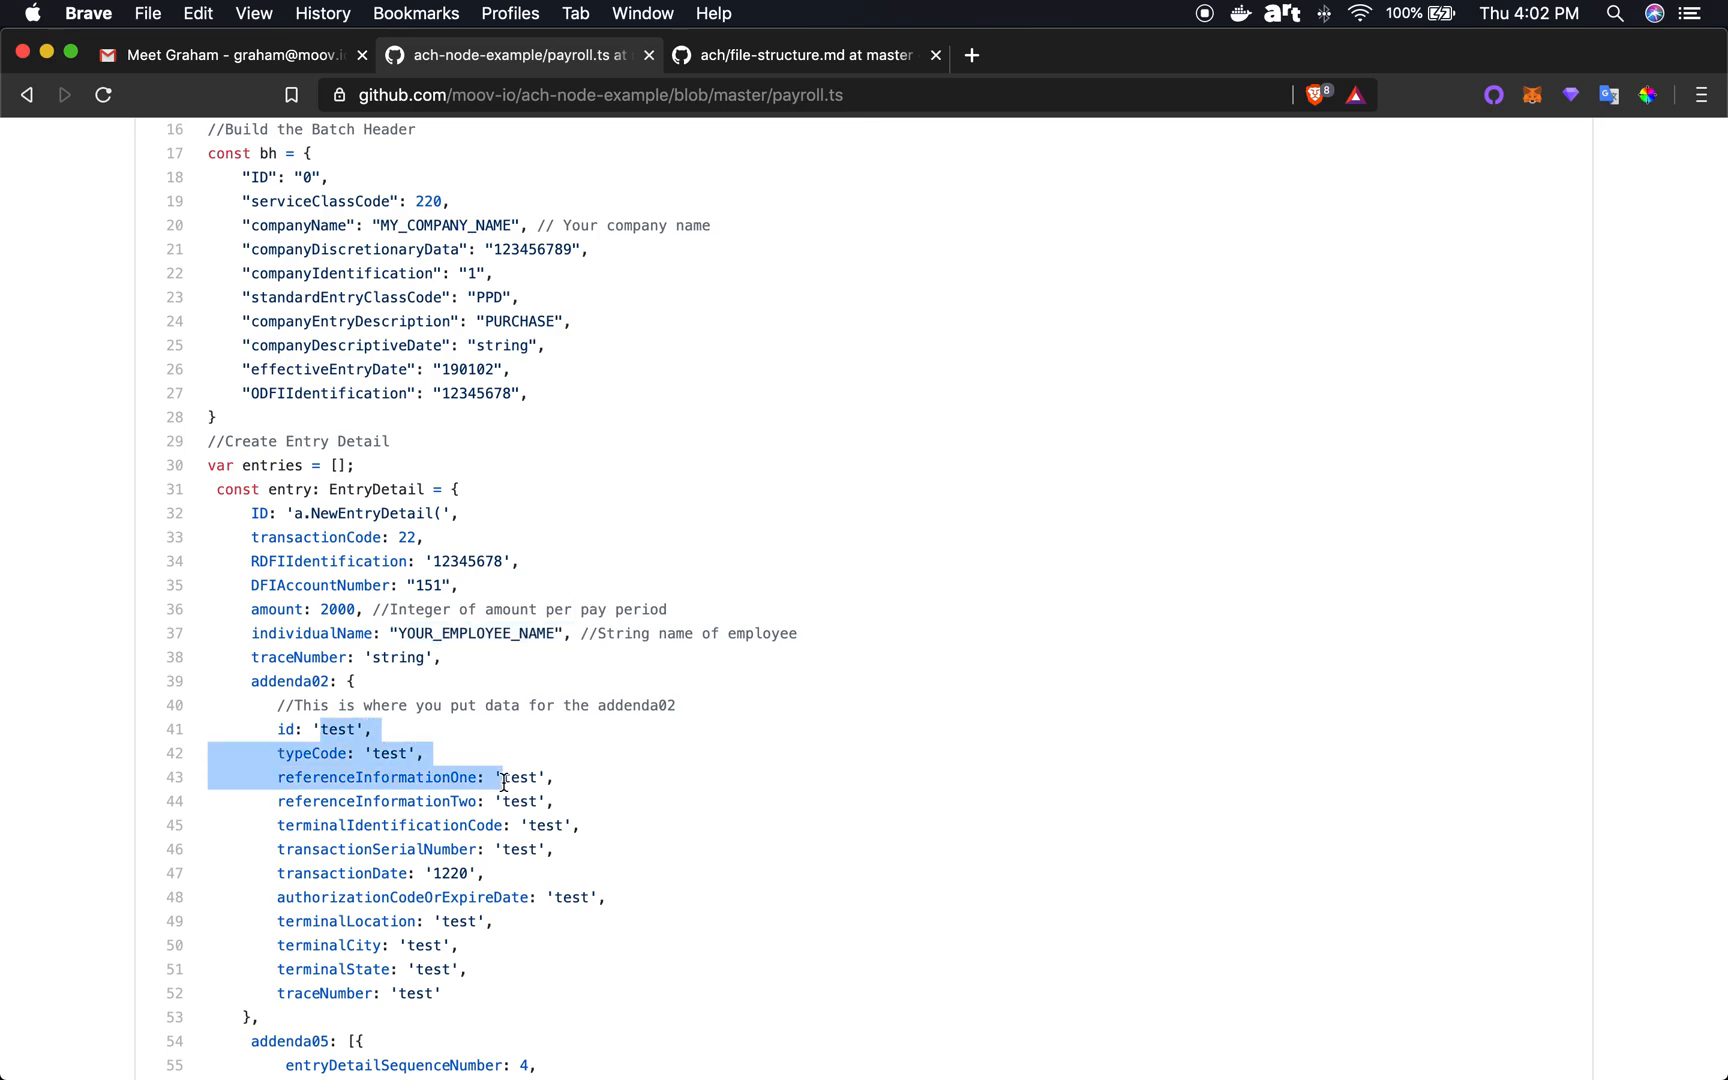
{"action": "left_click_drag", "start_coordinate": [500, 776], "coordinate": [572, 972]}
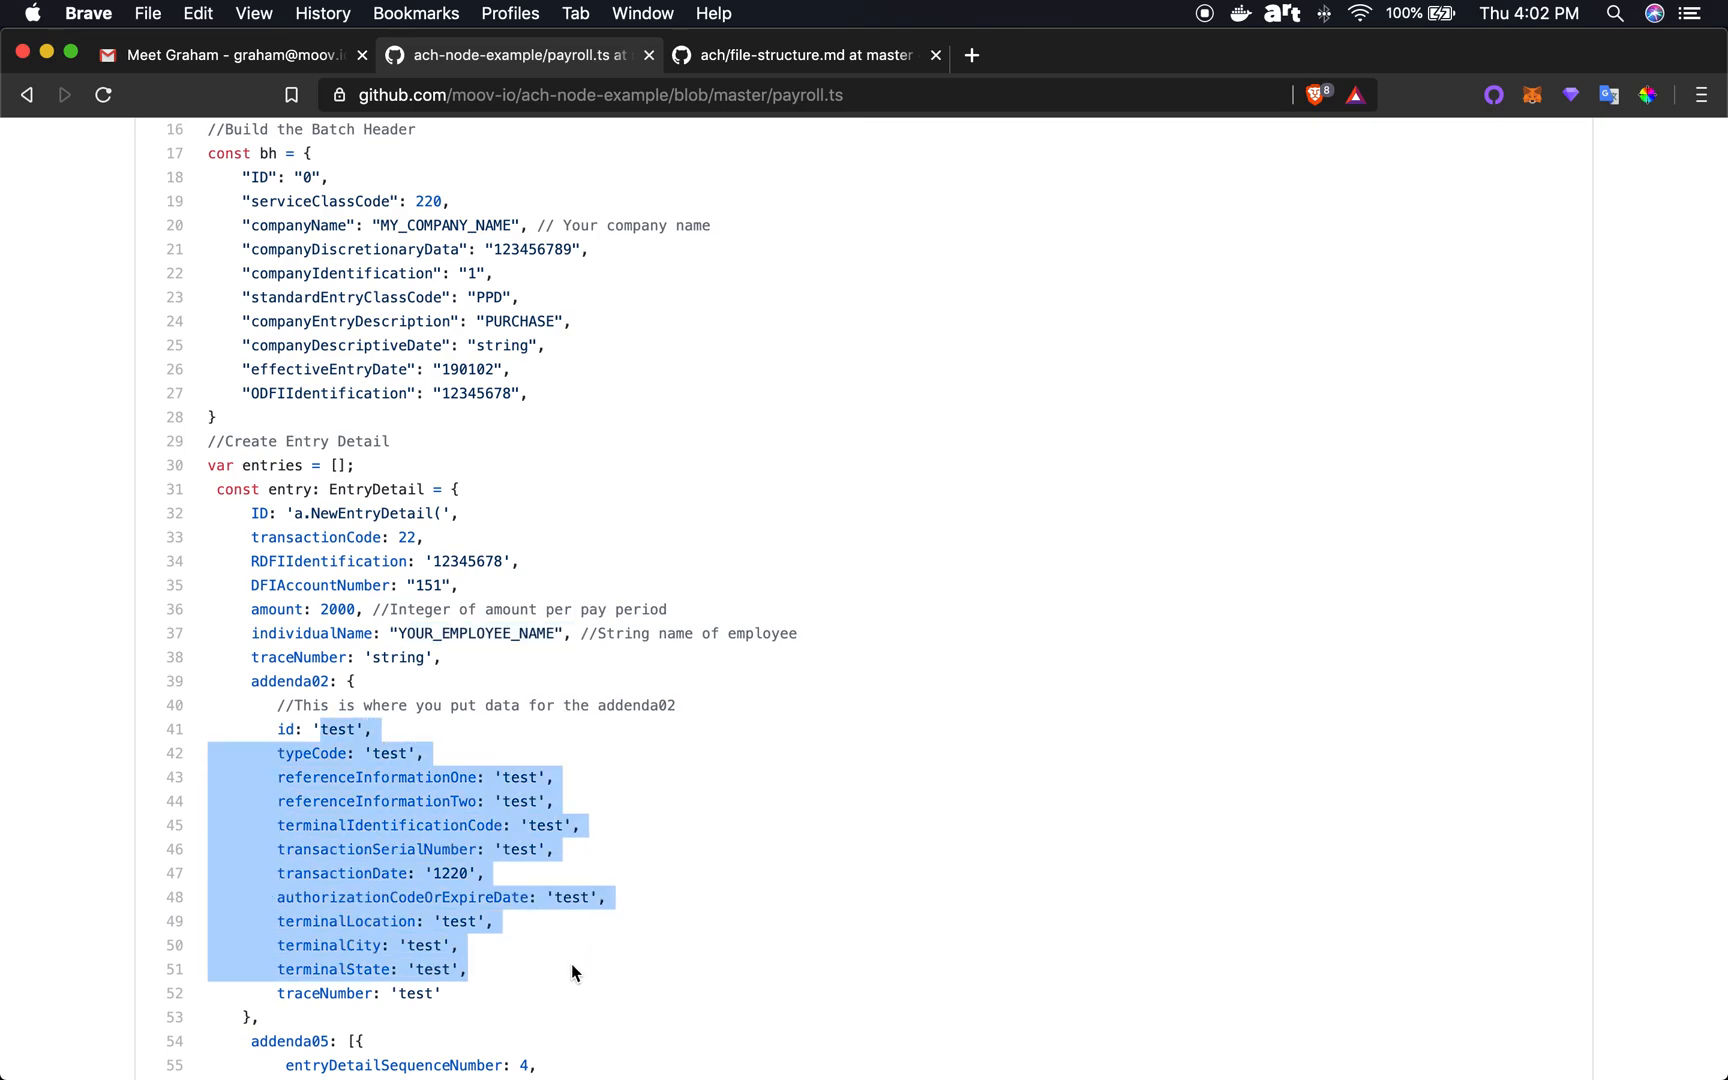
{"action": "mouse_move", "coordinate": [676, 310]}
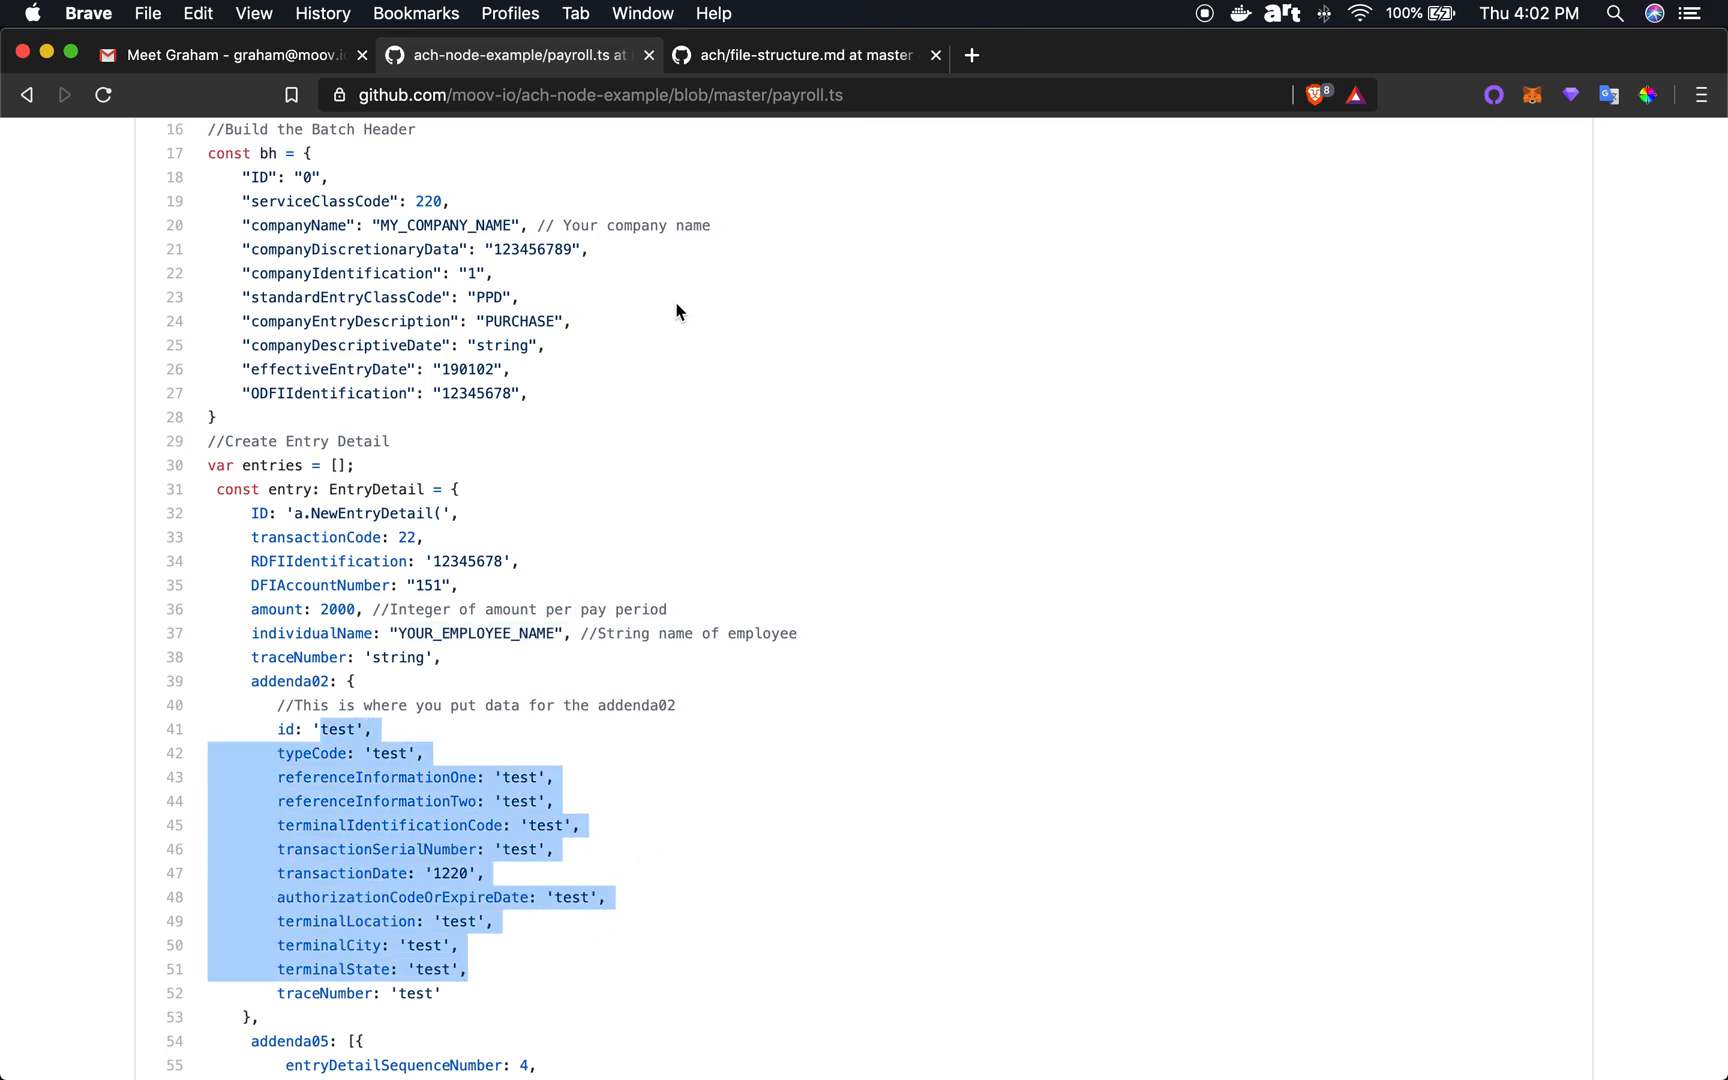
{"action": "left_click", "coordinate": [26, 94]}
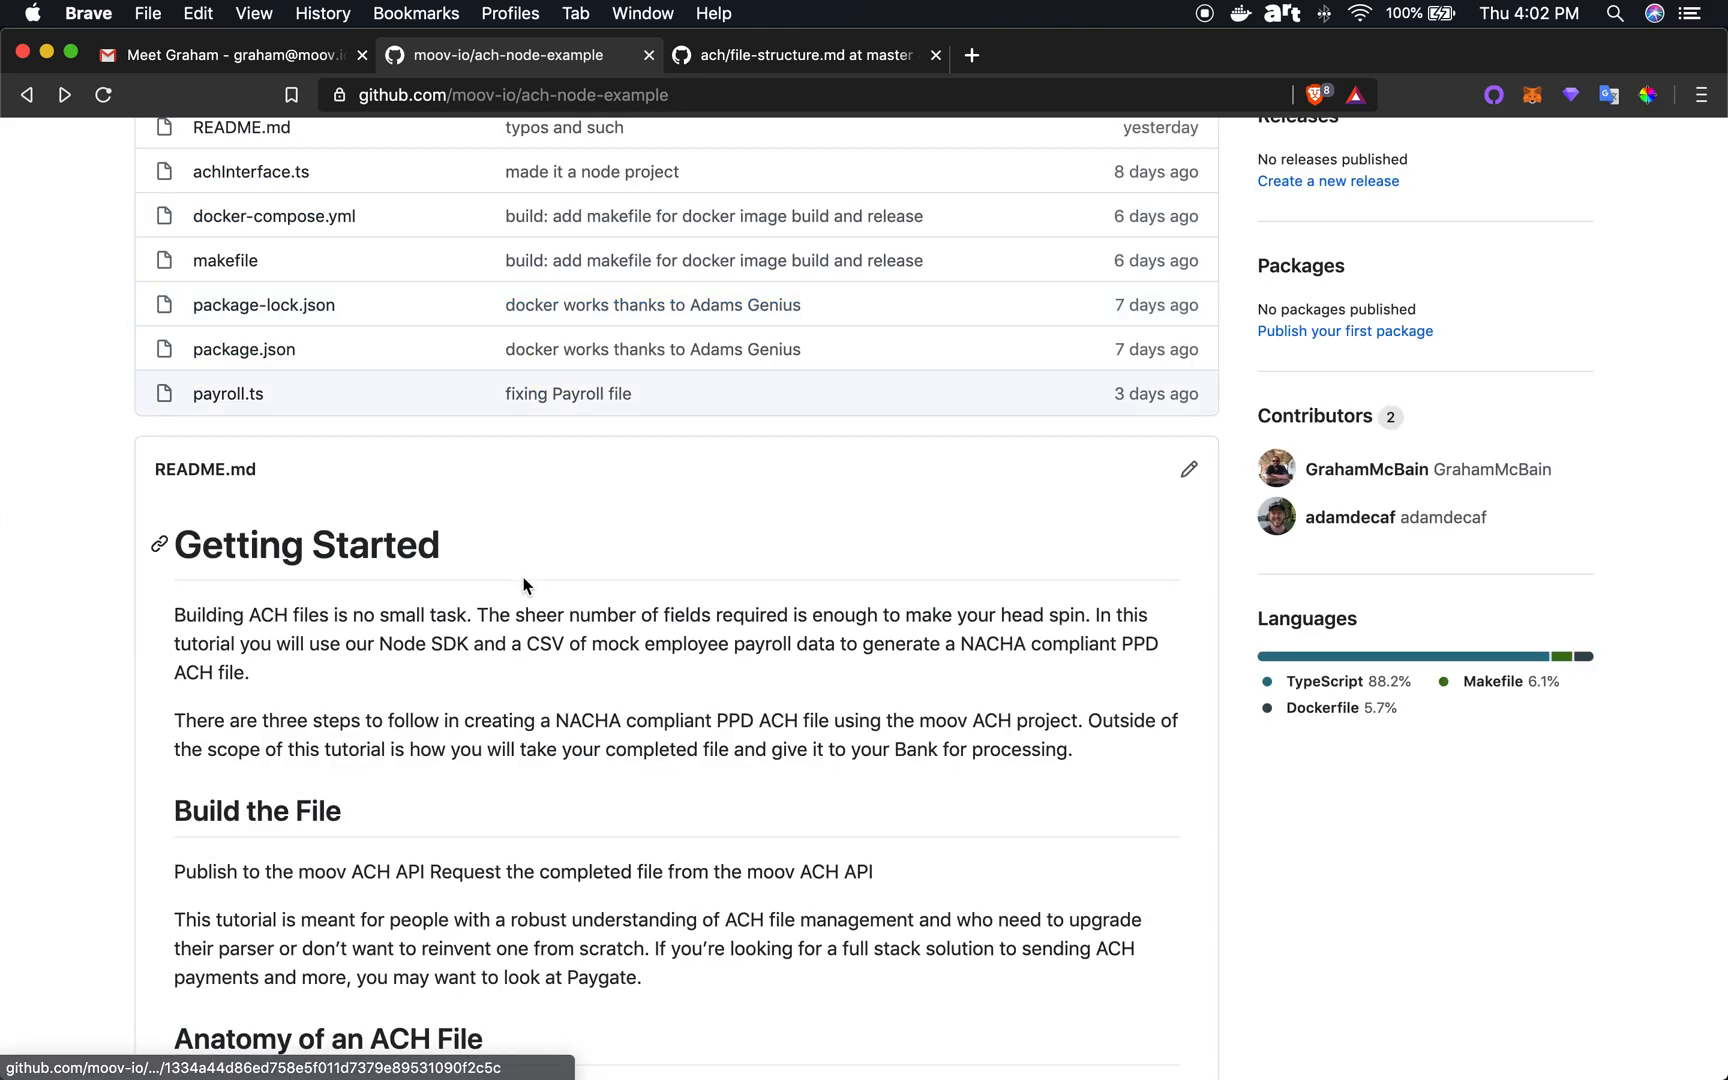
{"action": "scroll", "scroll_direction": "down", "scroll_amount": 3}
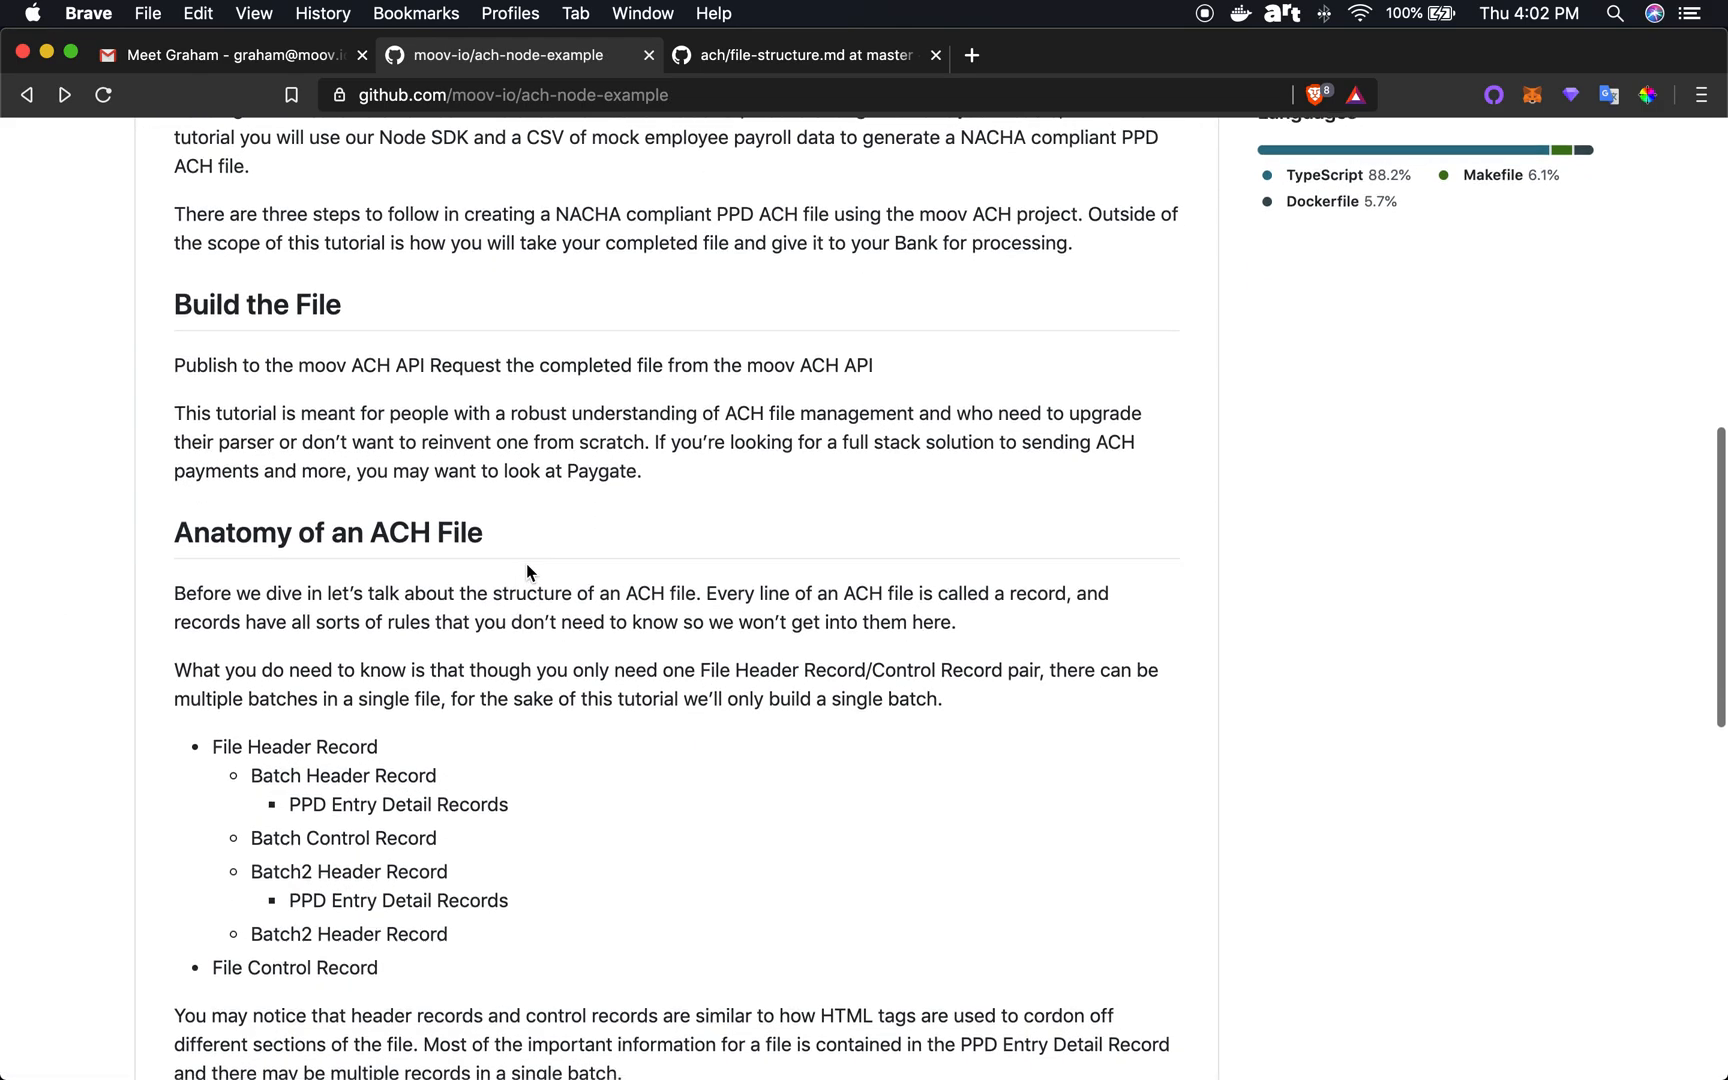
{"action": "scroll", "scroll_direction": "down", "scroll_amount": 3}
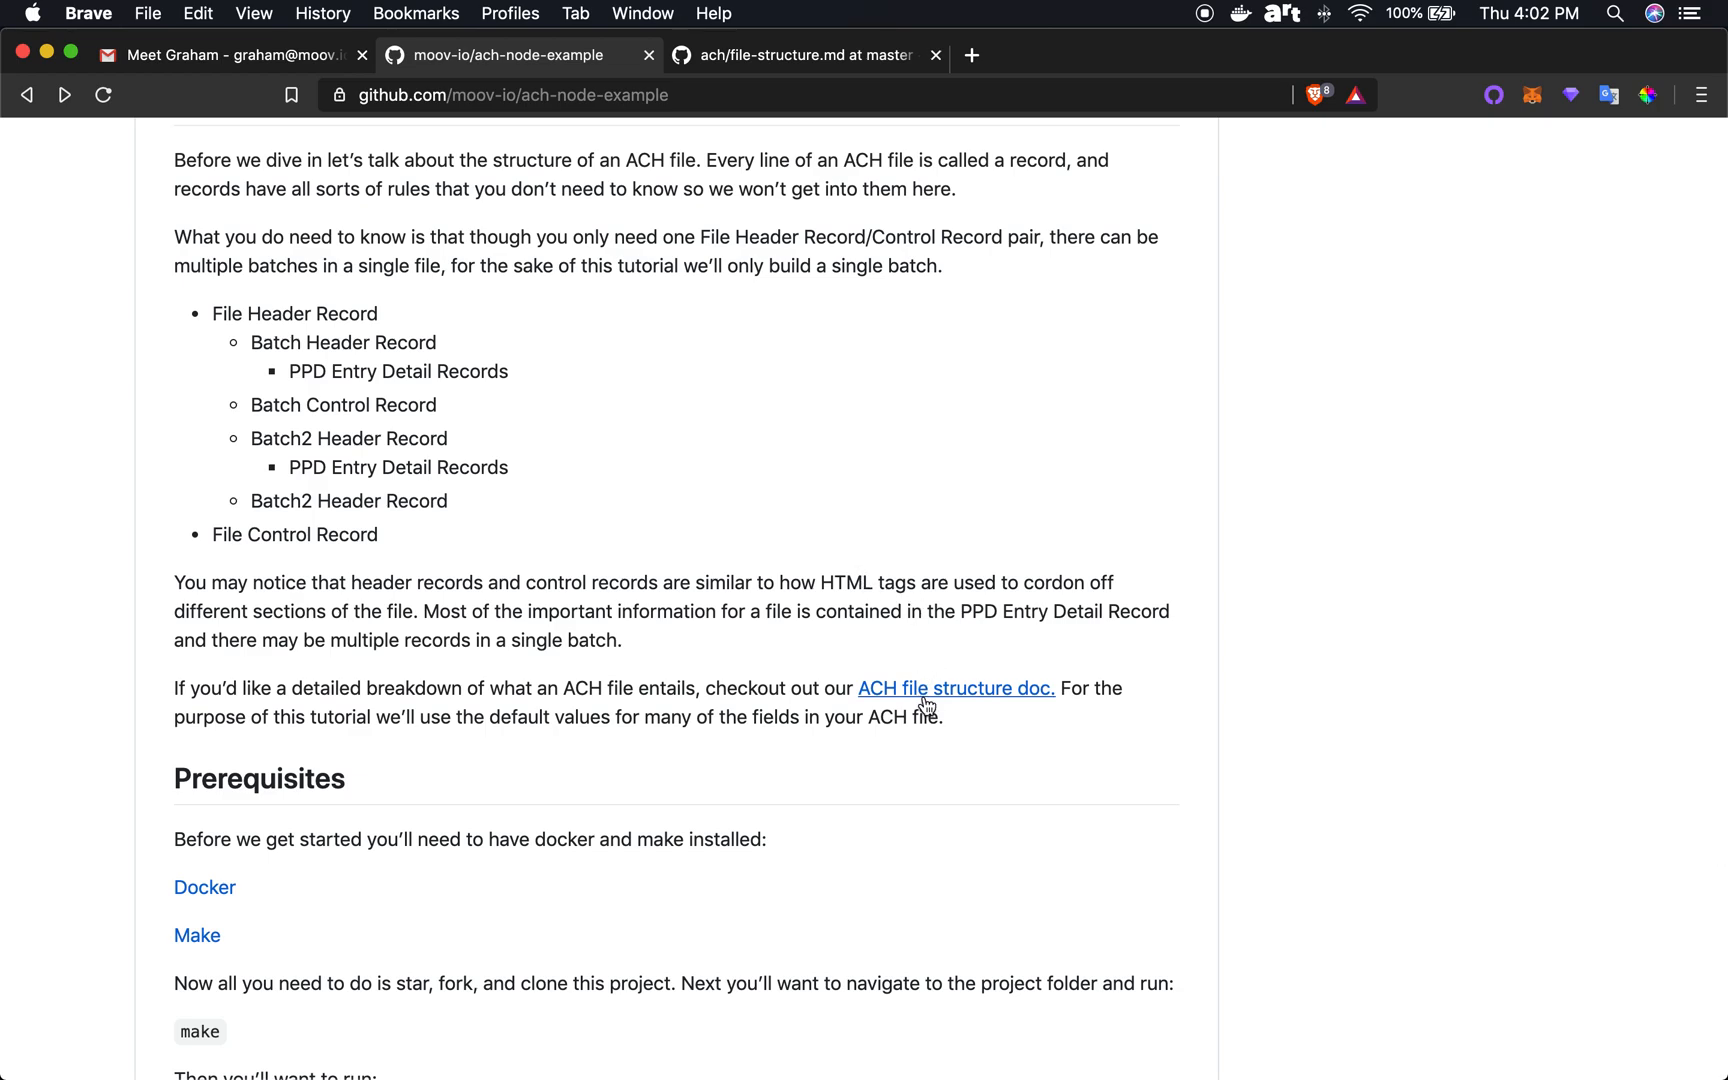
{"action": "mouse_move", "coordinate": [930, 688]}
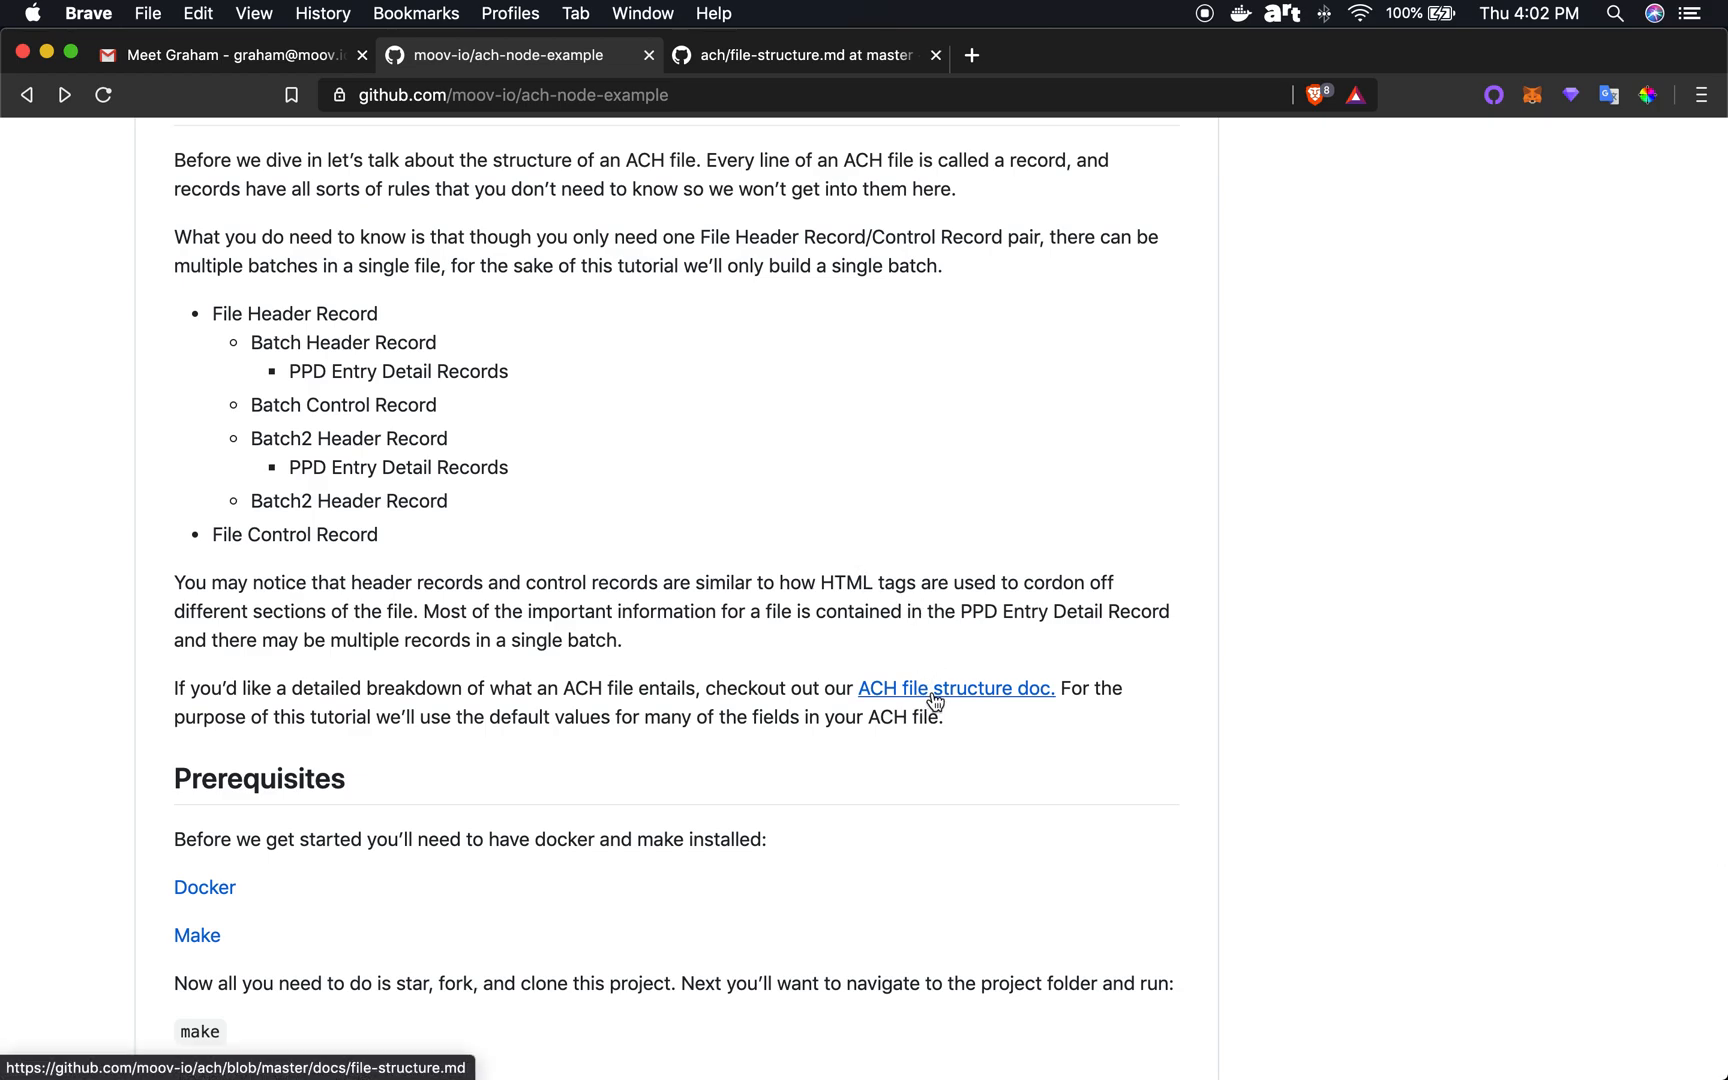
{"action": "mouse_move", "coordinate": [924, 696]}
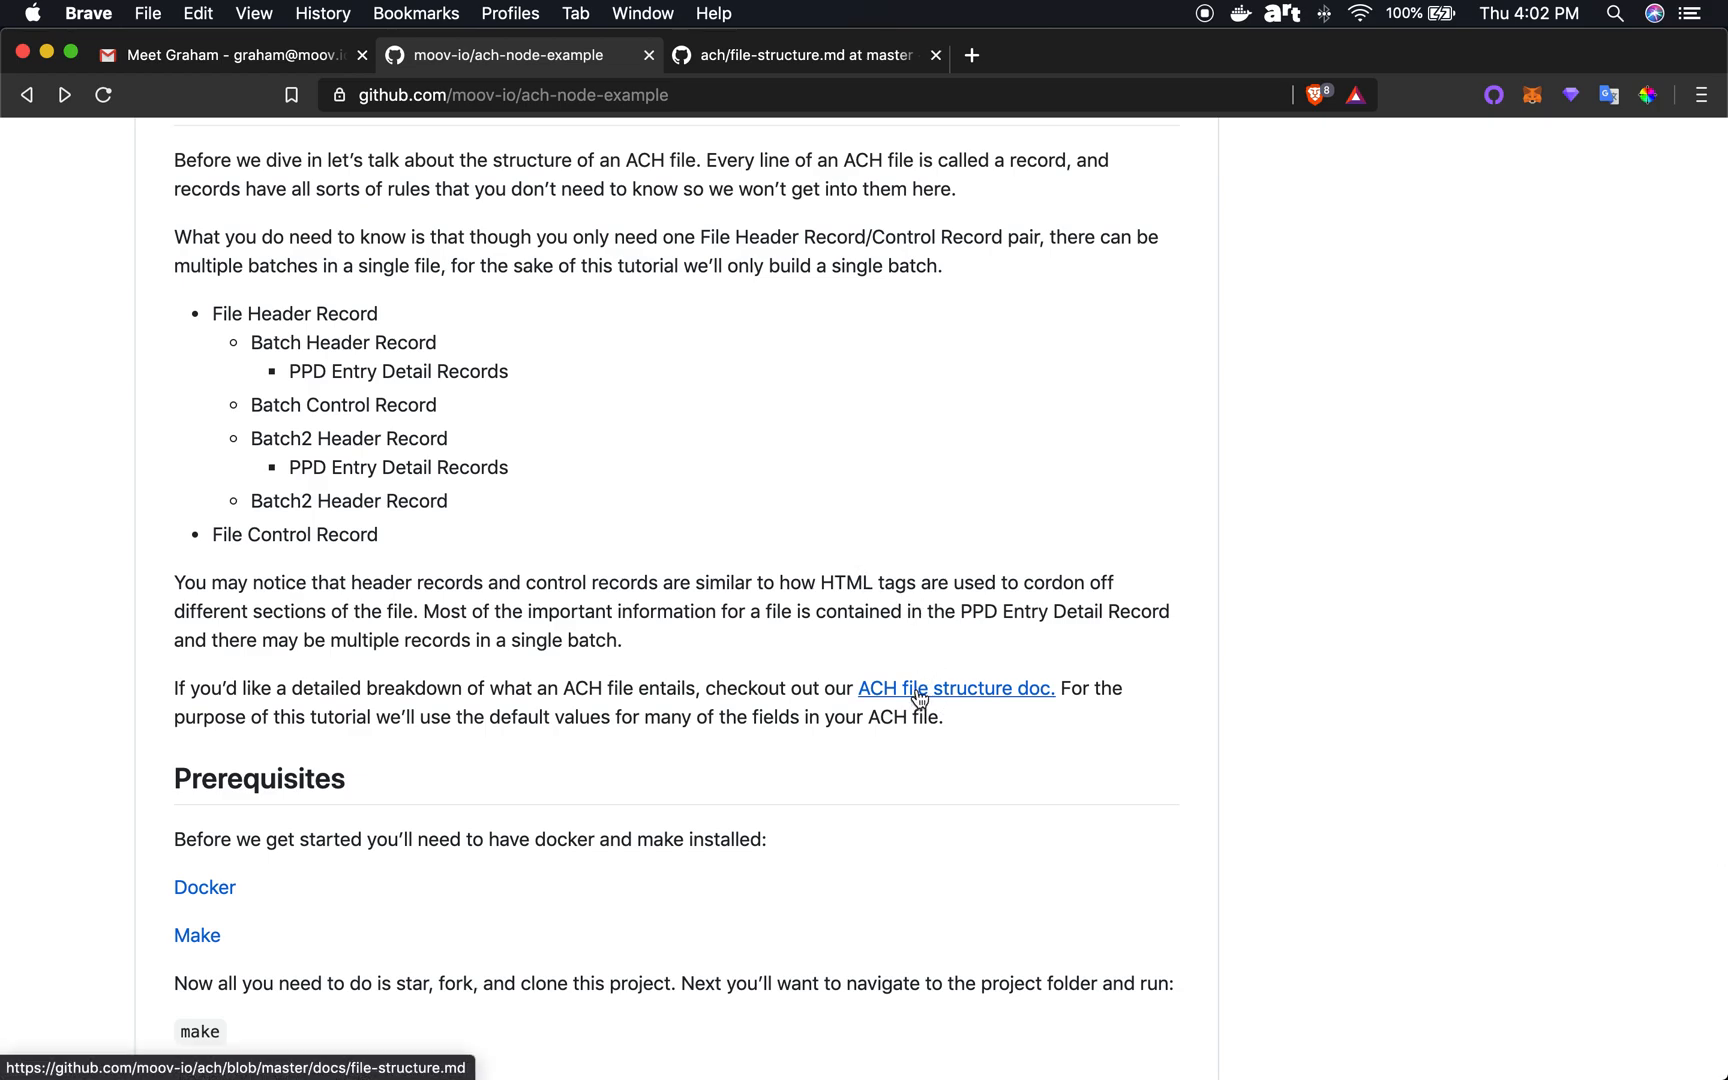
{"action": "left_click", "coordinate": [954, 688]}
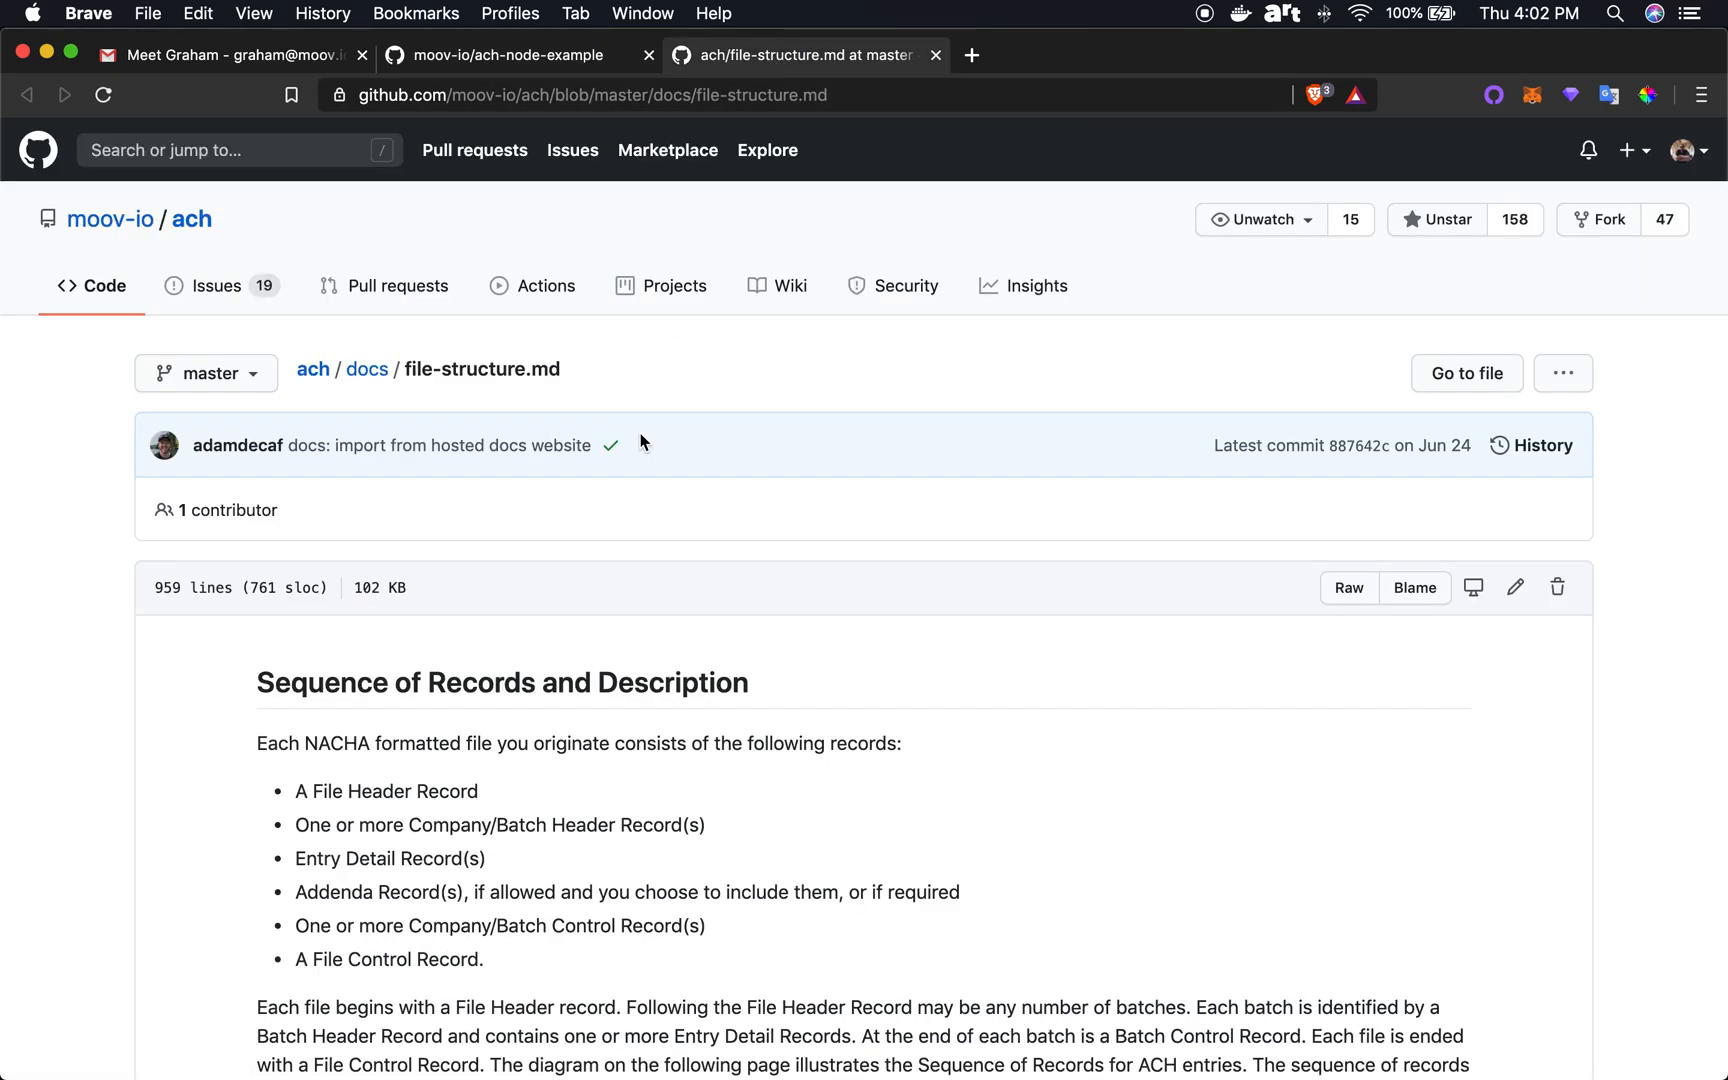
{"action": "scroll", "scroll_direction": "down", "scroll_amount": 3}
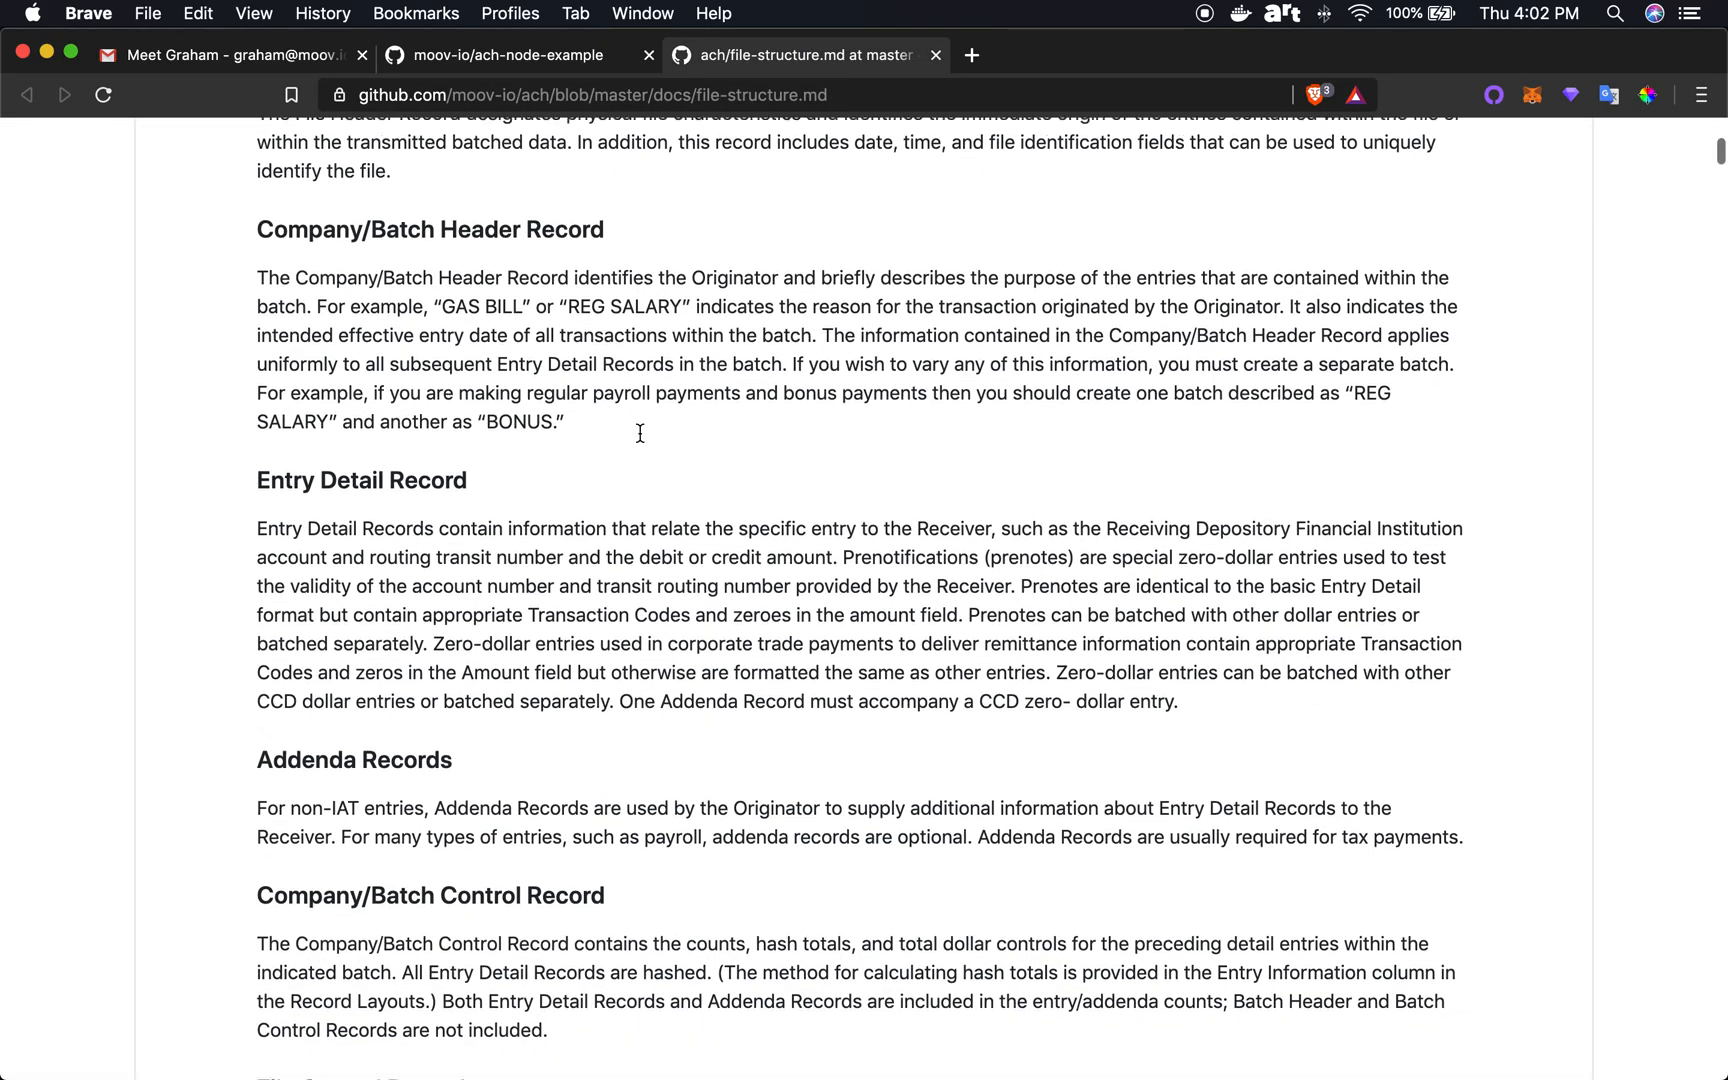
{"action": "scroll", "scroll_direction": "down", "scroll_amount": 3}
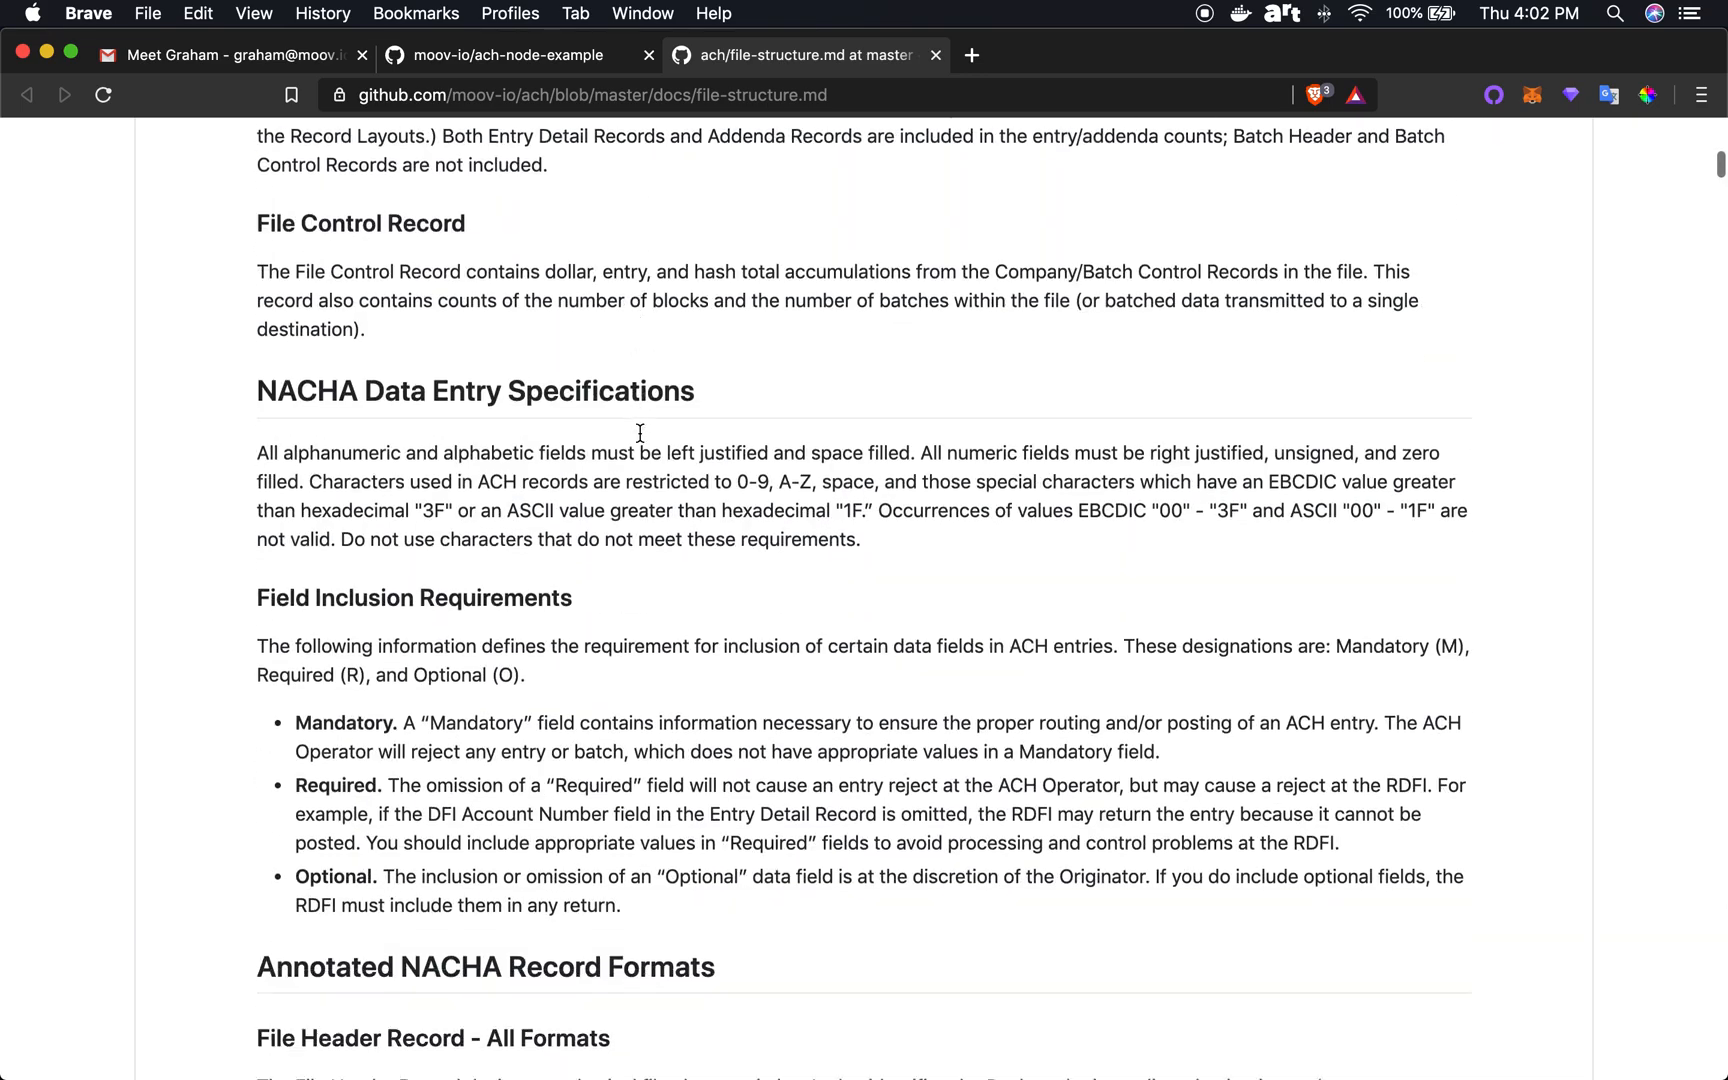
{"action": "scroll", "scroll_direction": "down", "scroll_amount": 3}
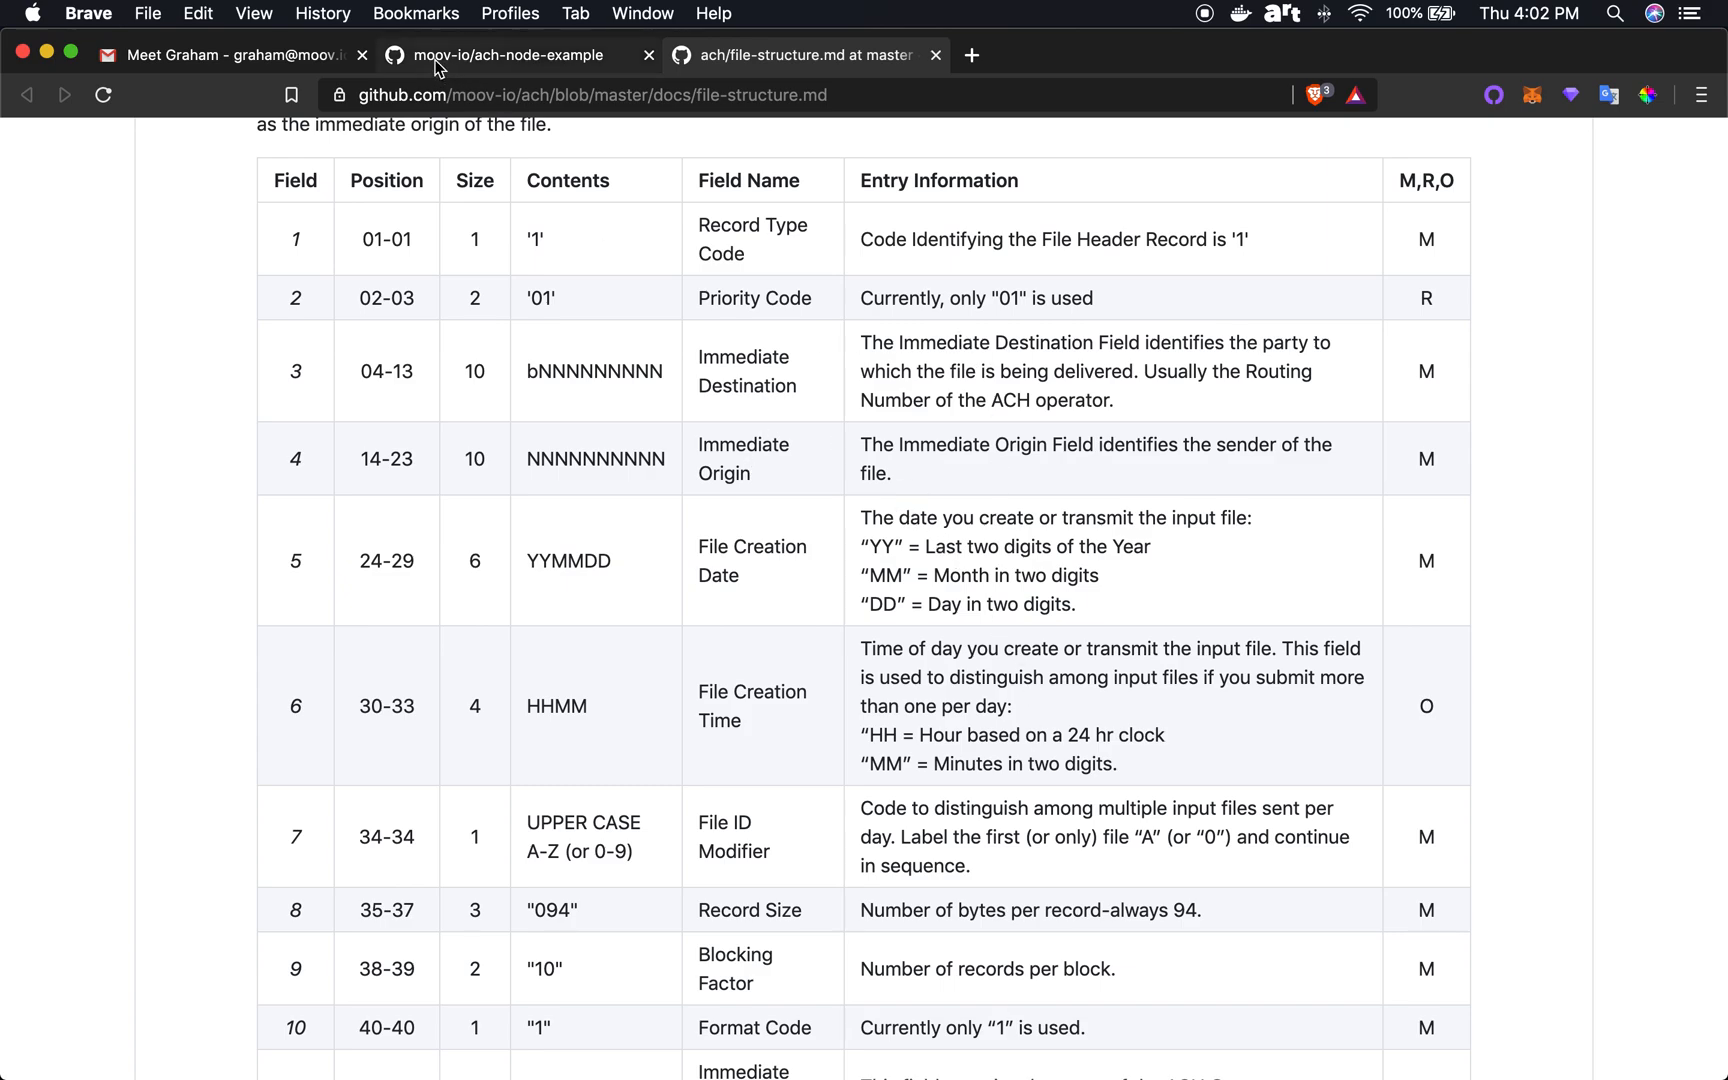
{"action": "left_click", "coordinate": [506, 56]}
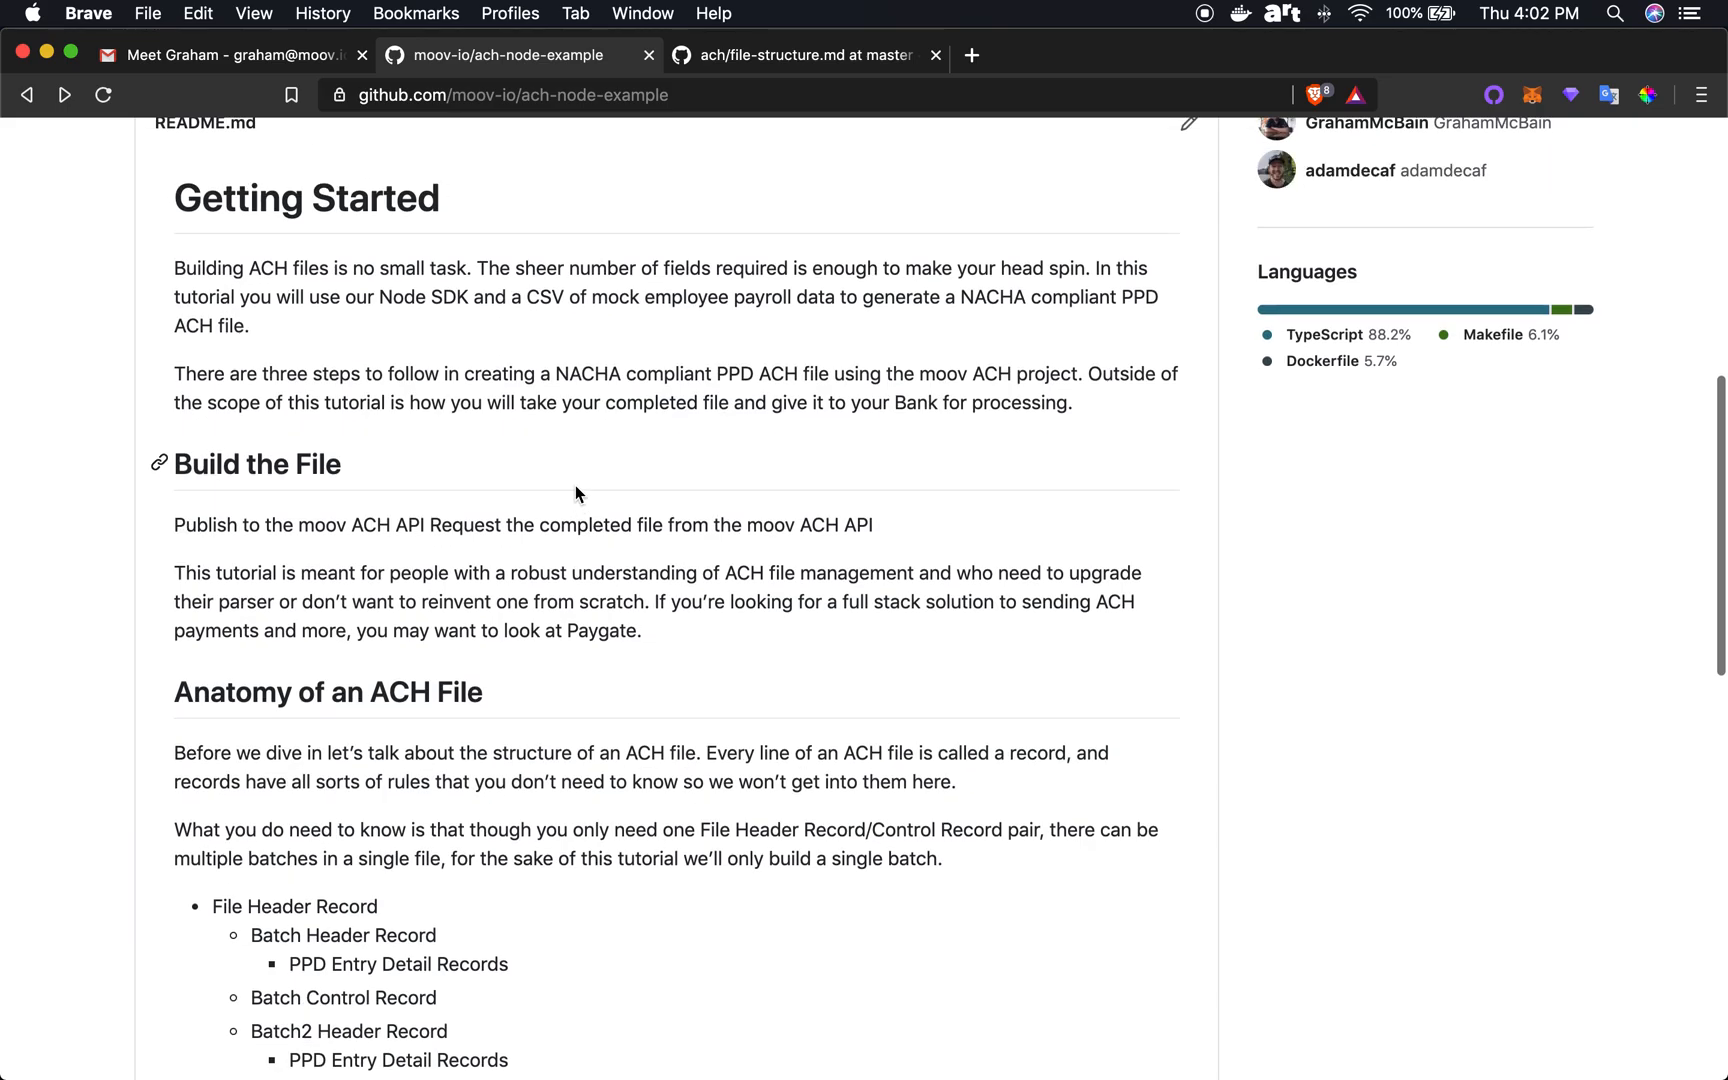
Step: Copy the repository's SSH clone address from the Code menu and switch toward Terminal
{"action": "scroll", "scroll_direction": "up", "scroll_amount": 3}
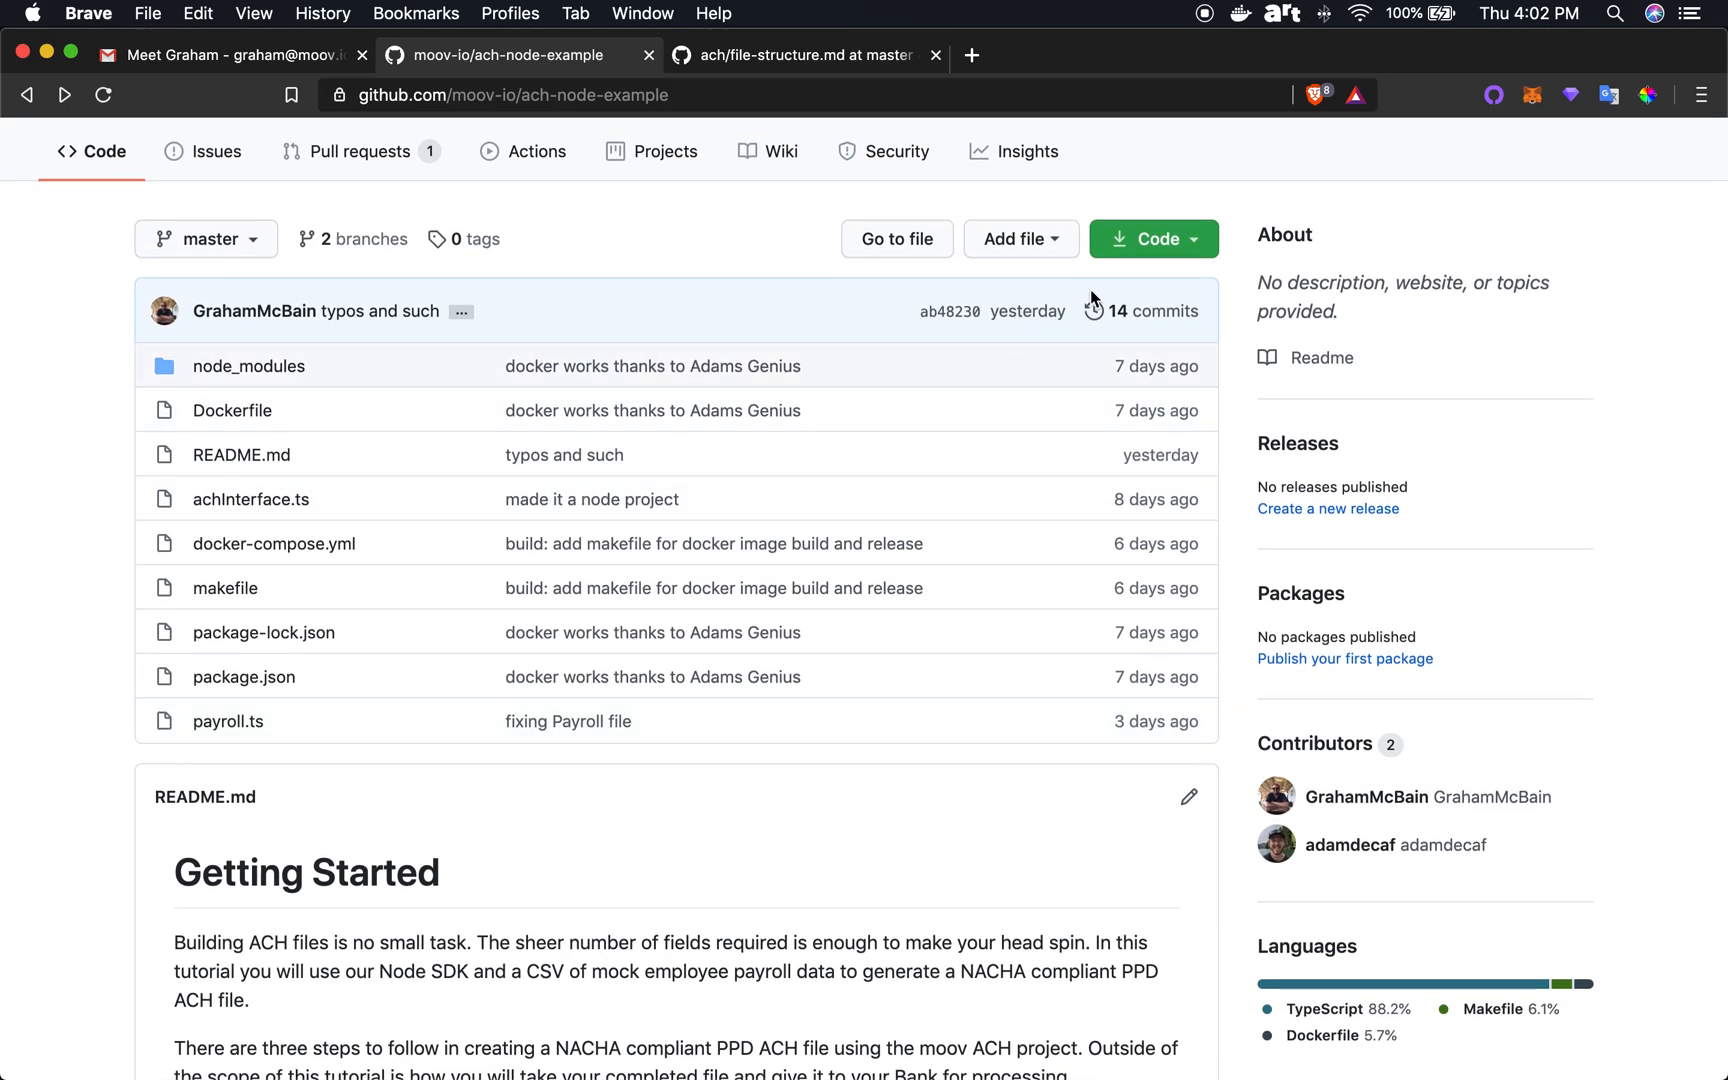
{"action": "scroll", "scroll_direction": "down", "scroll_amount": 3}
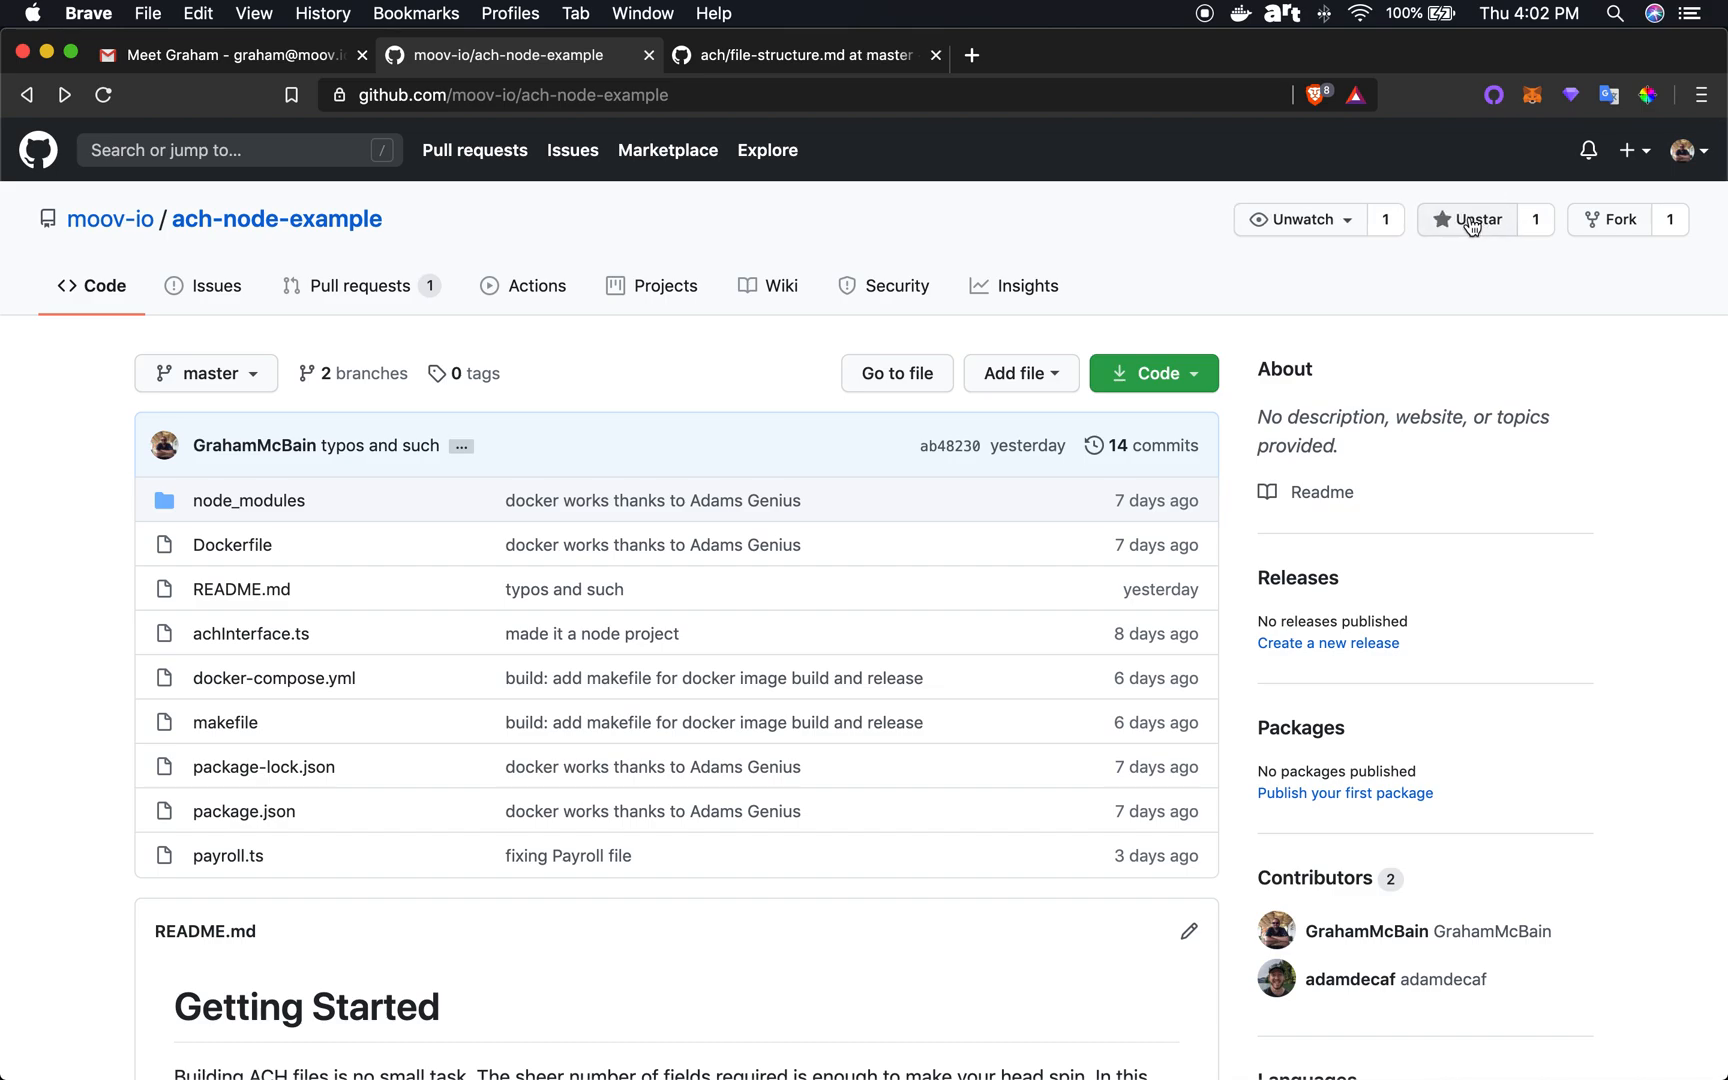
{"action": "left_click", "coordinate": [1152, 372]}
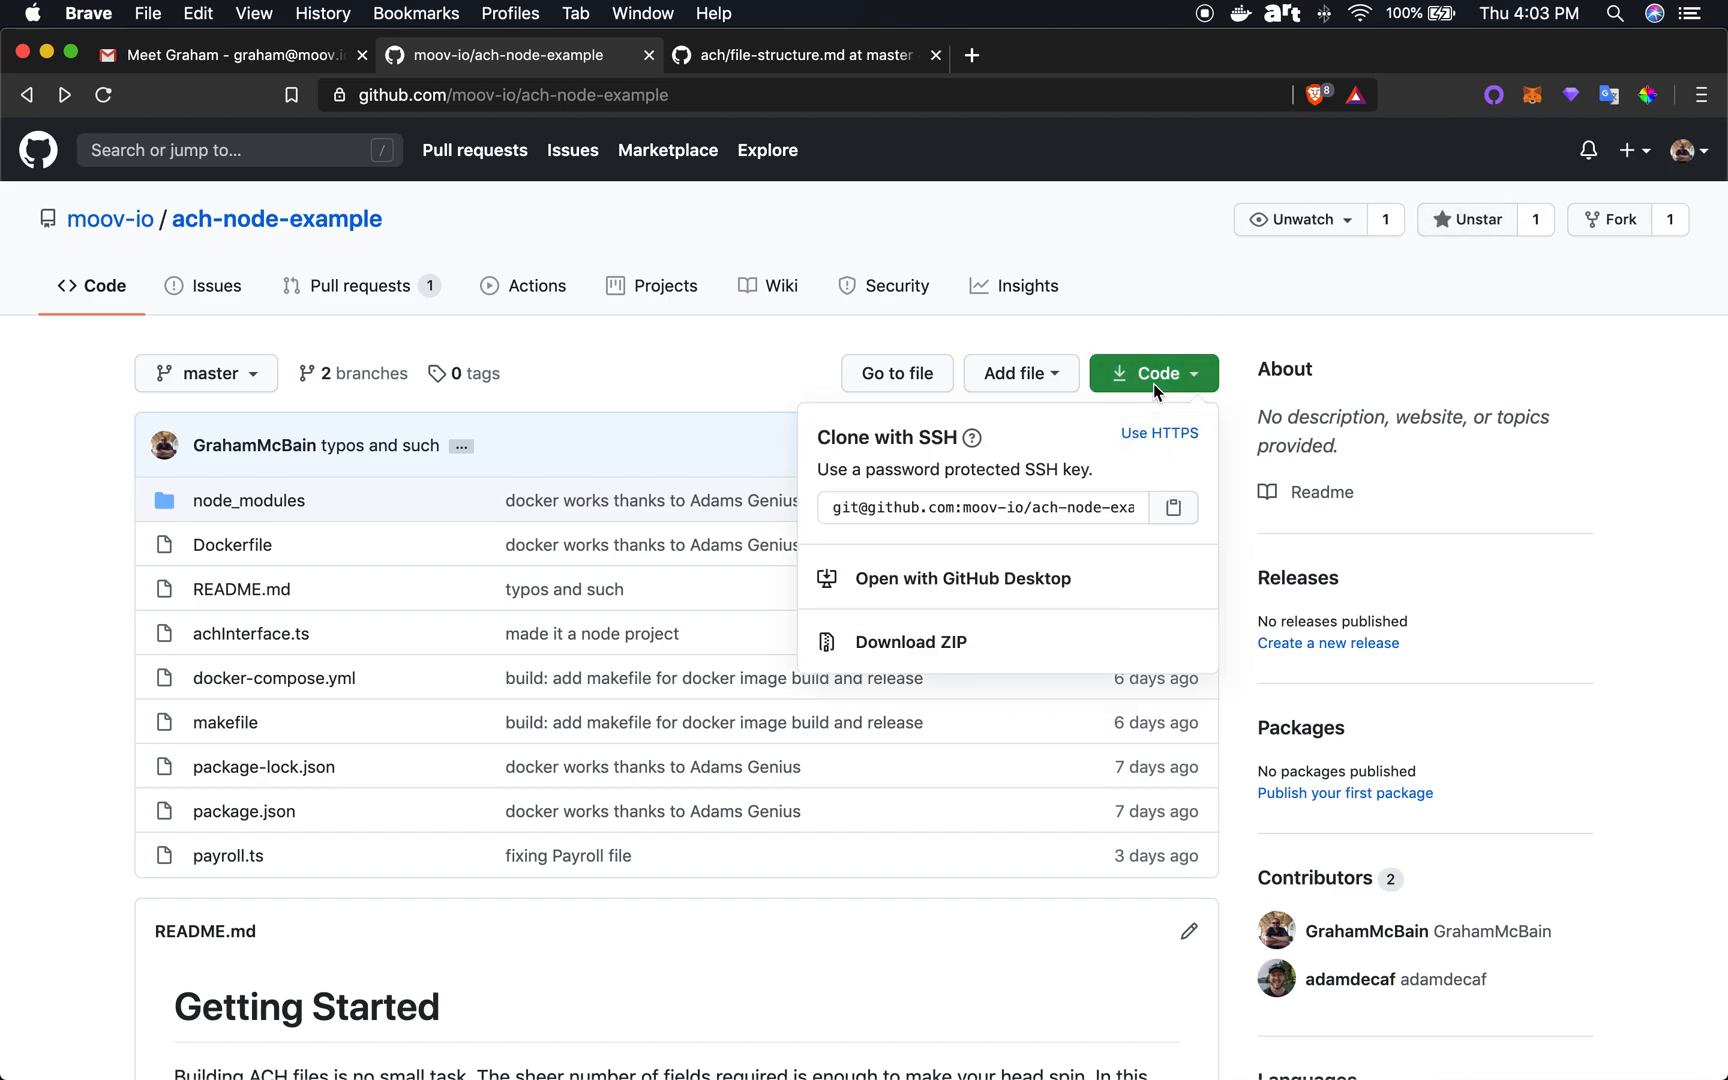
{"action": "left_click", "coordinate": [978, 508]}
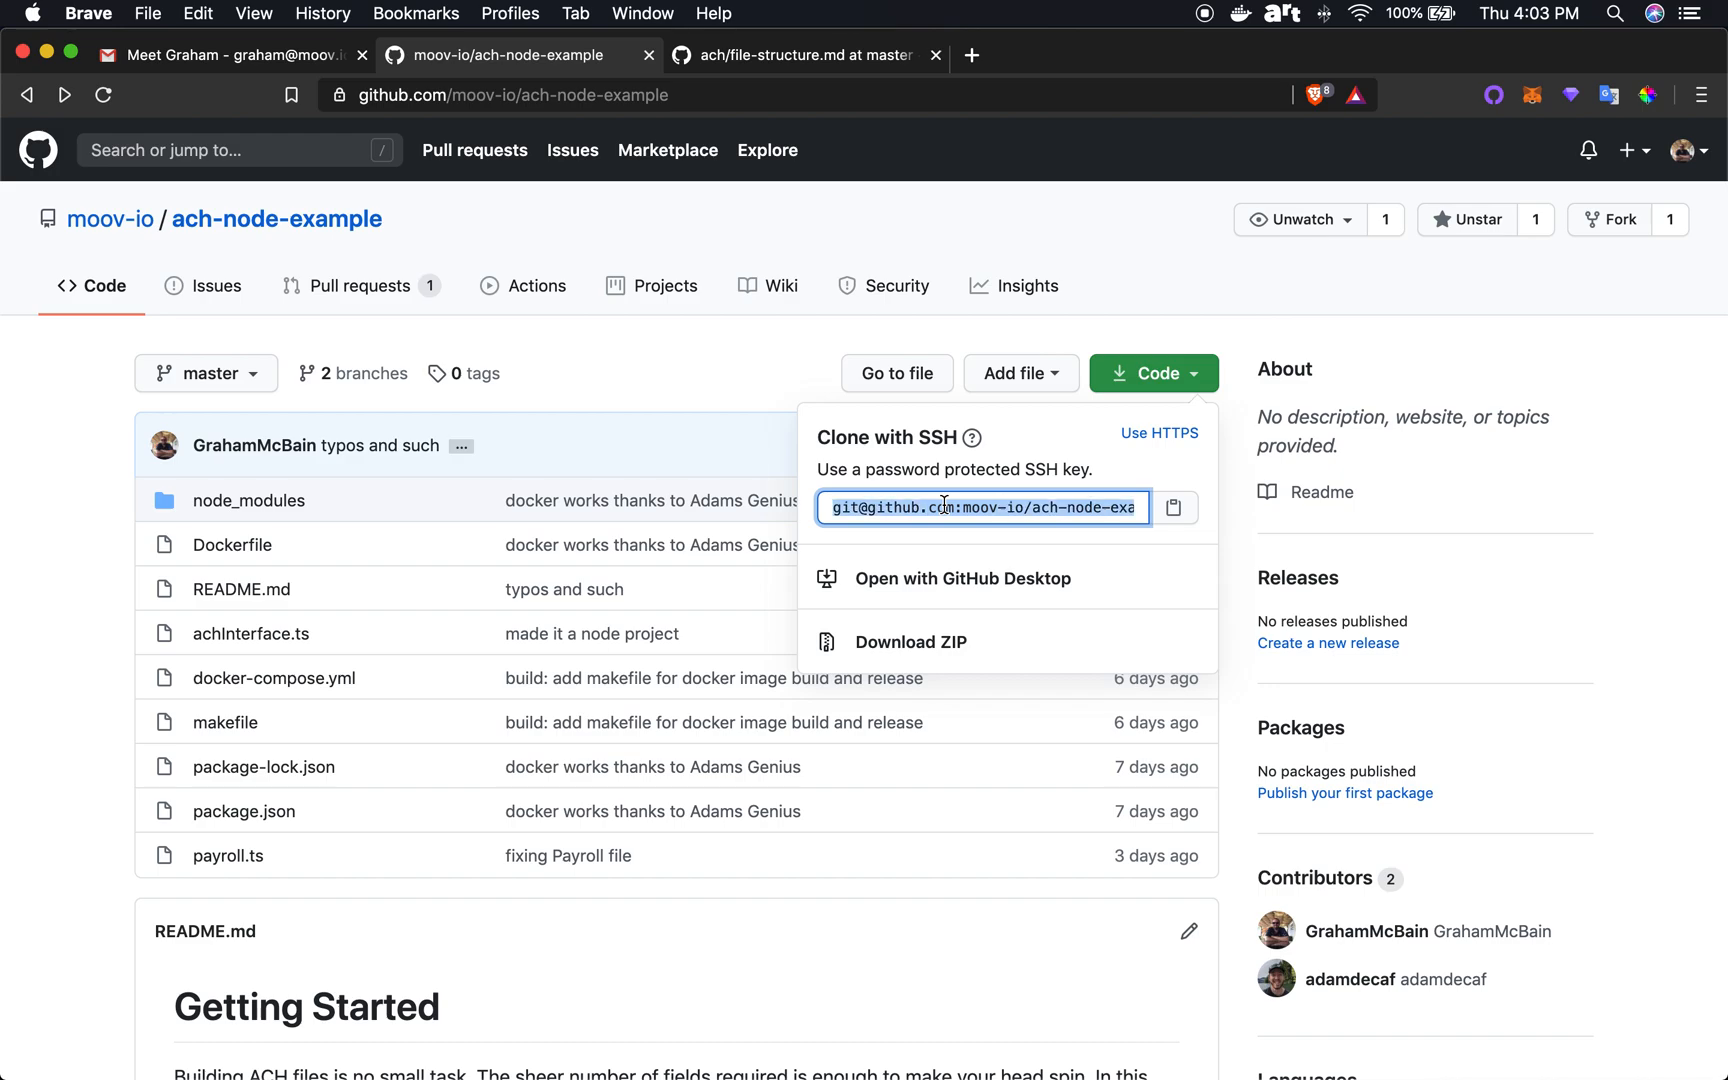
{"action": "key", "text": "cmd+tab"}
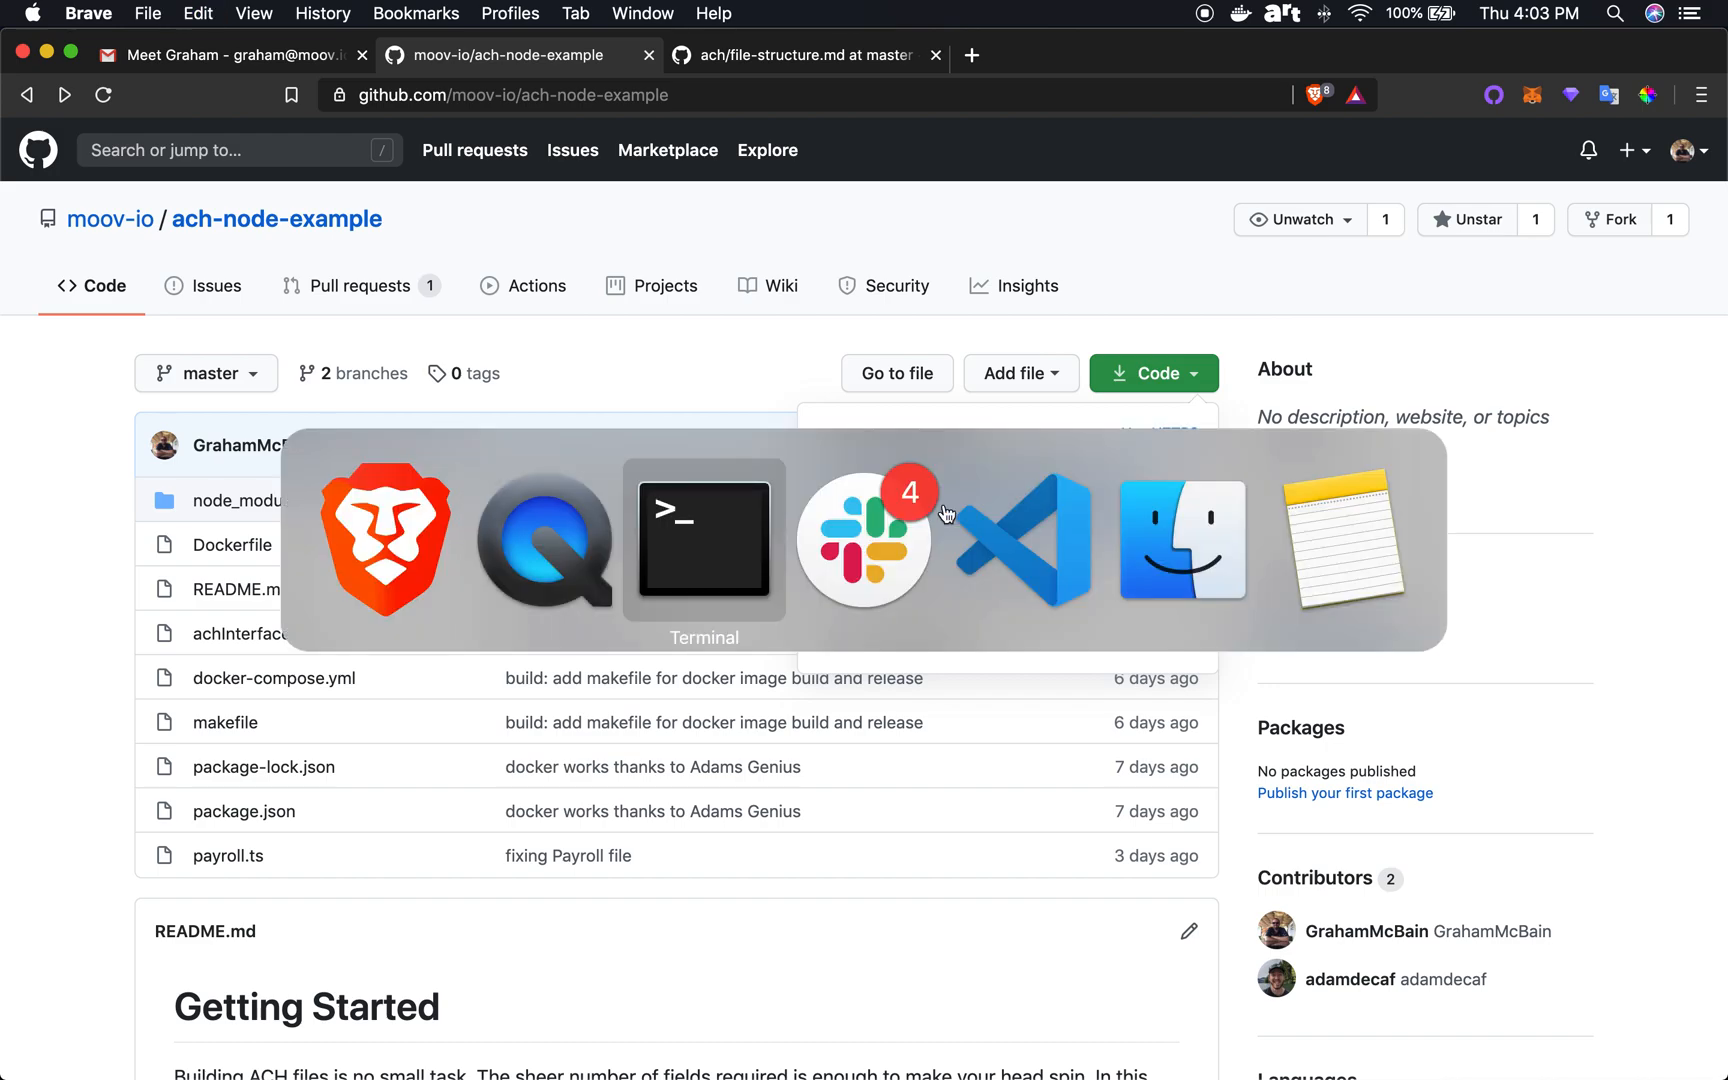
Step: In Terminal, cd into the cloned ach-node-example folder
{"action": "left_click", "coordinate": [704, 538]}
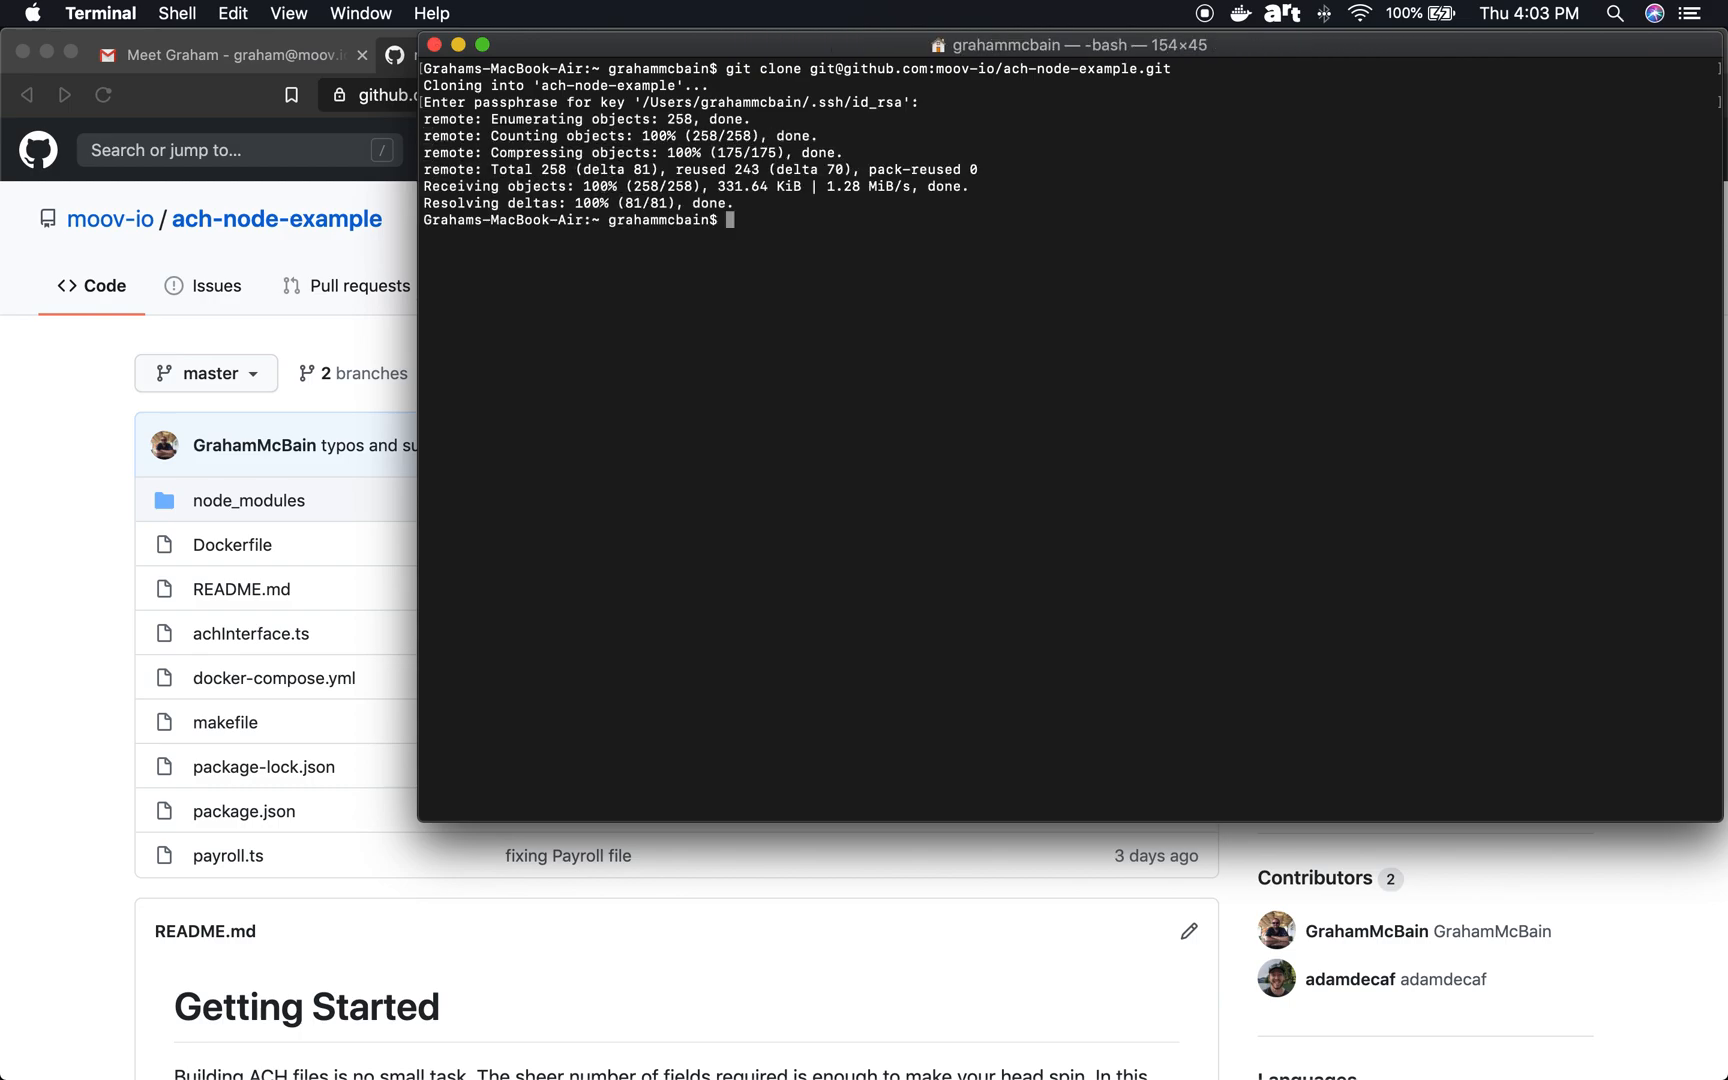
{"action": "mouse_move", "coordinate": [942, 500]}
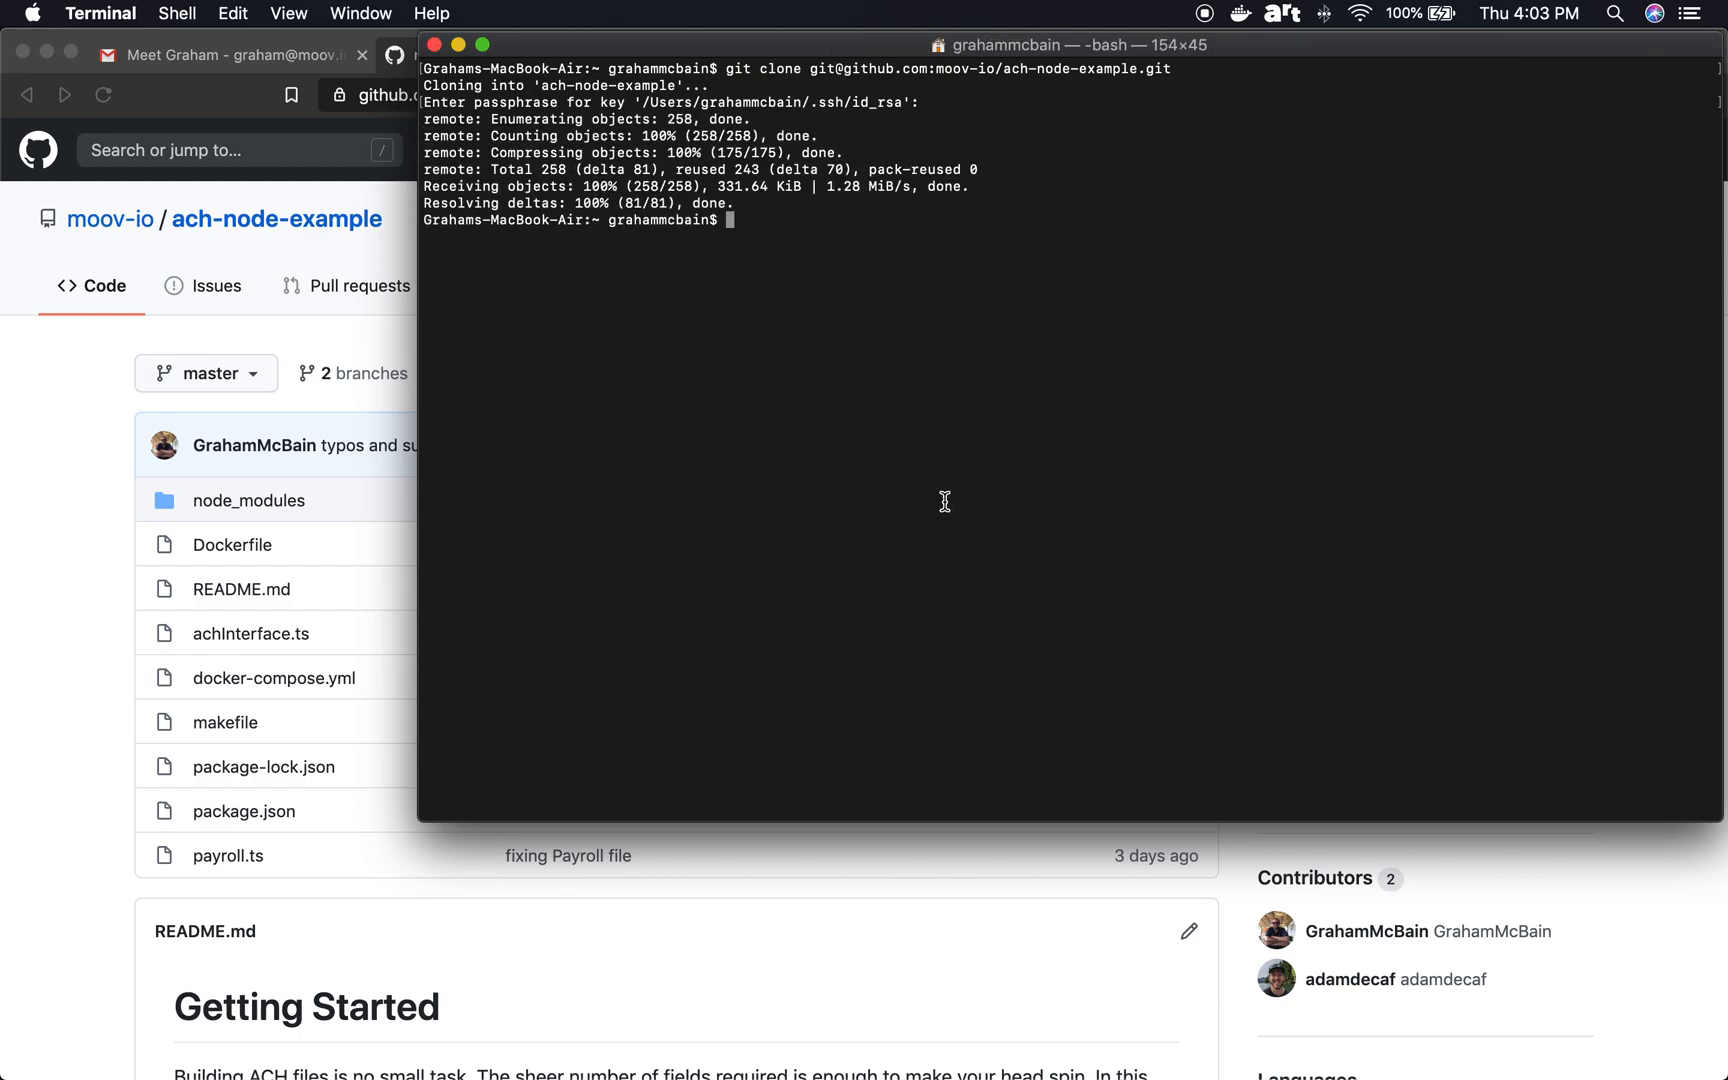
{"action": "type", "text": "cd"}
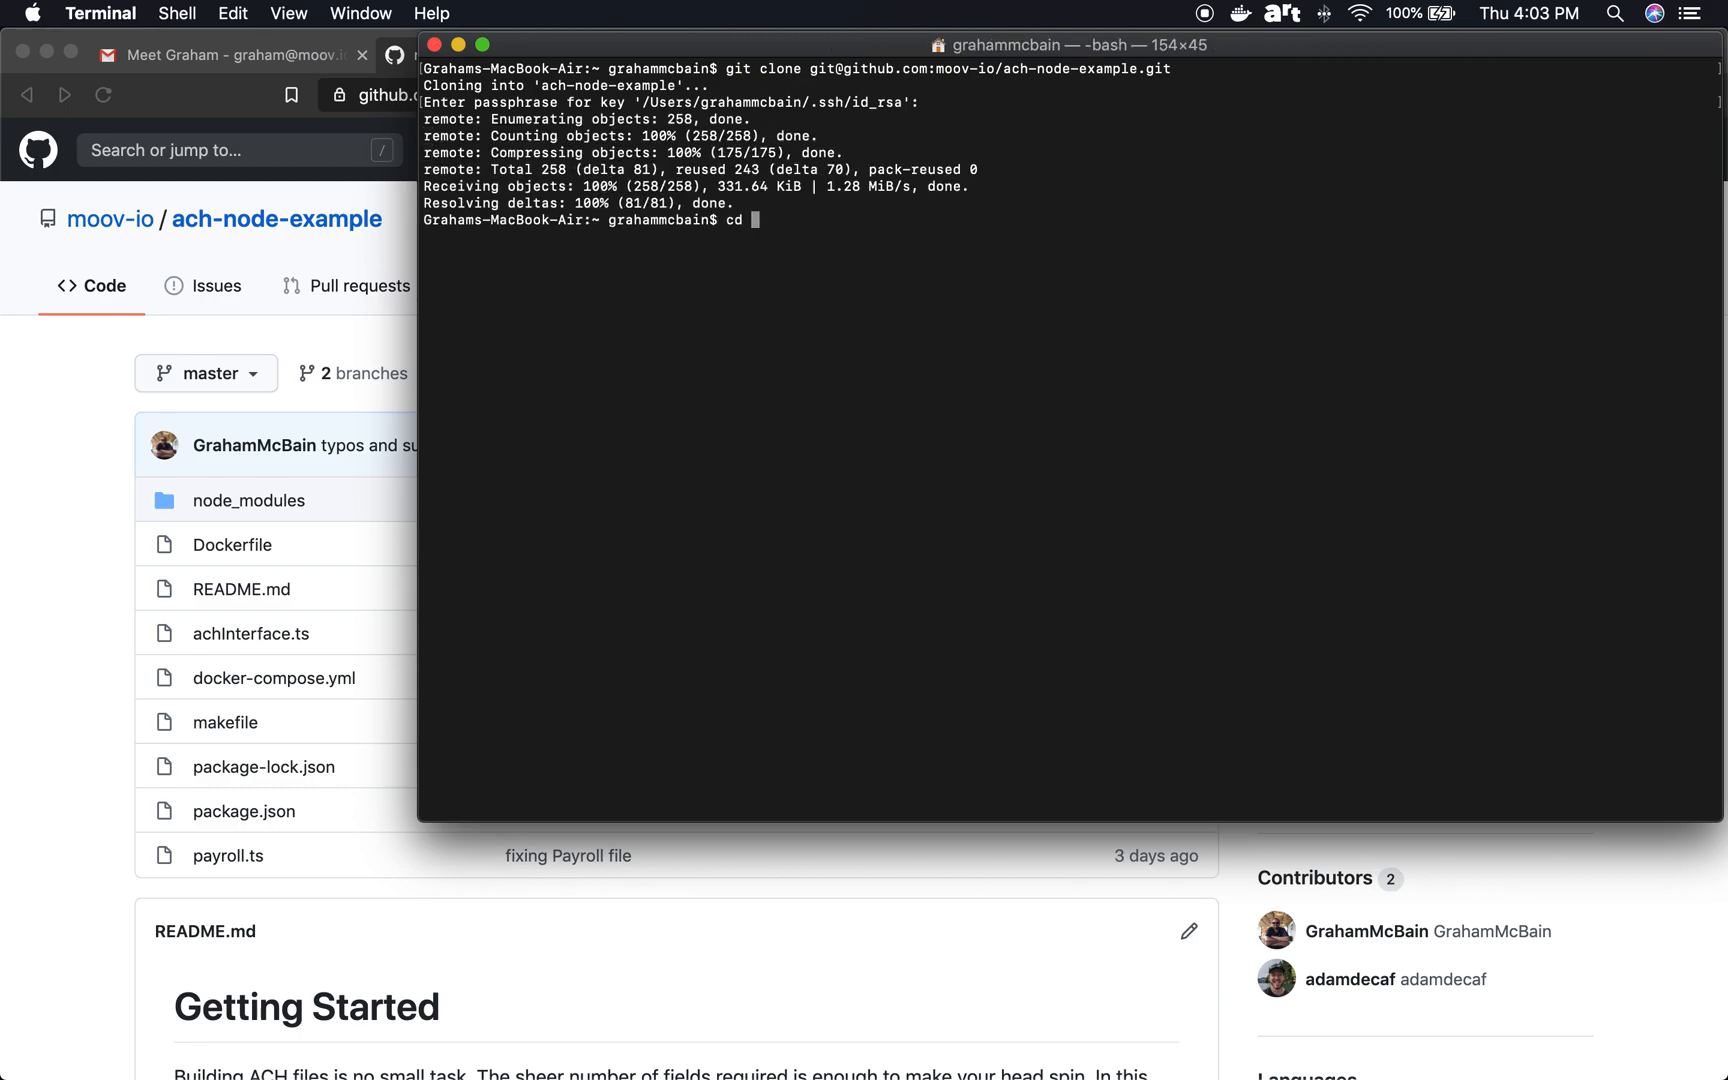
{"action": "type", "text": "ach-node-example/"}
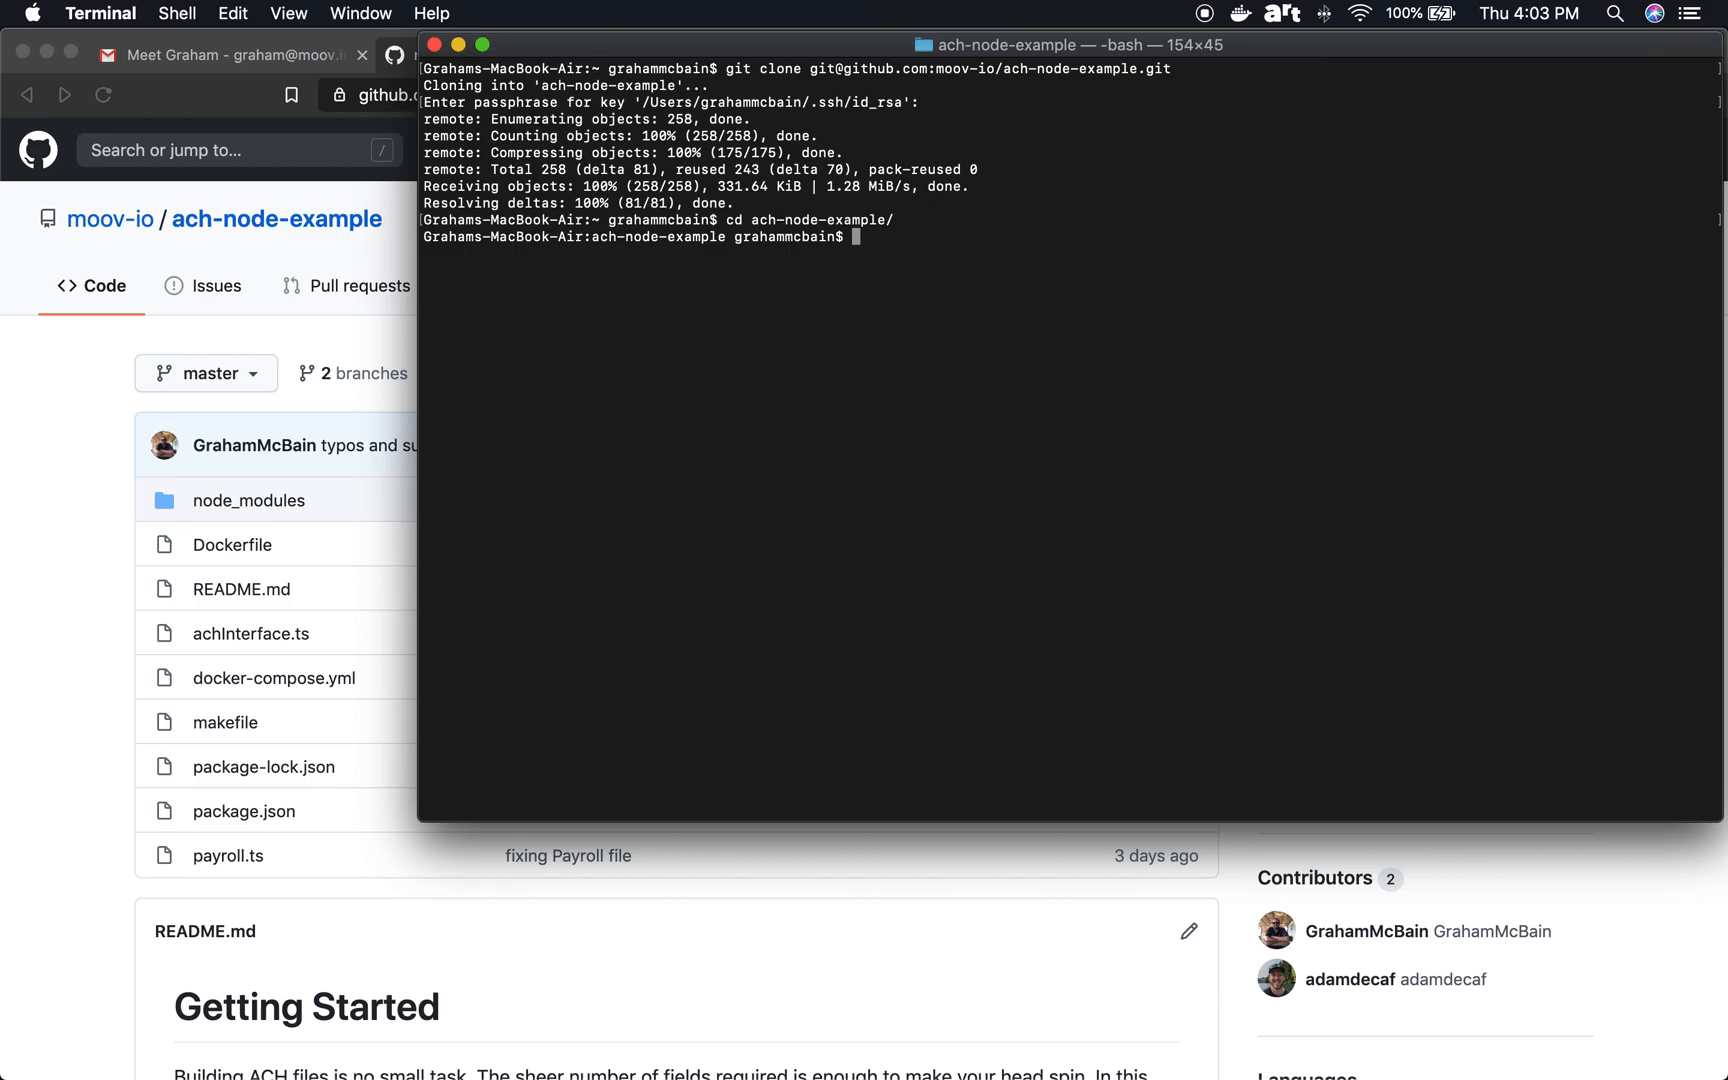
{"action": "mouse_move", "coordinate": [948, 340]}
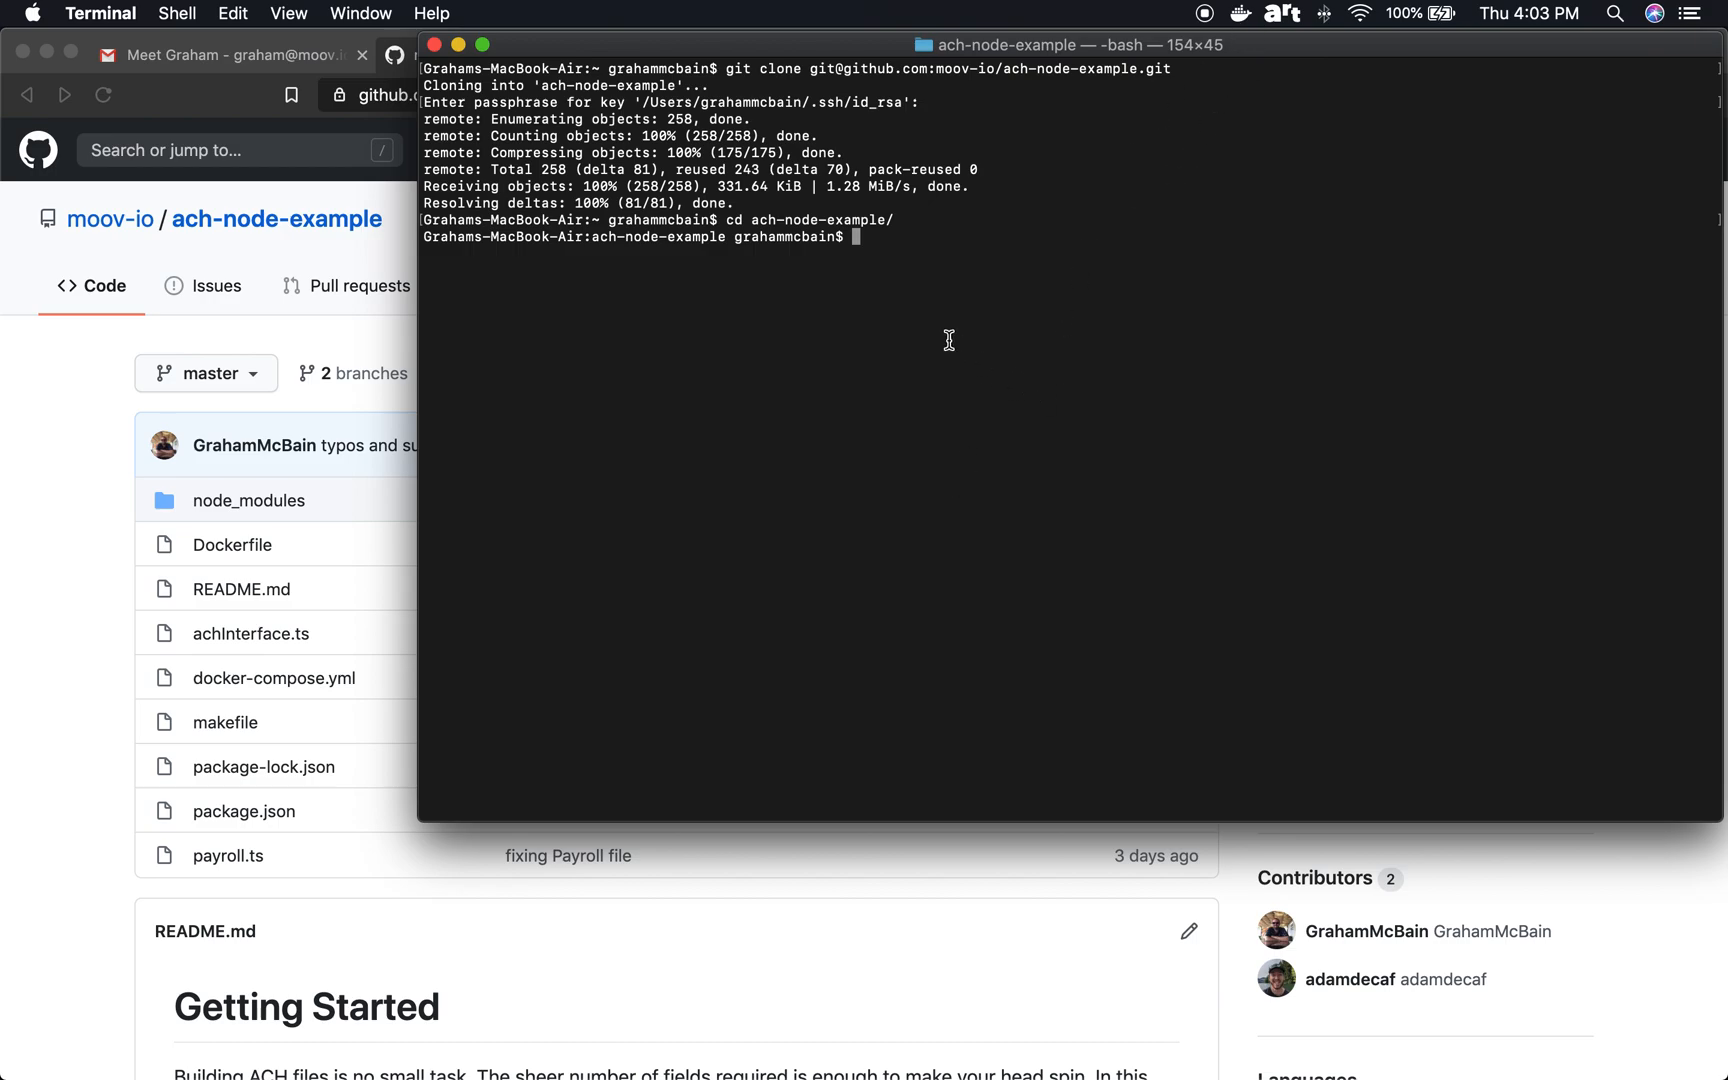
{"action": "scroll", "scroll_direction": "down", "scroll_amount": 3}
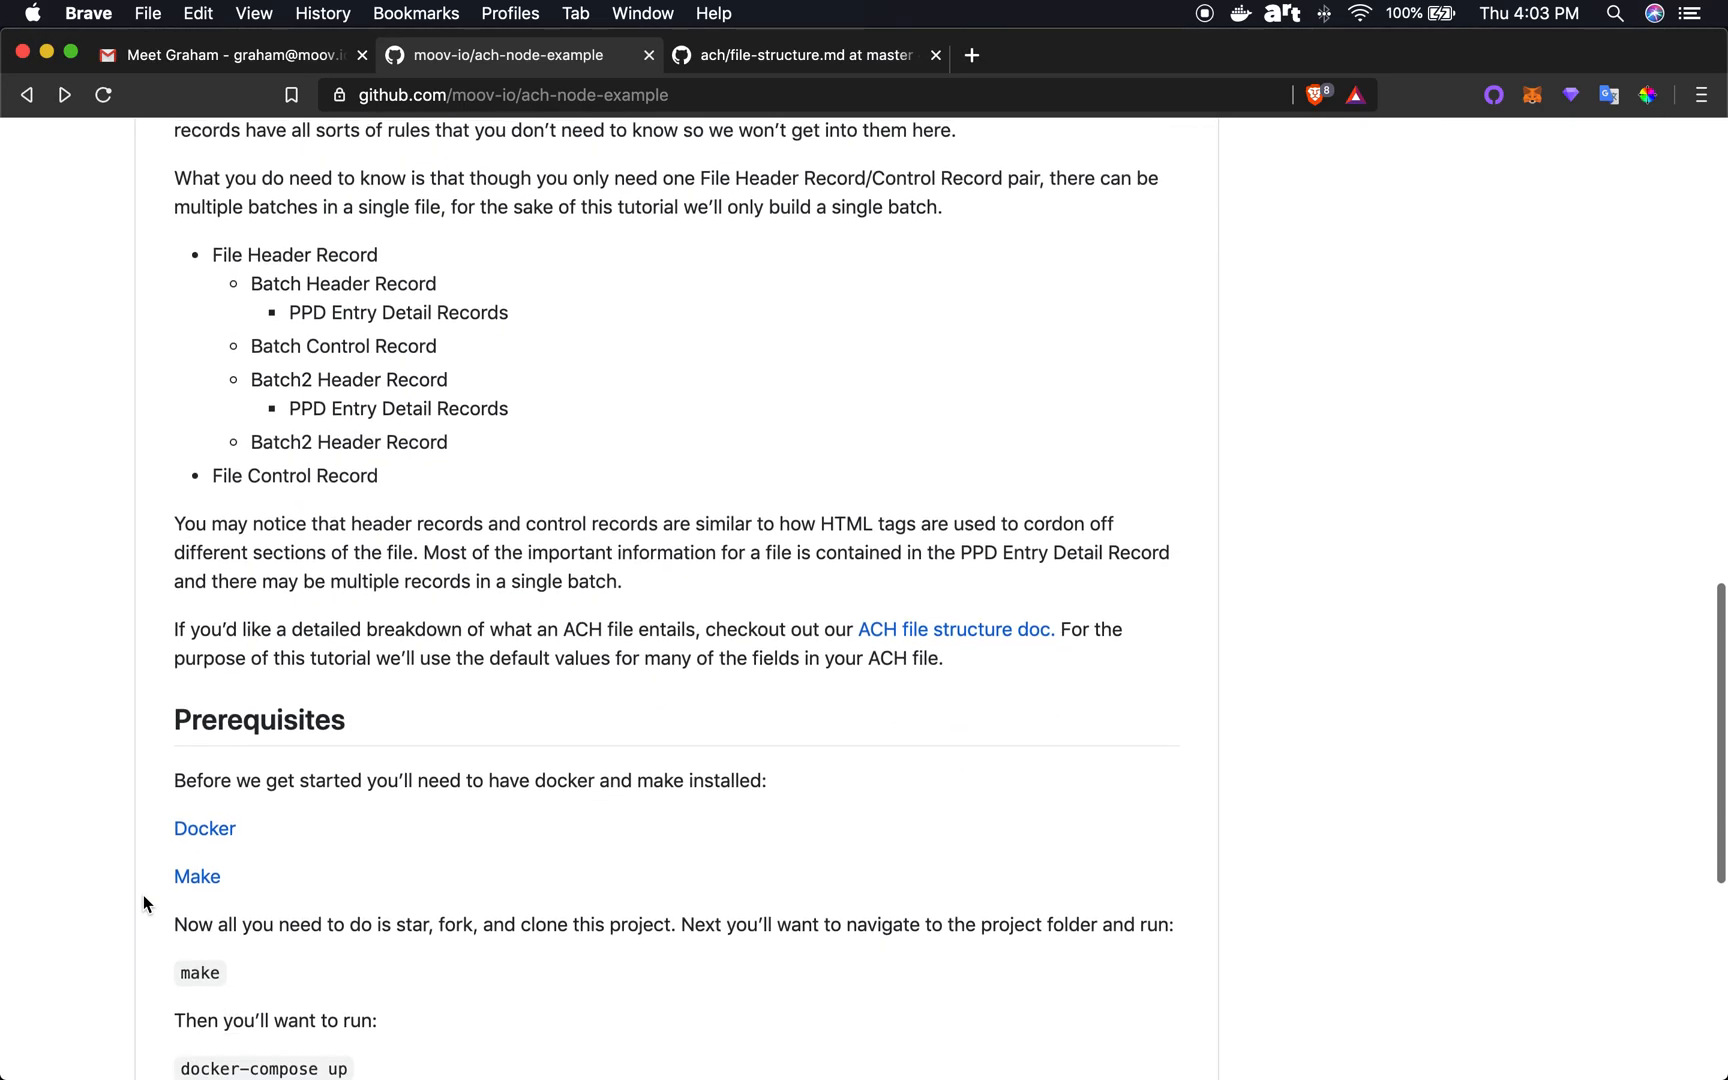
Step: Scroll the README to the Prerequisites make and docker-compose up commands
{"action": "scroll", "scroll_direction": "down", "scroll_amount": 3}
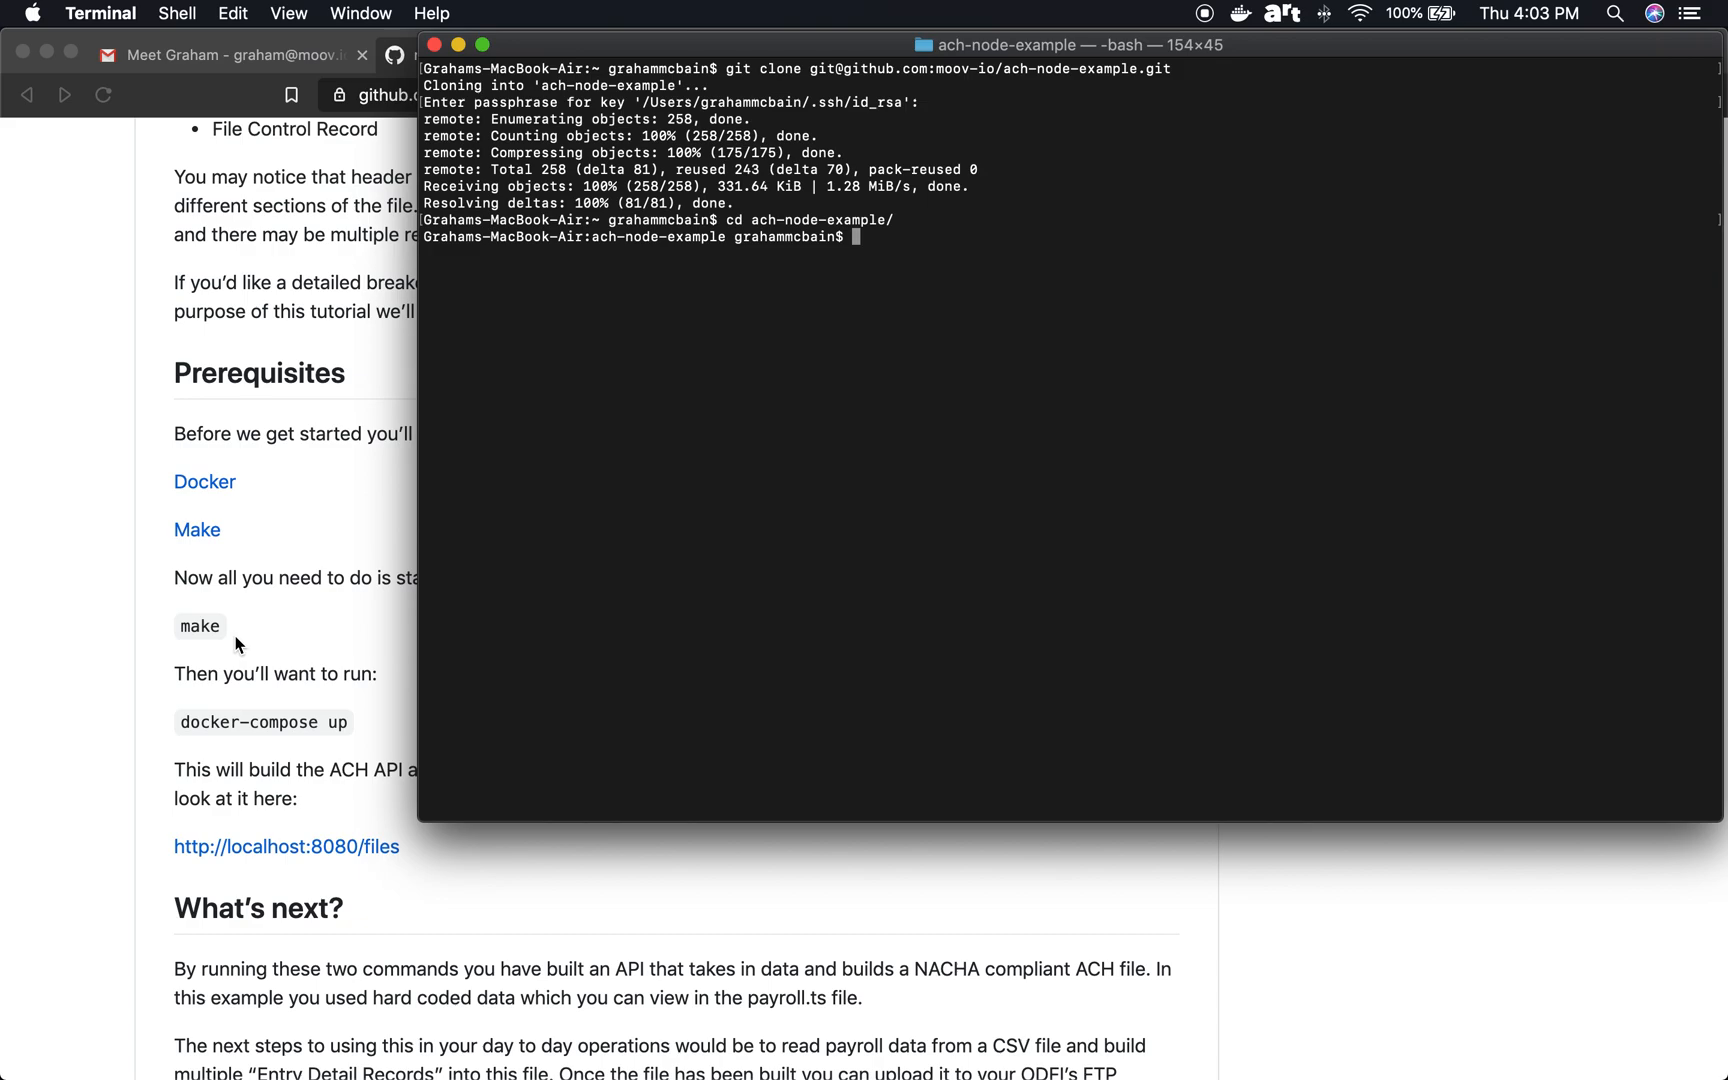
Step: Clear the mistyped cd command and run make to build moov/ach-node-example:latest
{"action": "type", "text": "cd ach-node-example/"}
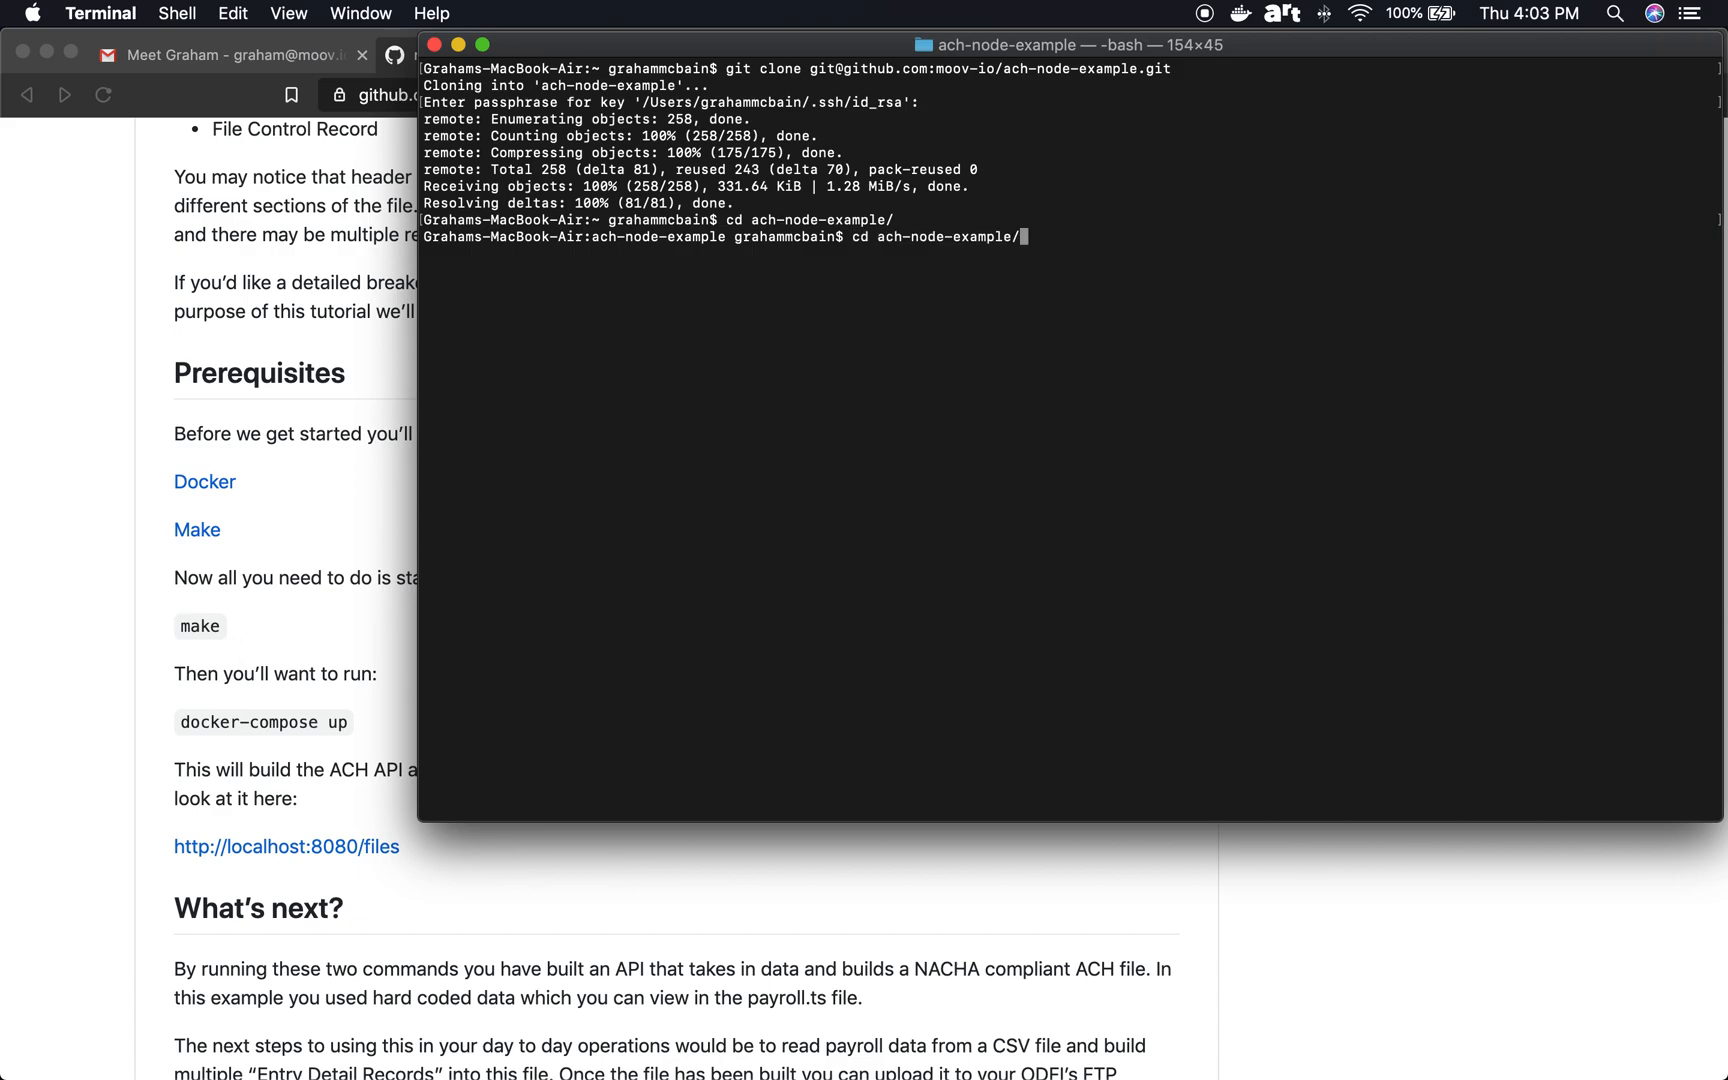
{"action": "key", "text": "Backspace"}
{"action": "type", "text": "m"}
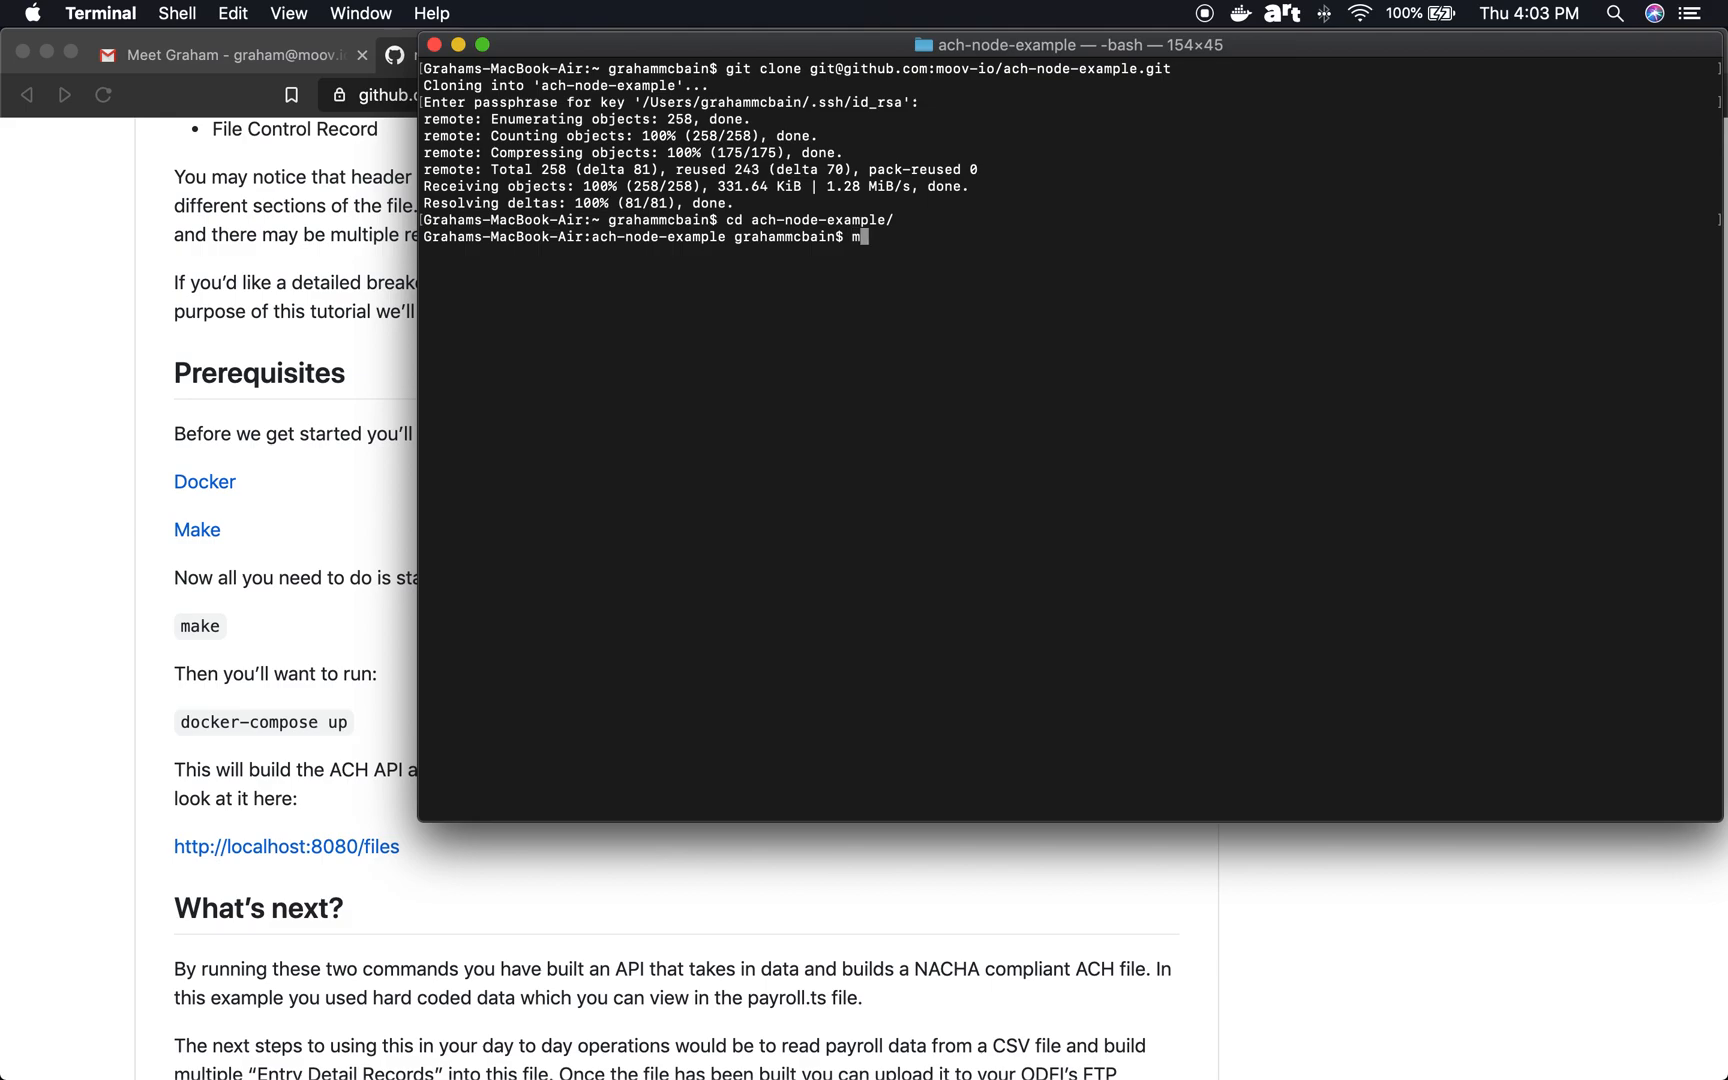
{"action": "key", "text": "Return"}
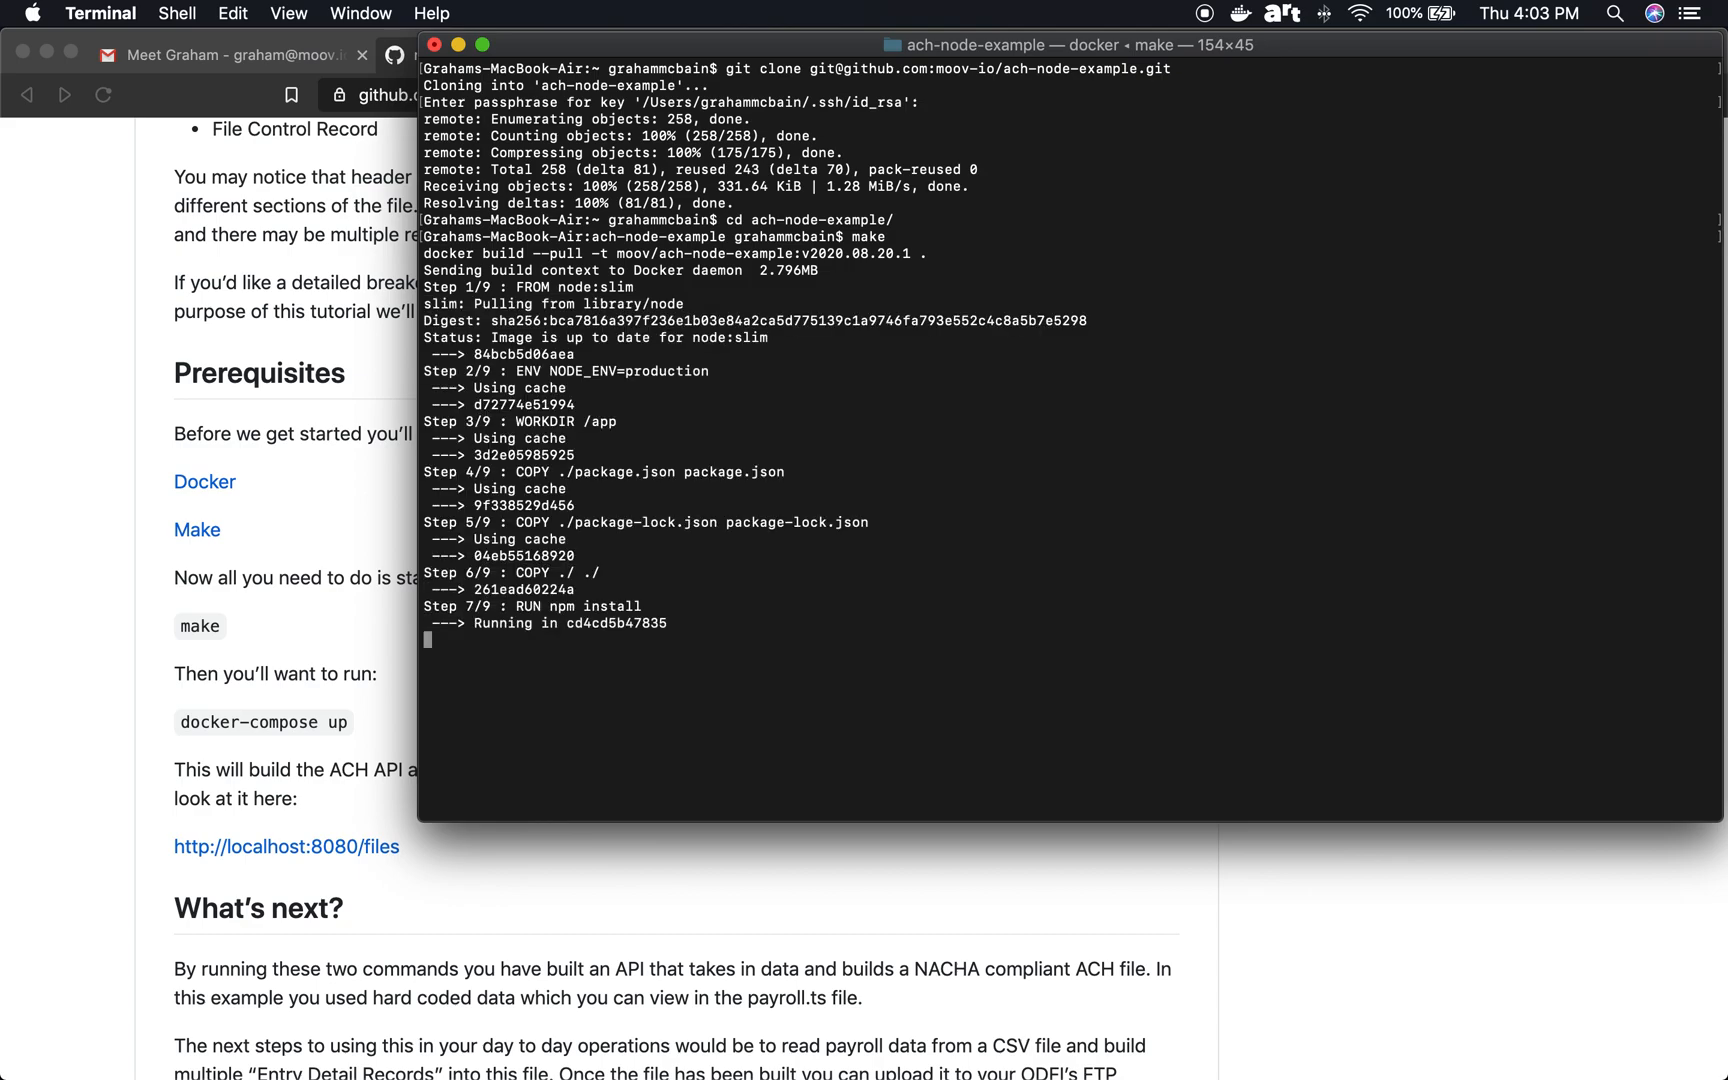
{"action": "mouse_move", "coordinate": [558, 782]}
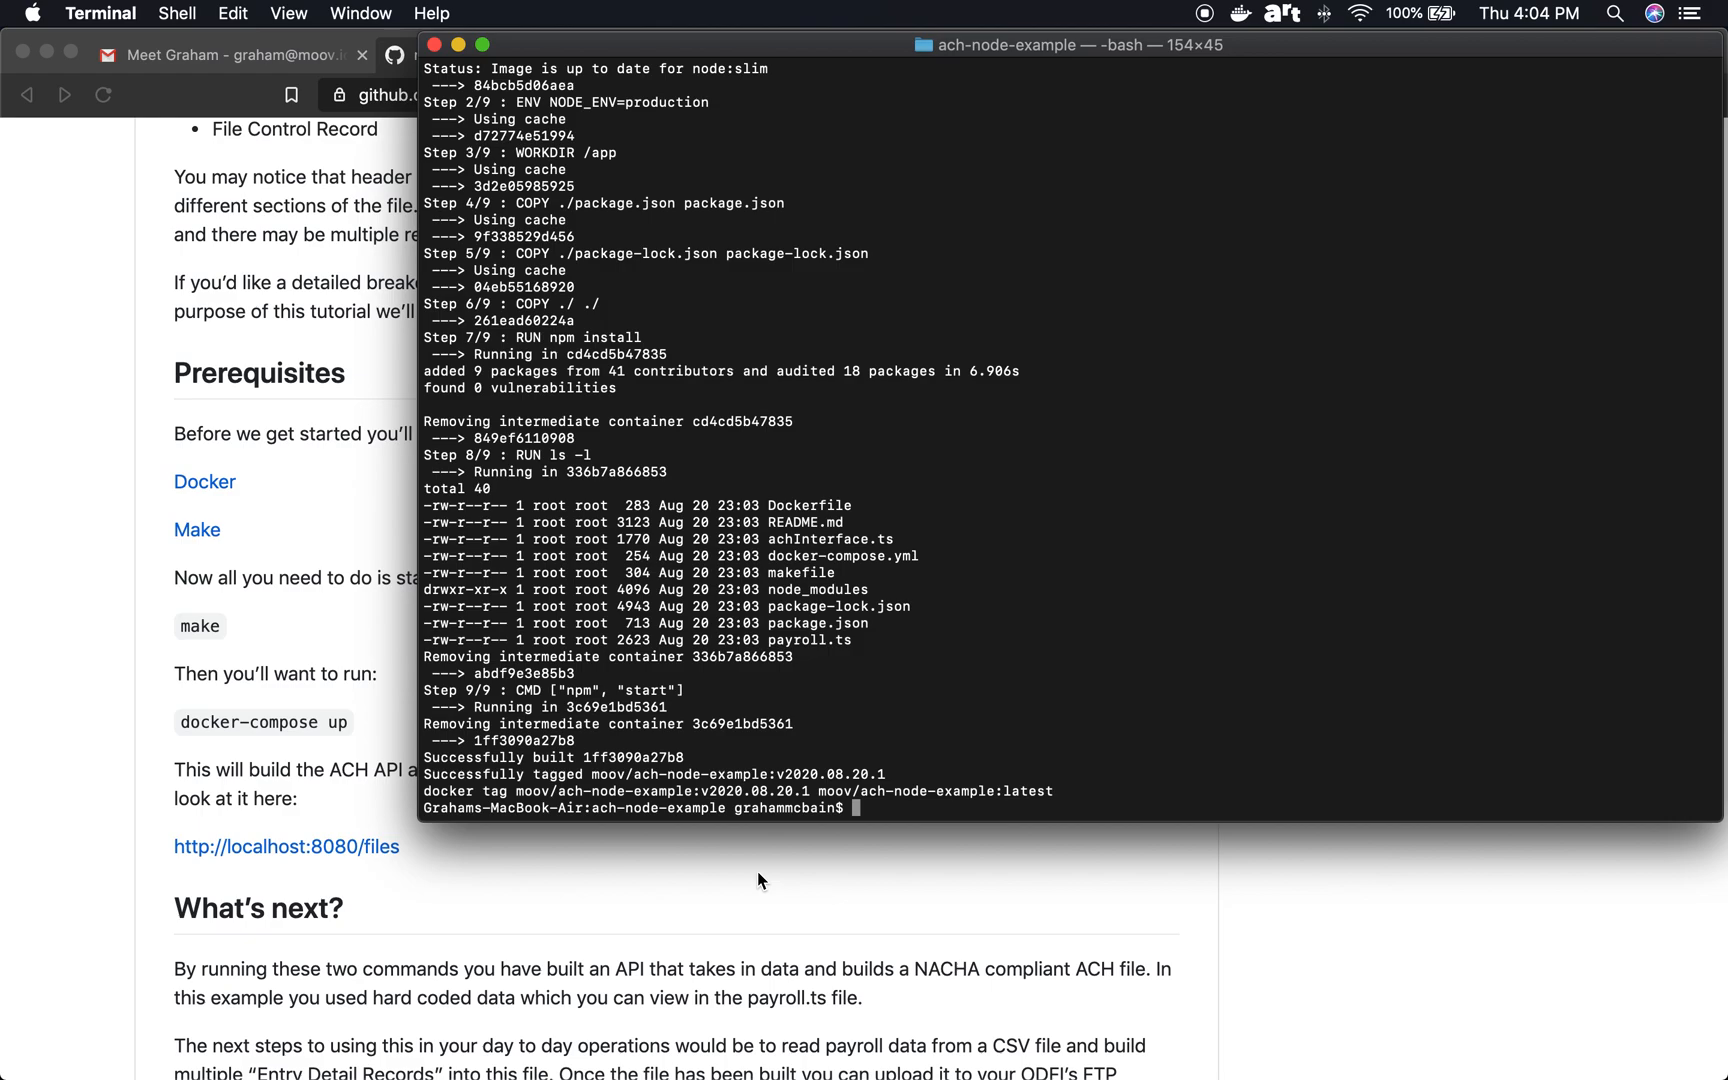
{"action": "mouse_move", "coordinate": [858, 824]}
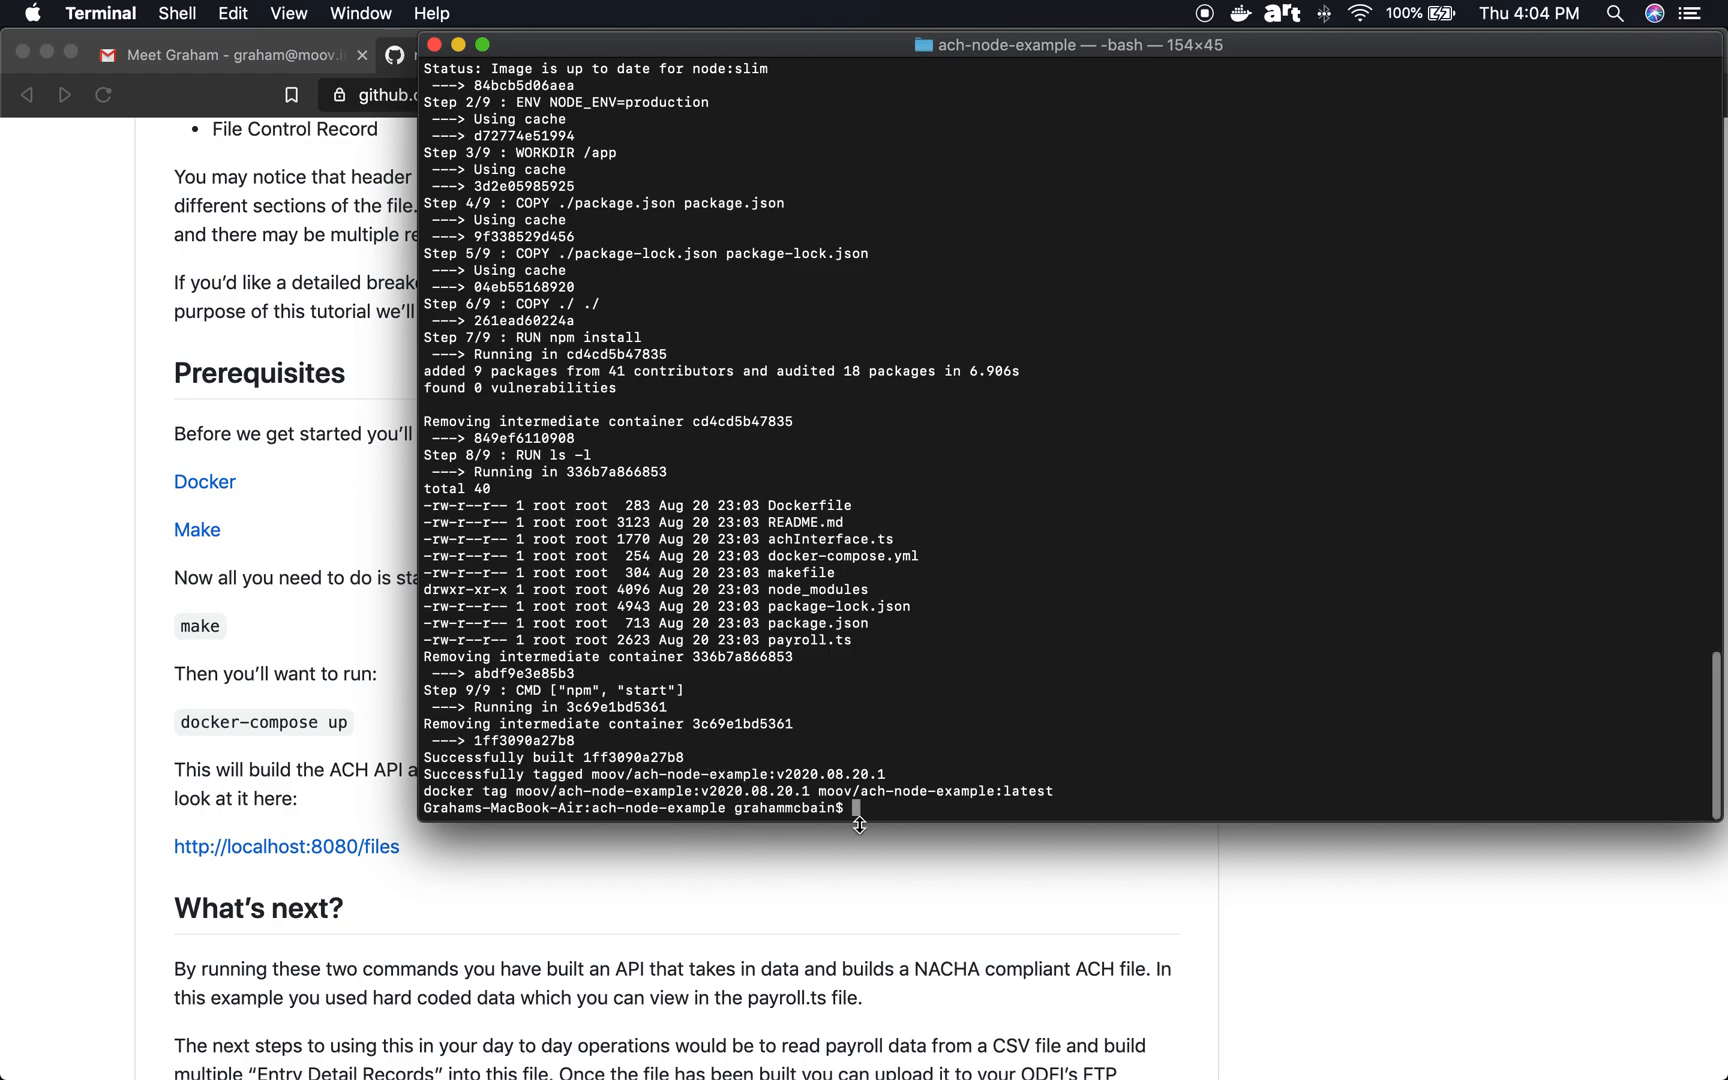
{"action": "mouse_move", "coordinate": [942, 814]}
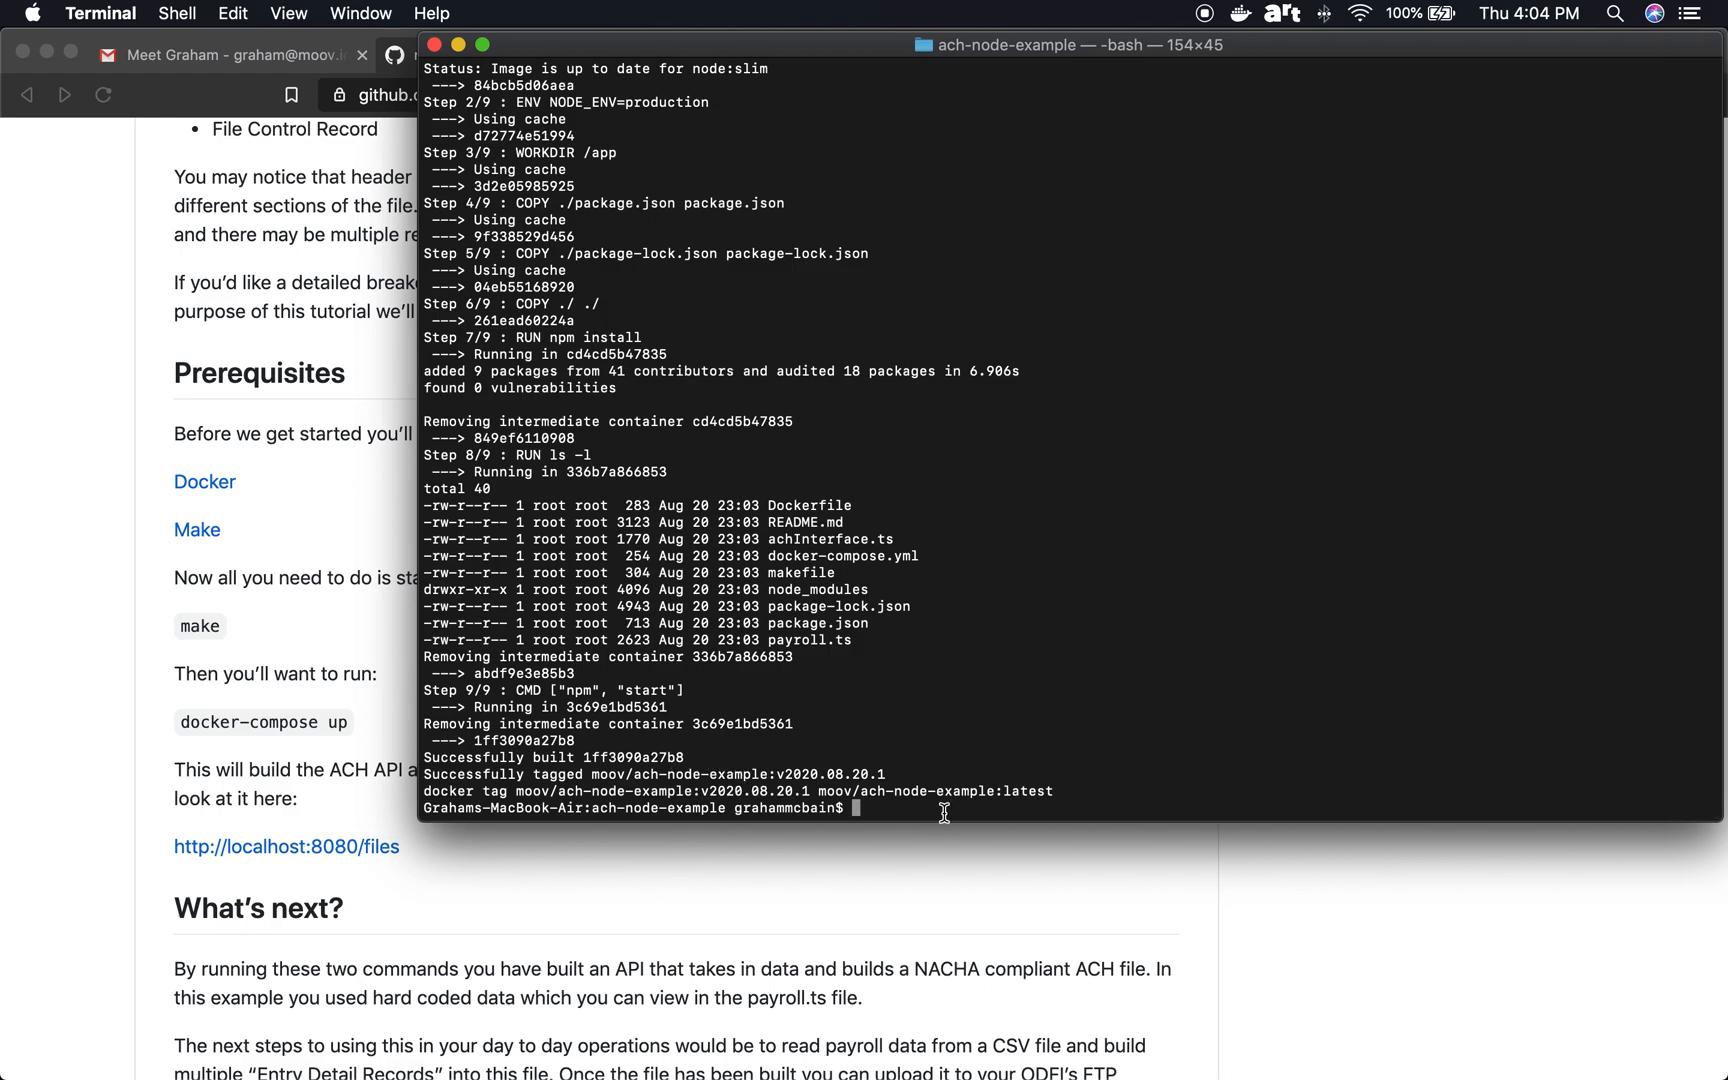
Step: Run docker-compose up so the payroll example creates an ACH file and exits with code 0
{"action": "type", "text": "docker-compose up"}
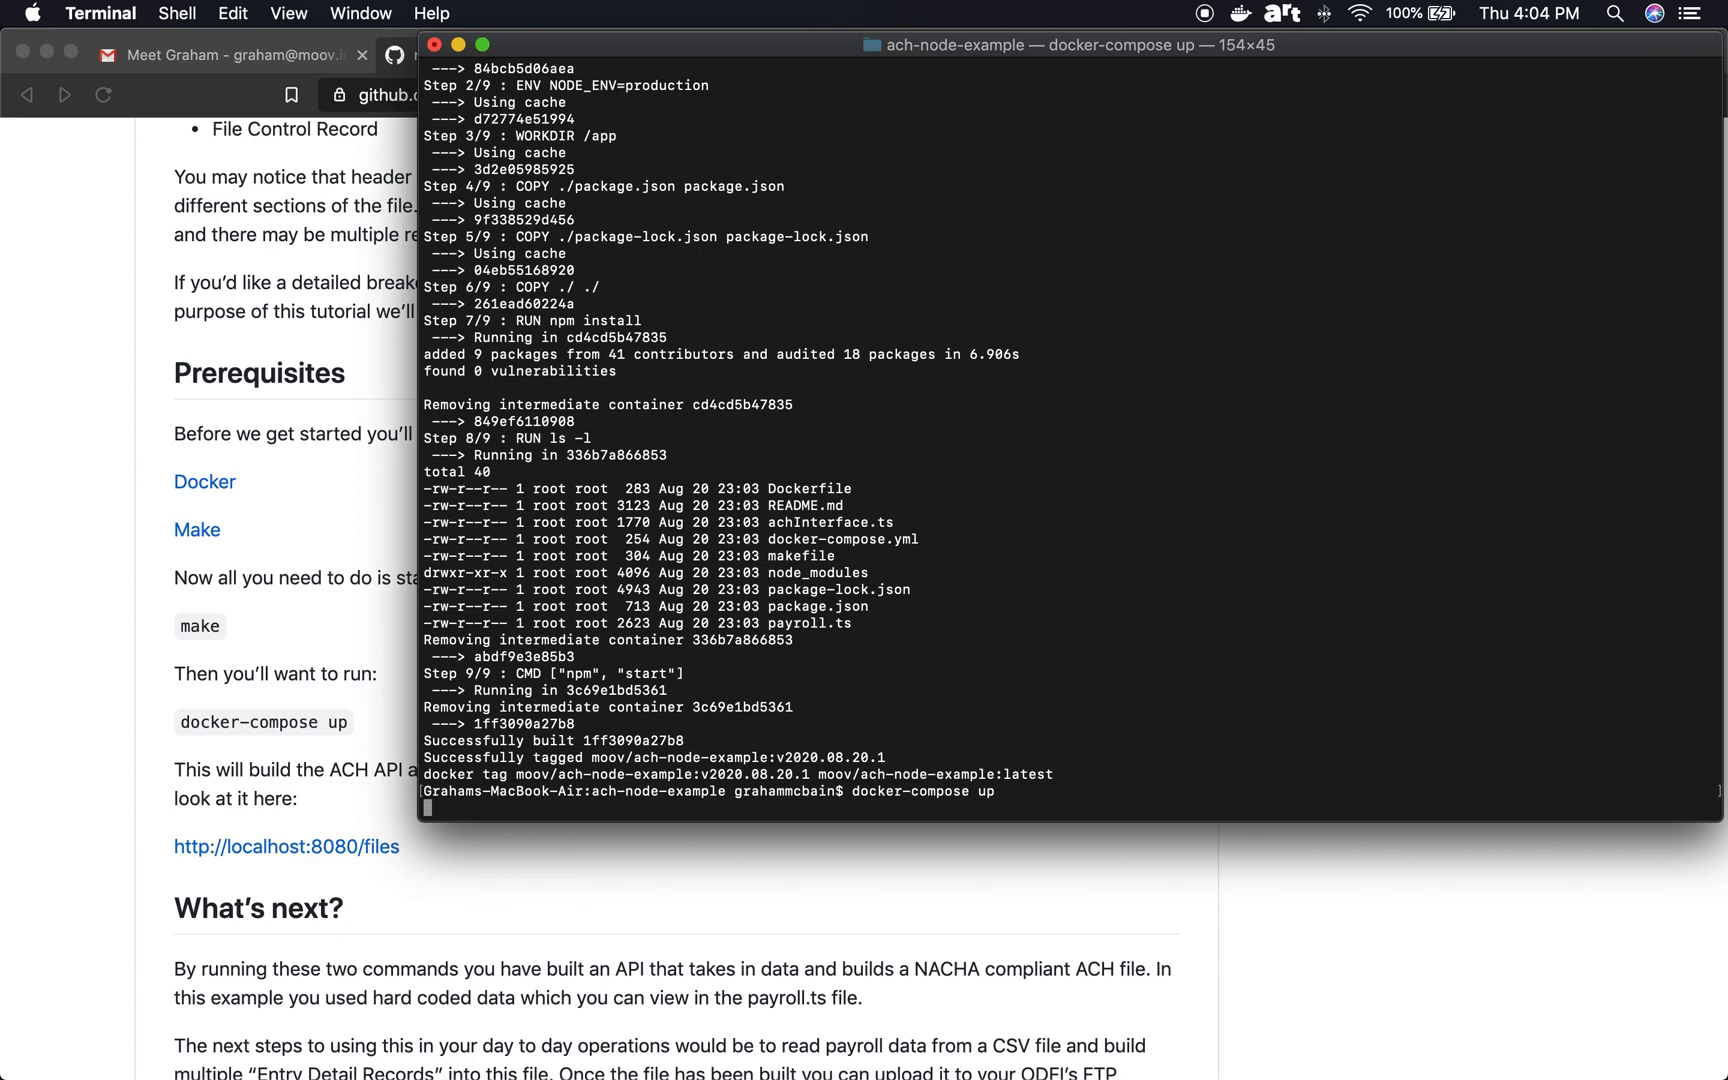
{"action": "mouse_move", "coordinate": [996, 980]}
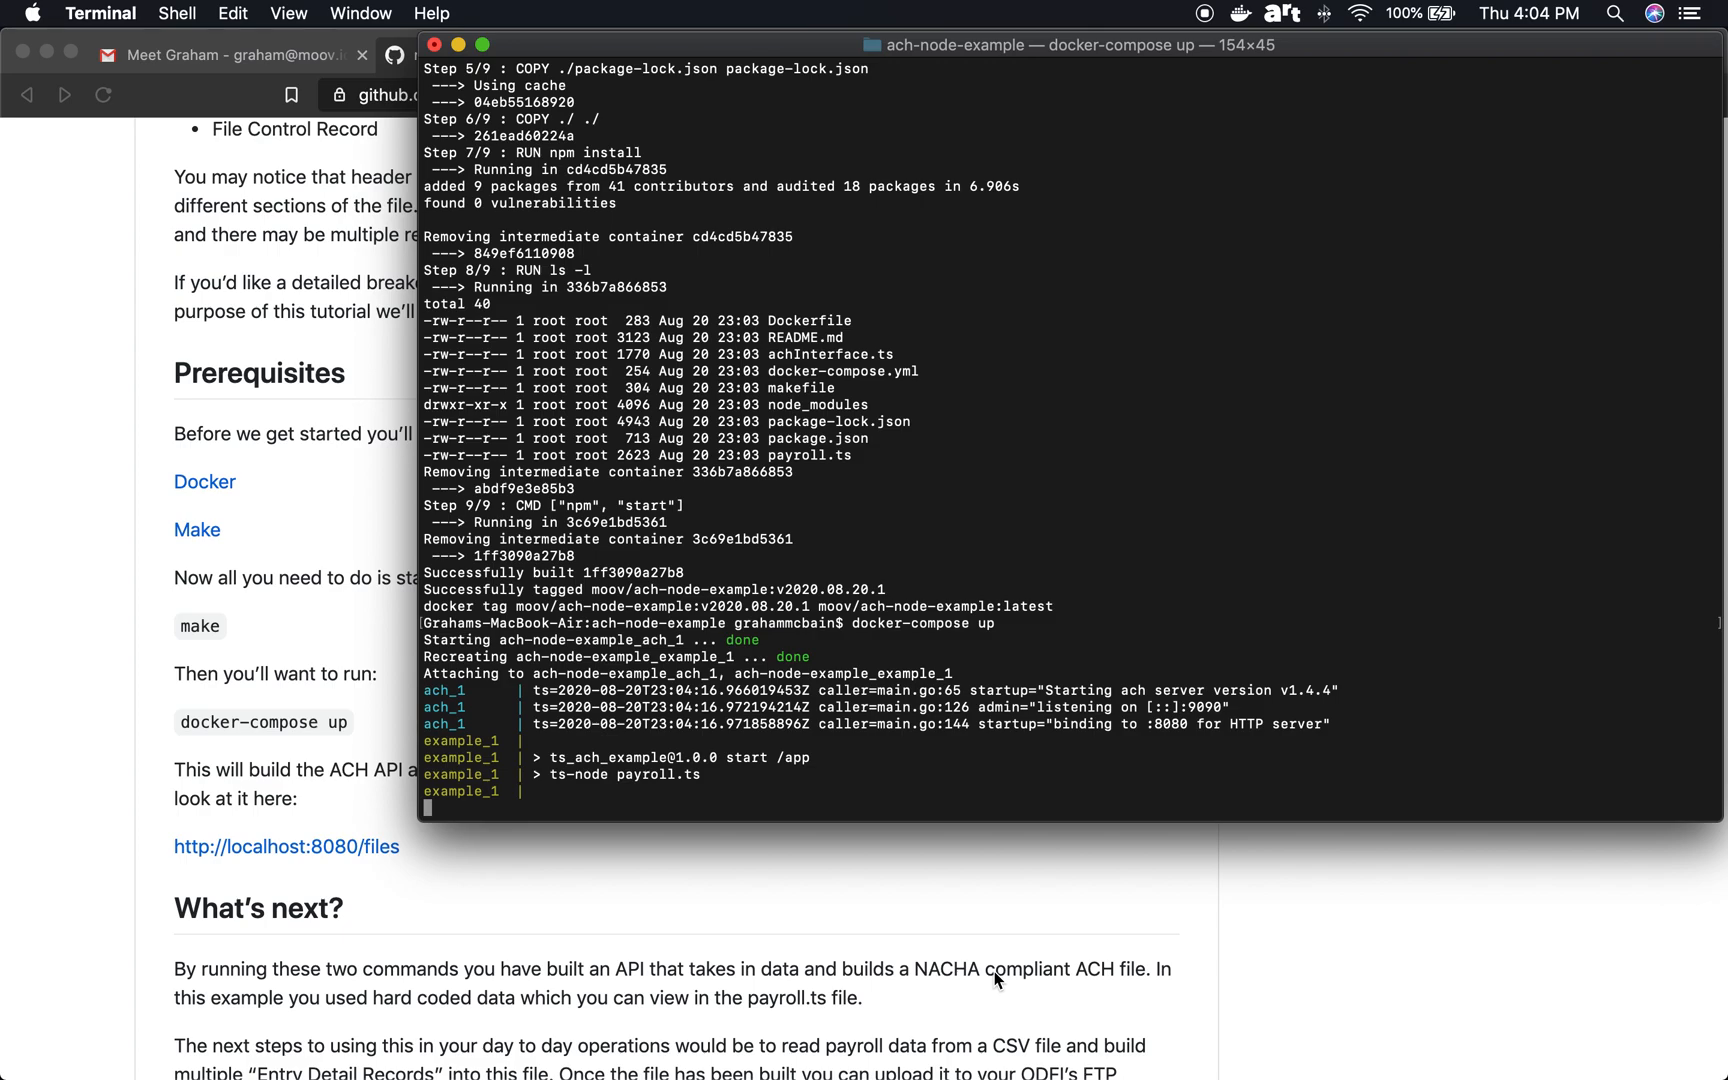
{"action": "mouse_move", "coordinate": [606, 852]}
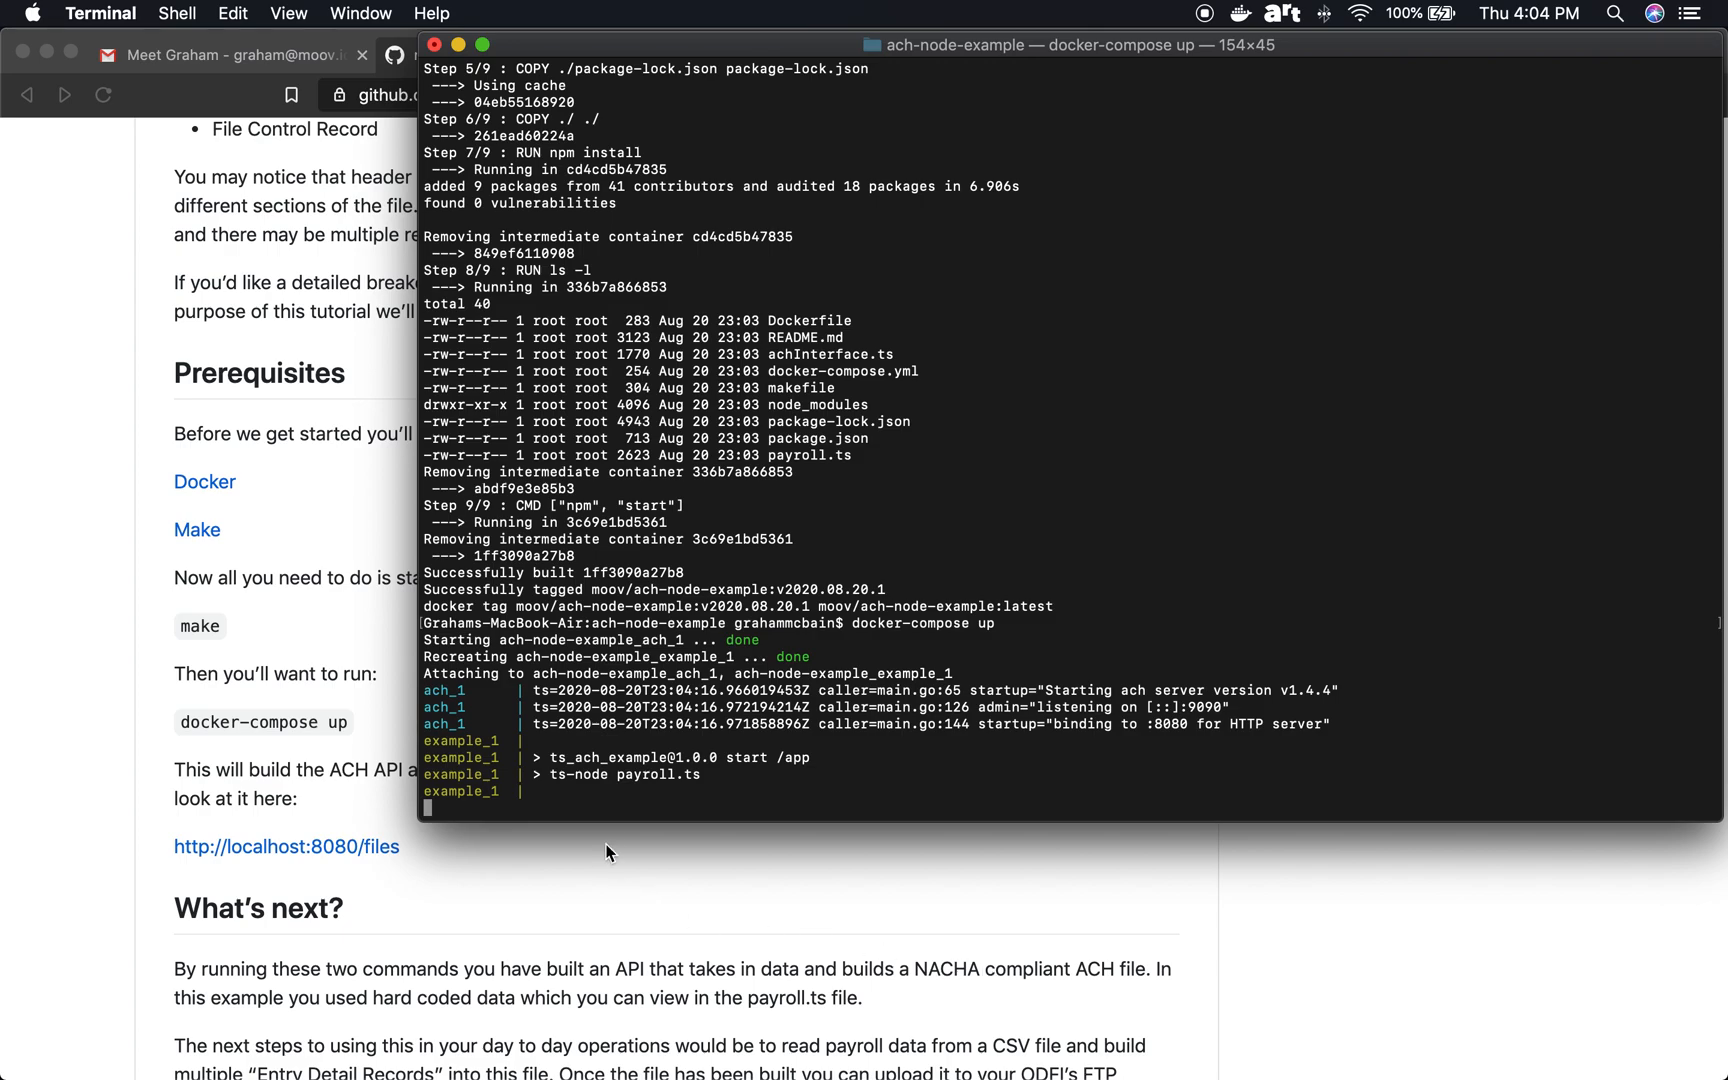
{"action": "scroll", "scroll_direction": "down", "scroll_amount": 3}
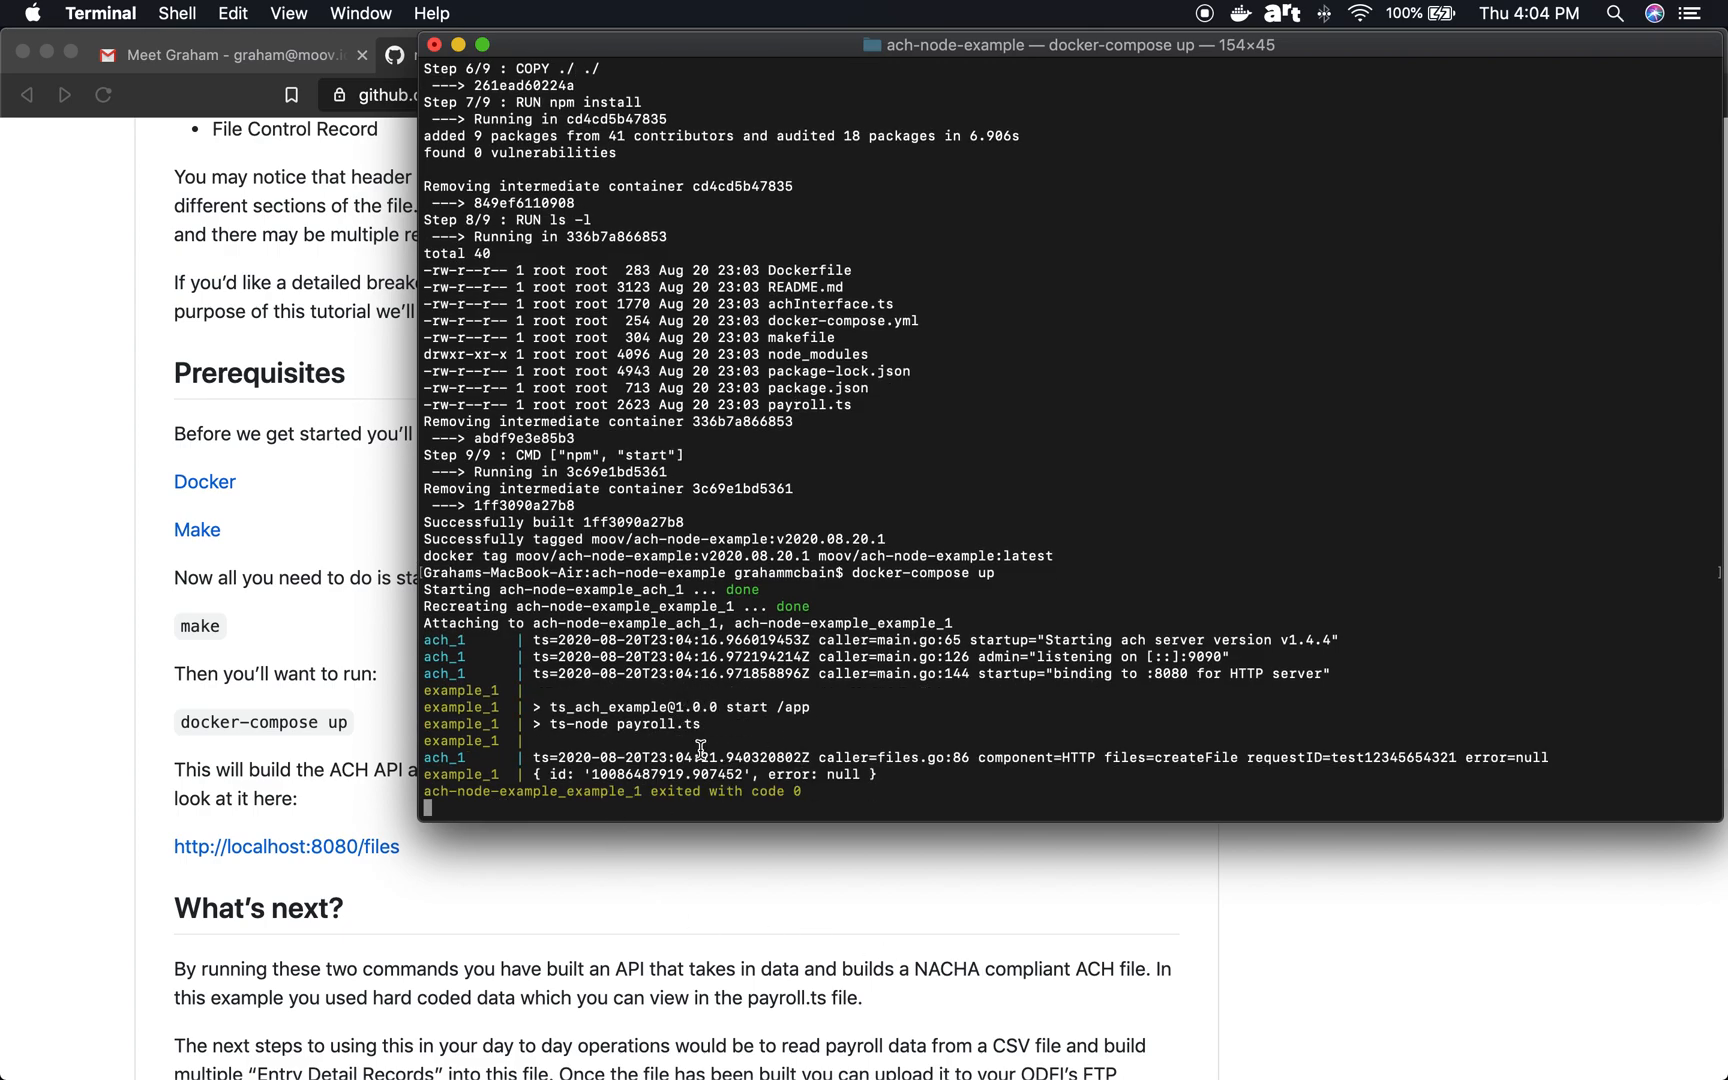
{"action": "mouse_move", "coordinate": [684, 766]}
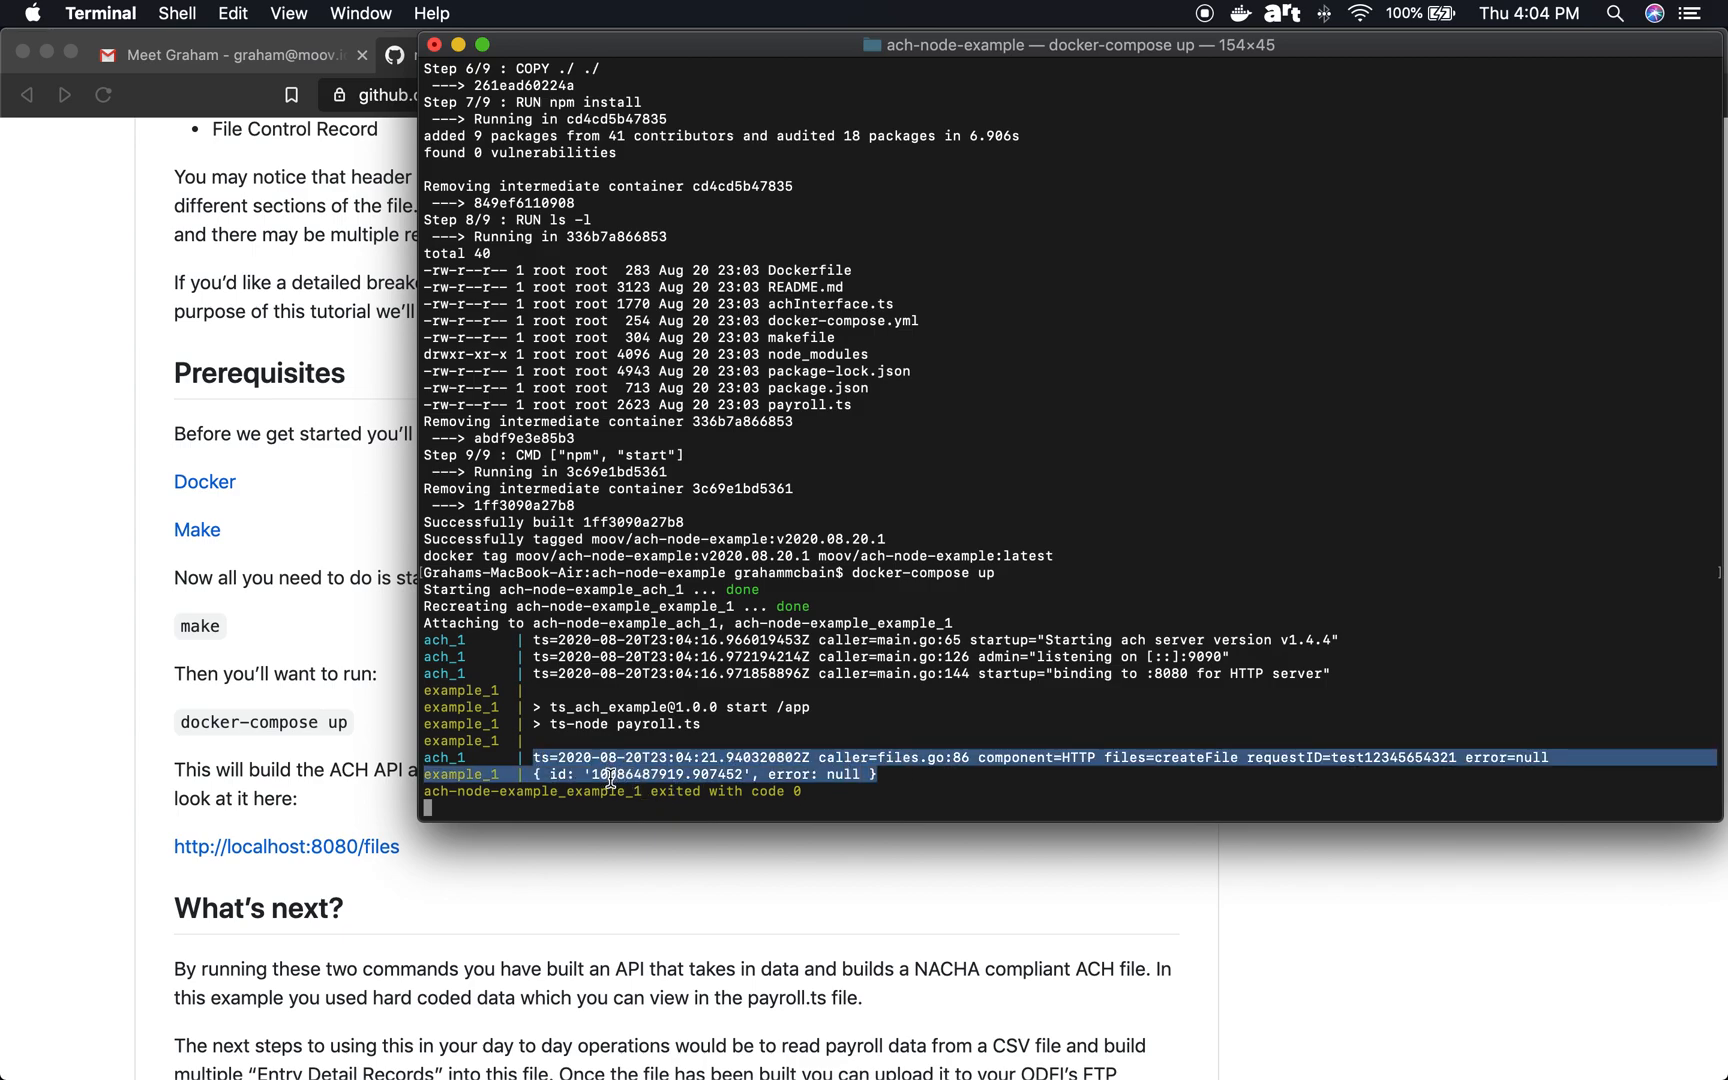
{"action": "mouse_move", "coordinate": [540, 860]}
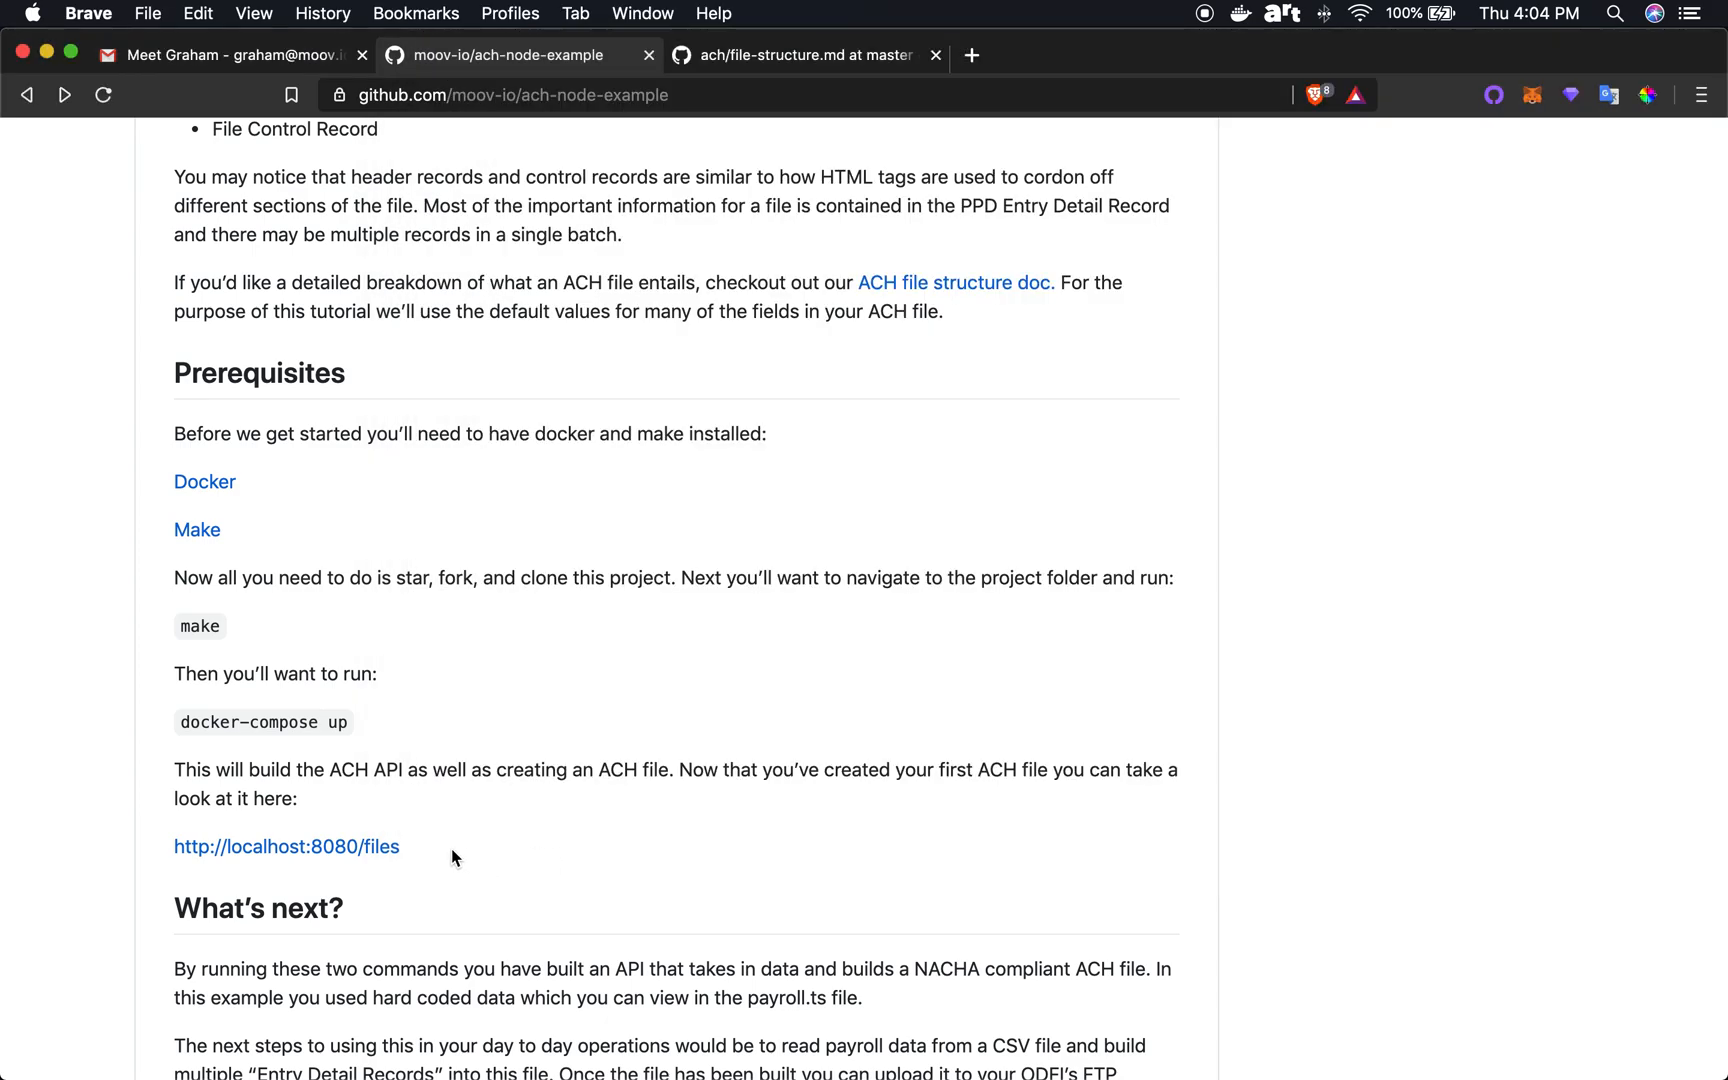
{"action": "mouse_move", "coordinate": [358, 856]}
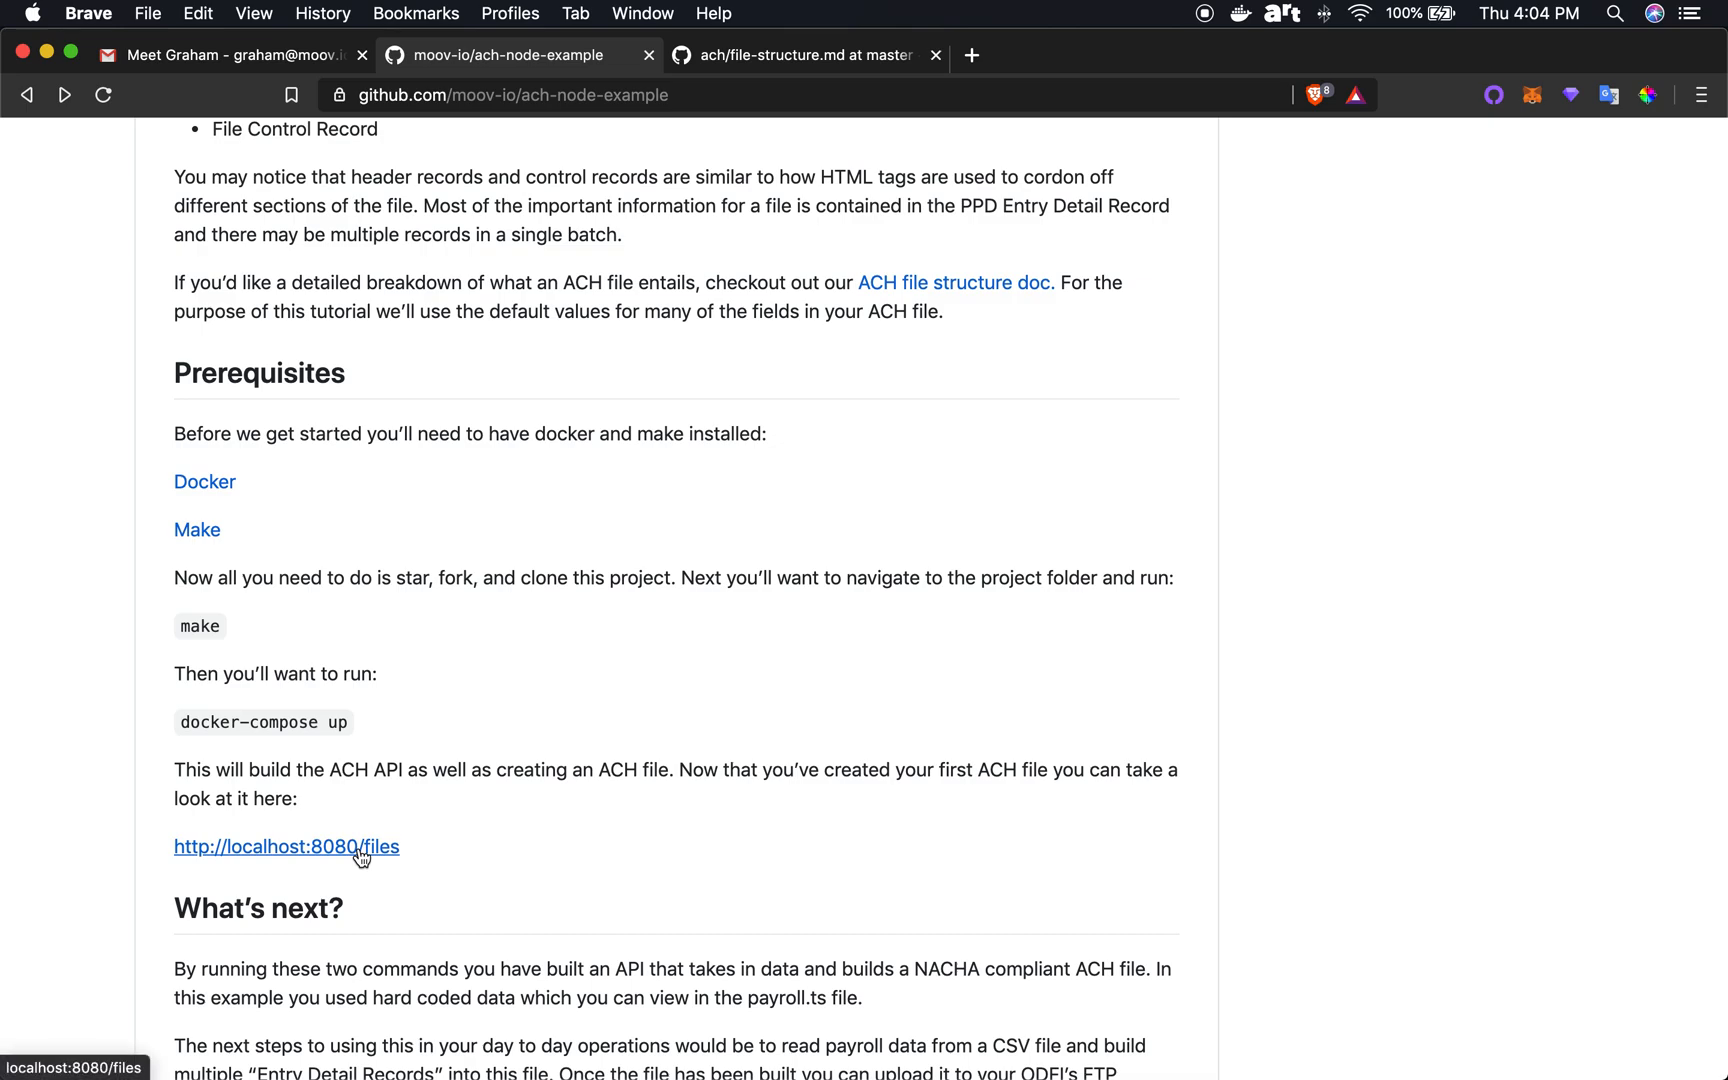
Step: Follow the README's localhost:8080/files link to the generated ACH file JSON
{"action": "left_click", "coordinate": [286, 846]}
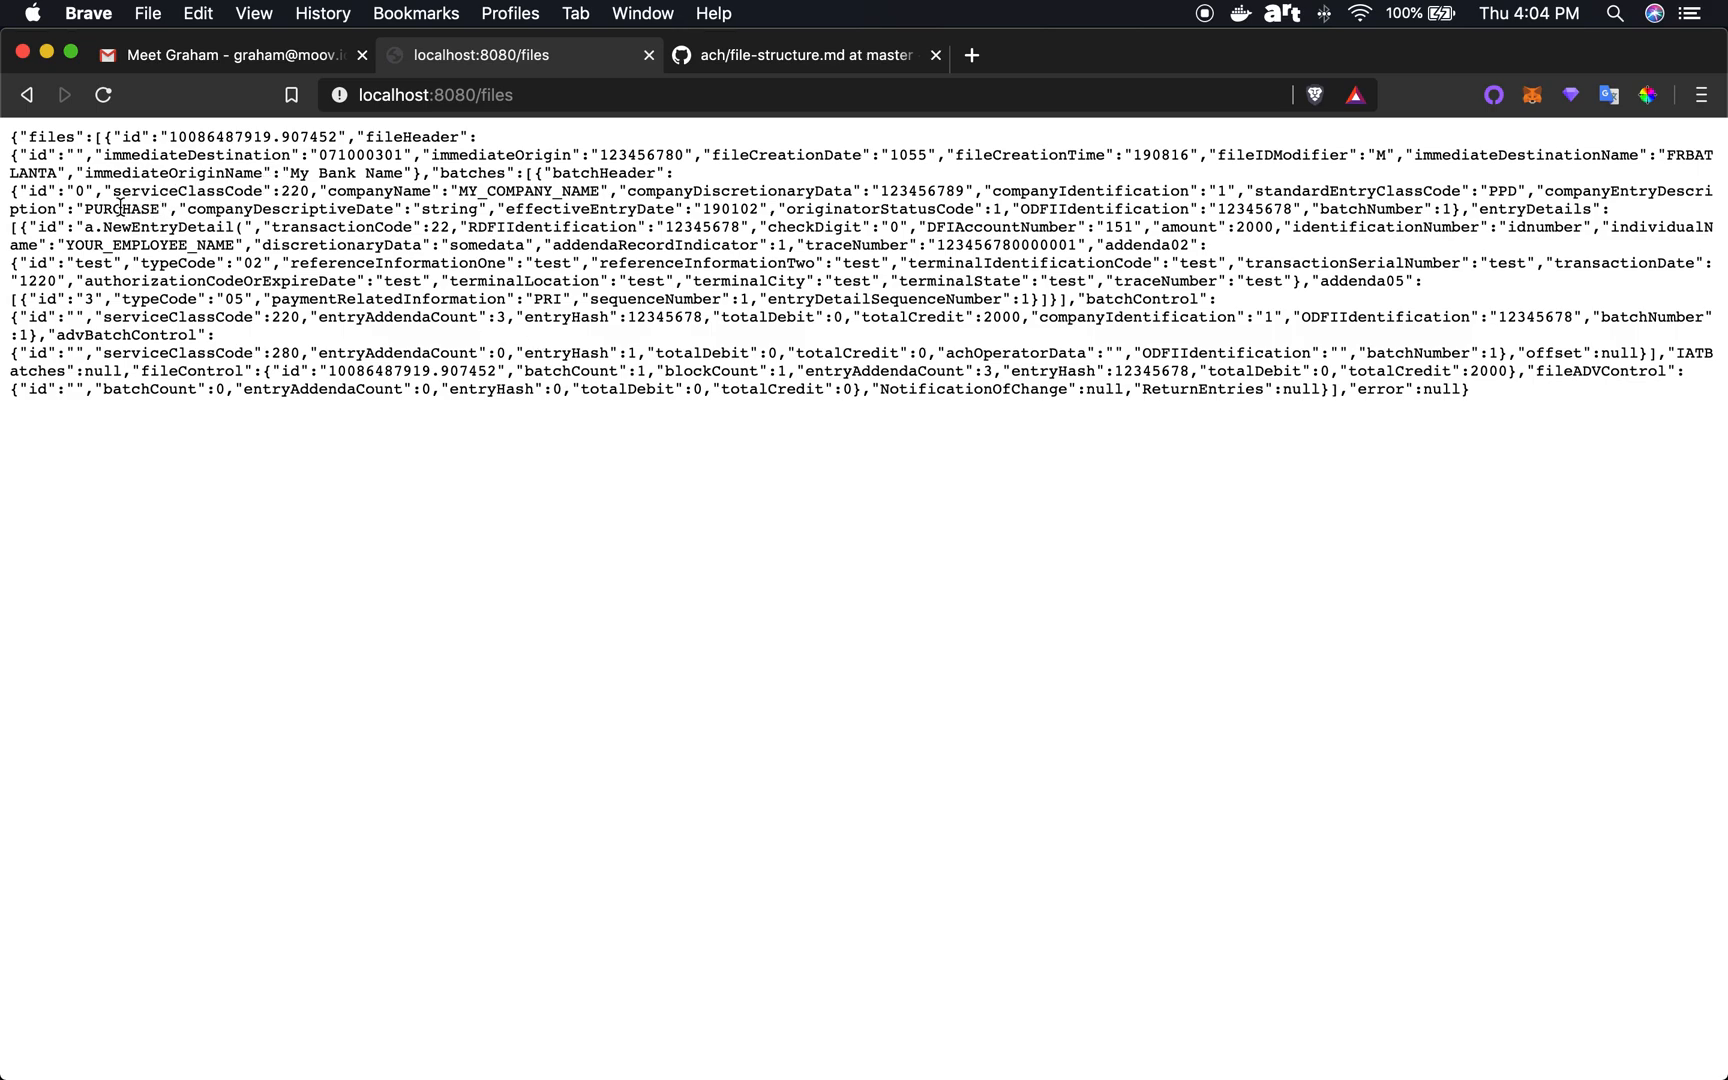
Step: Go back from the ACH file JSON to the README's Prerequisites and What's next sections
{"action": "double_click", "coordinate": [136, 244]}
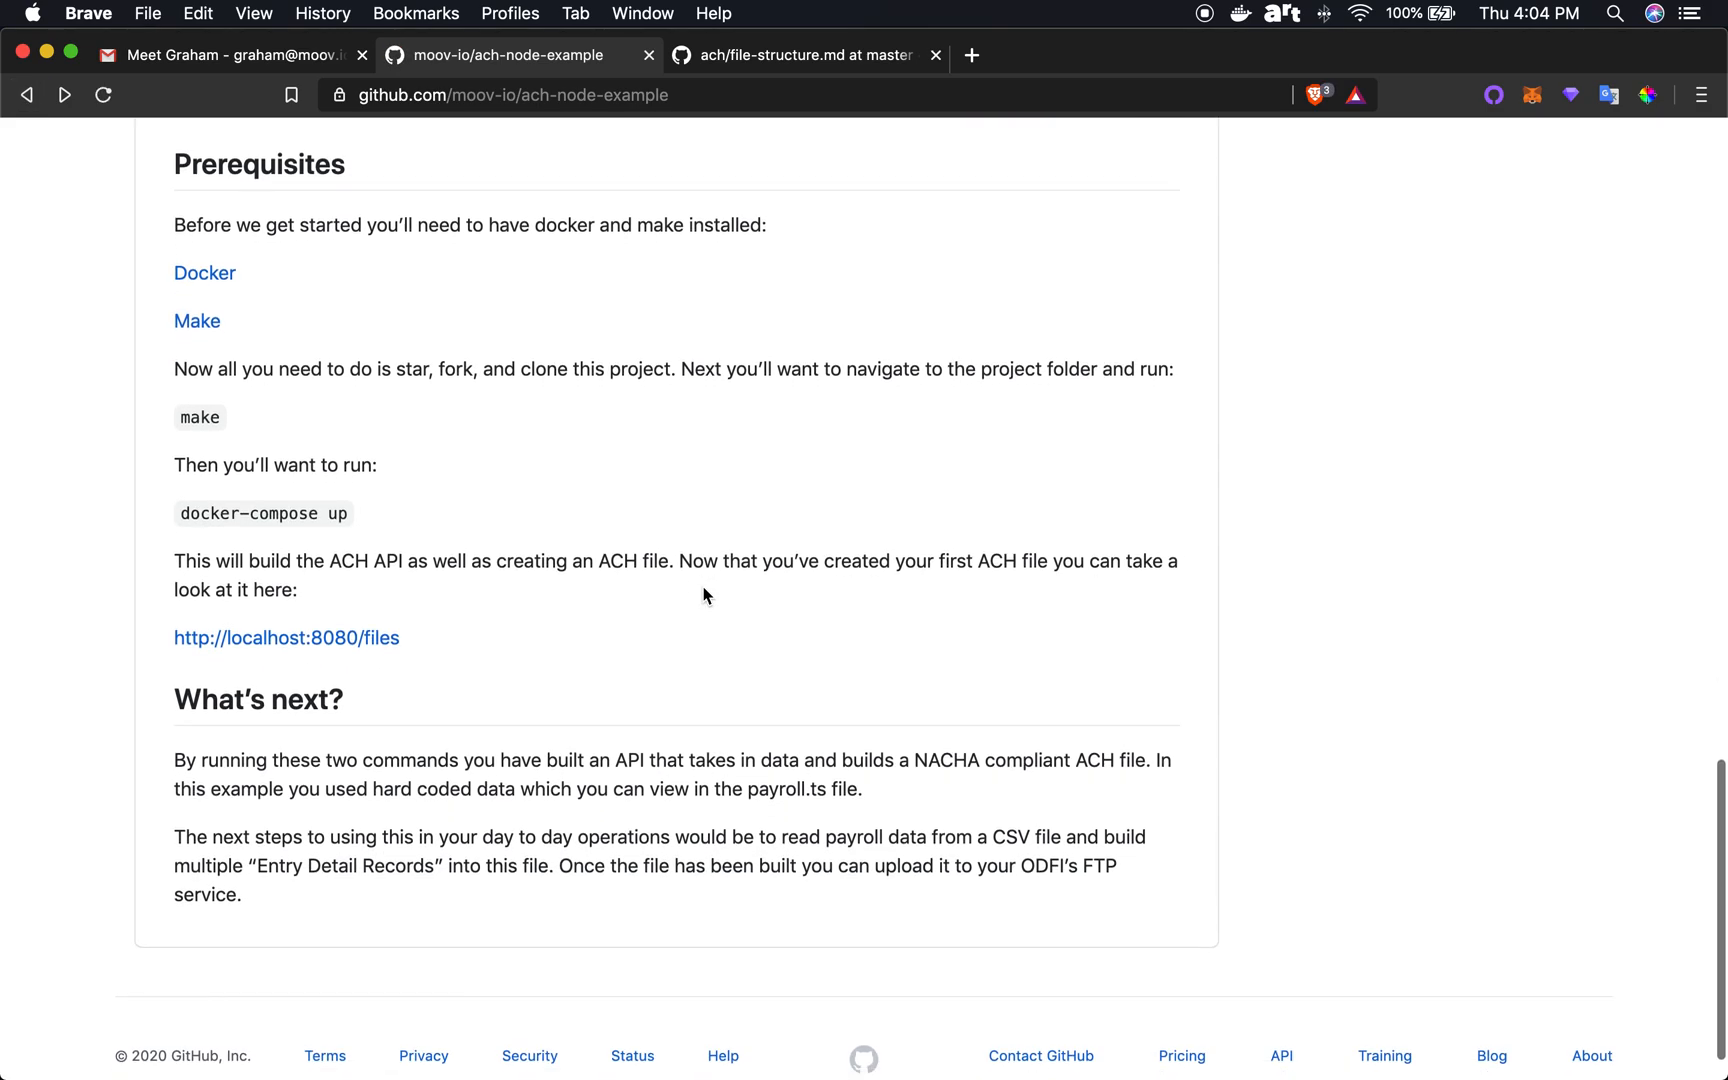
{"action": "scroll", "scroll_direction": "up", "scroll_amount": 3}
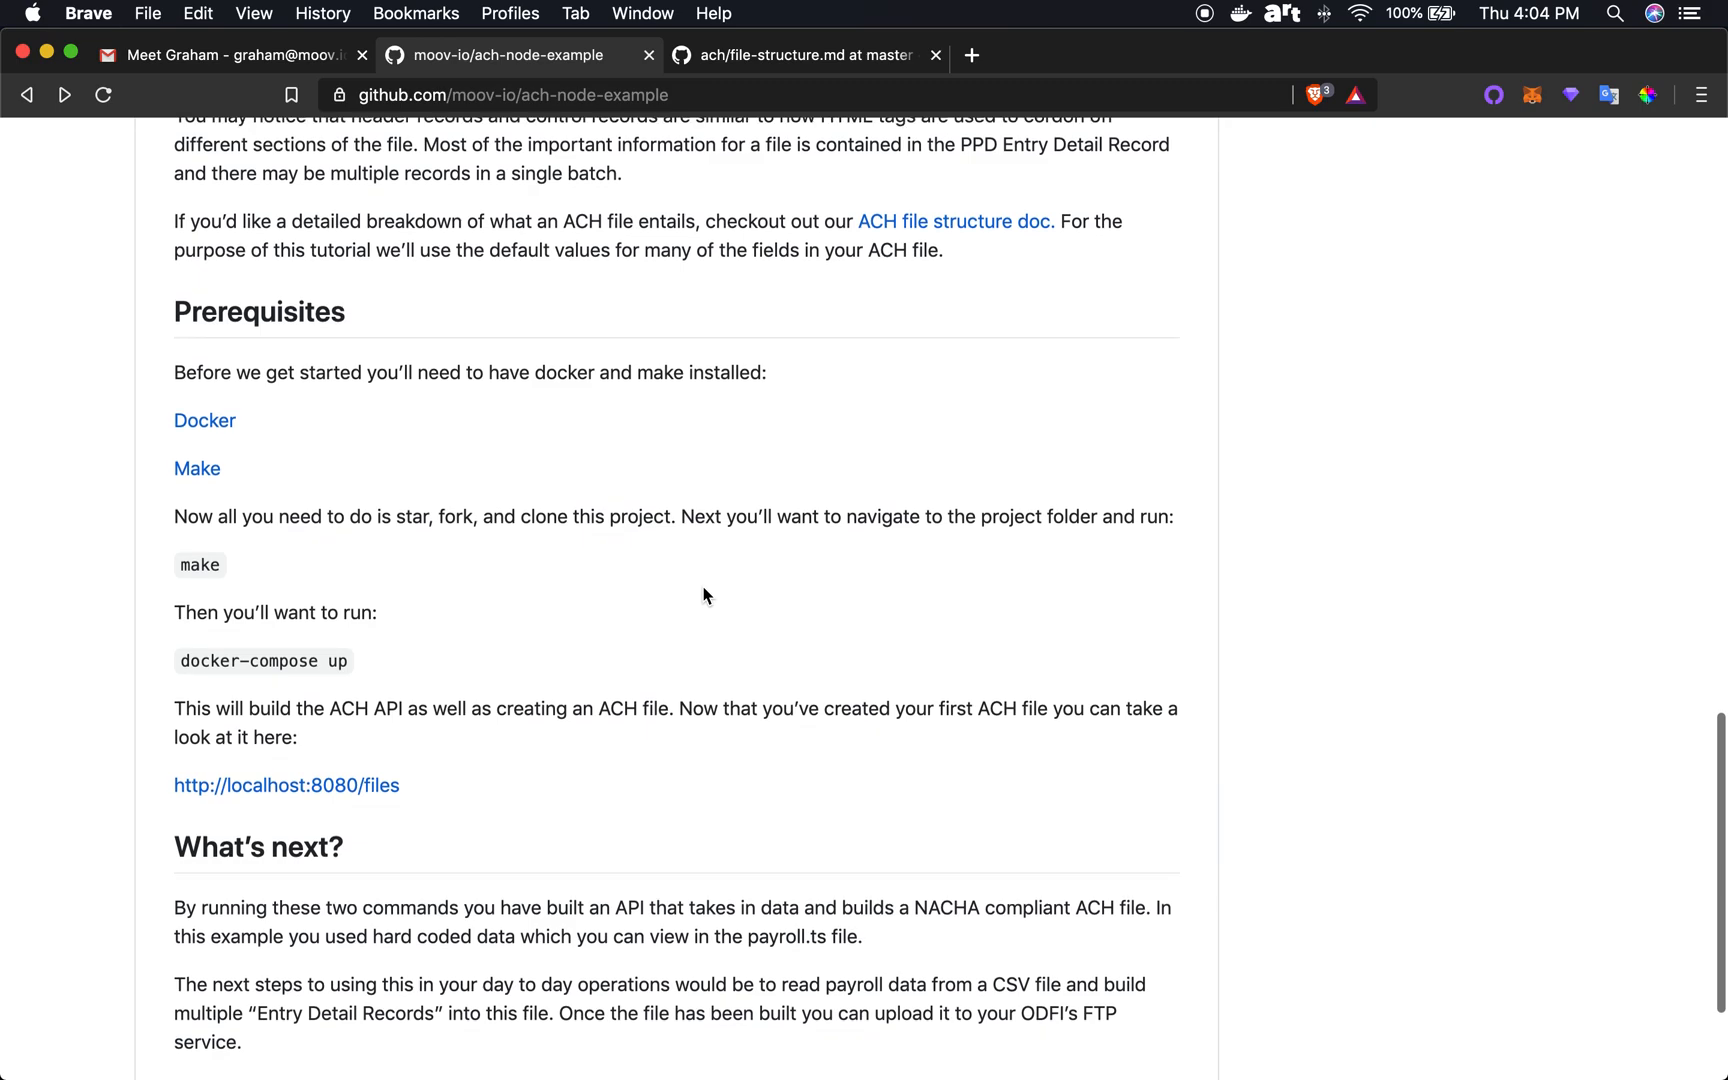